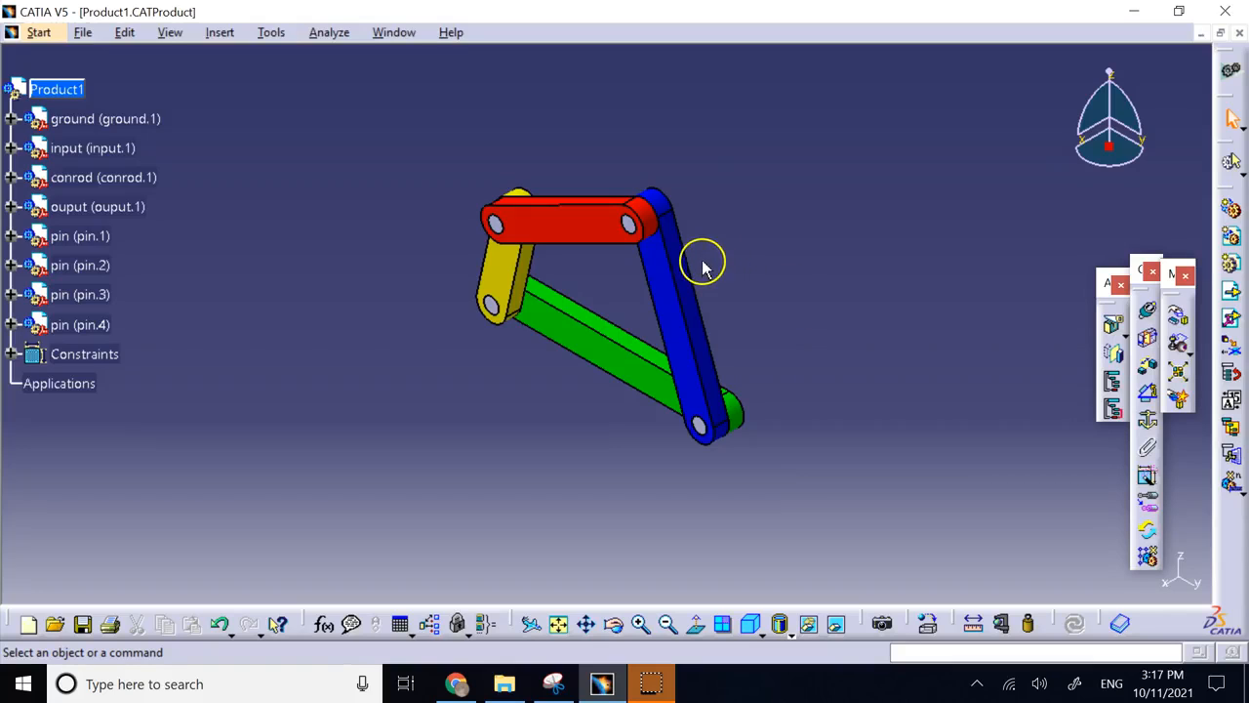
{"action": "mouse_move", "coordinate": [740, 213]}
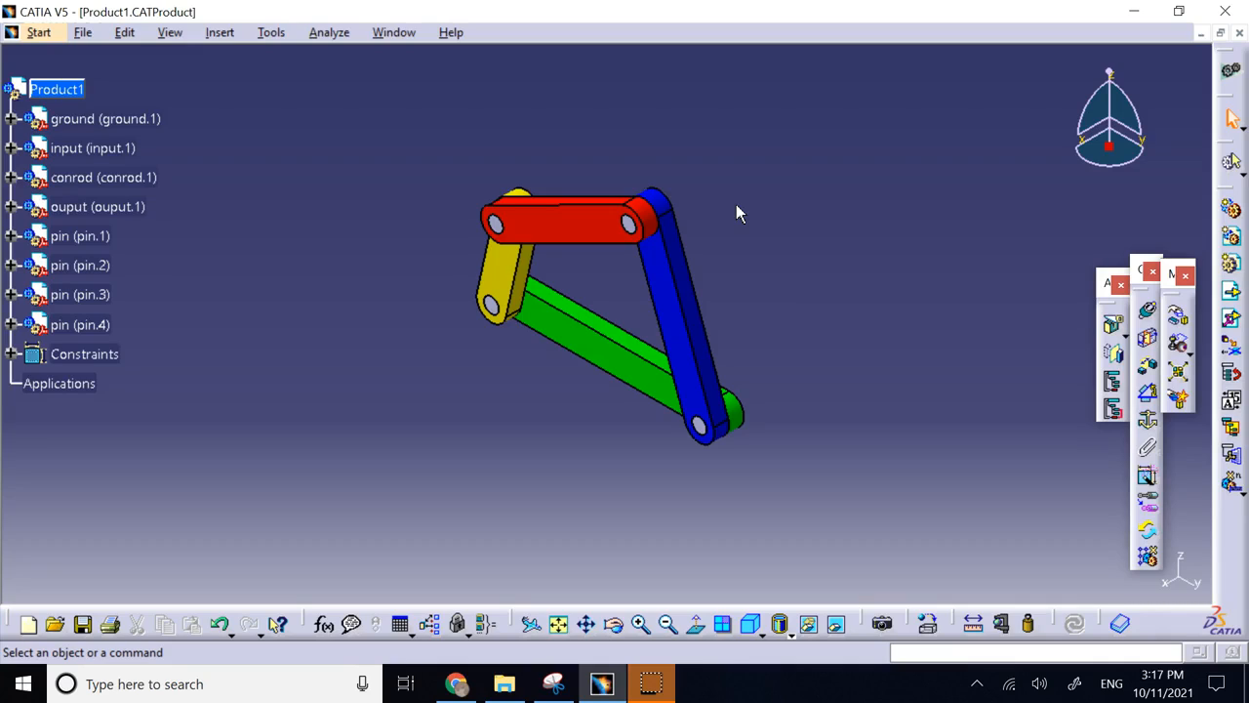
{"action": "mouse_move", "coordinate": [749, 238]}
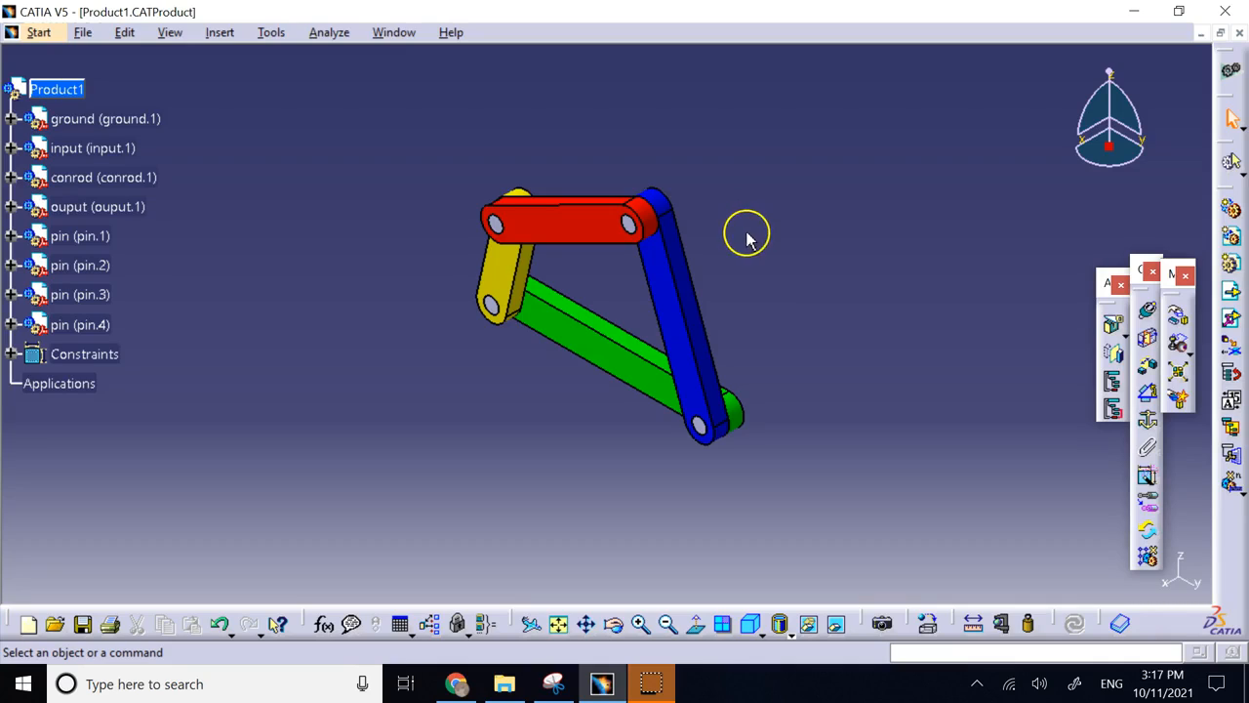
{"action": "mouse_move", "coordinate": [751, 226]}
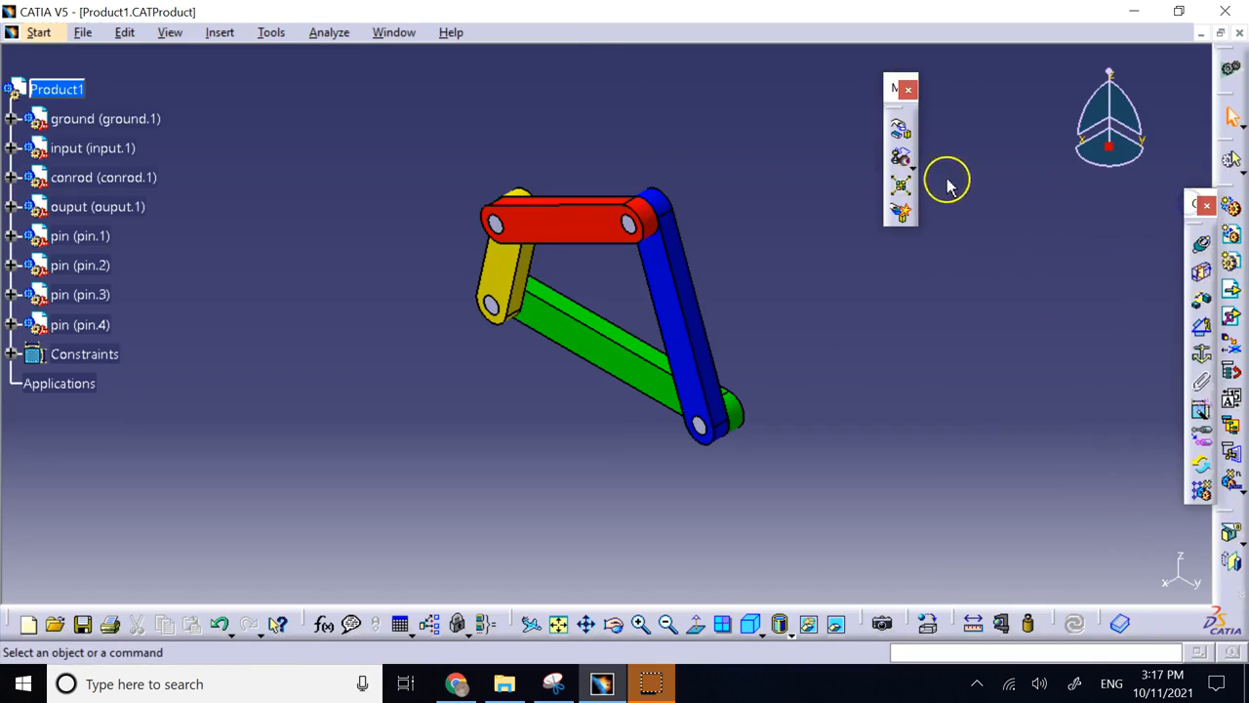
{"action": "mouse_move", "coordinate": [900, 192]}
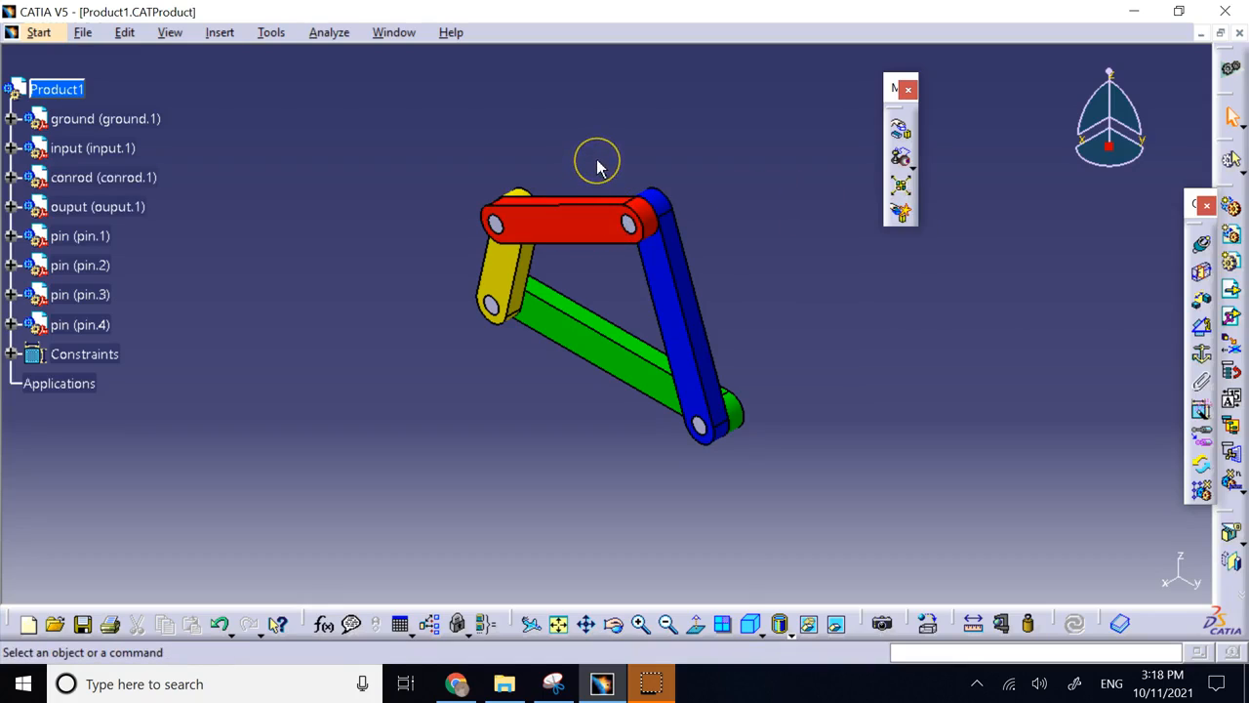
{"action": "mouse_move", "coordinate": [601, 168]}
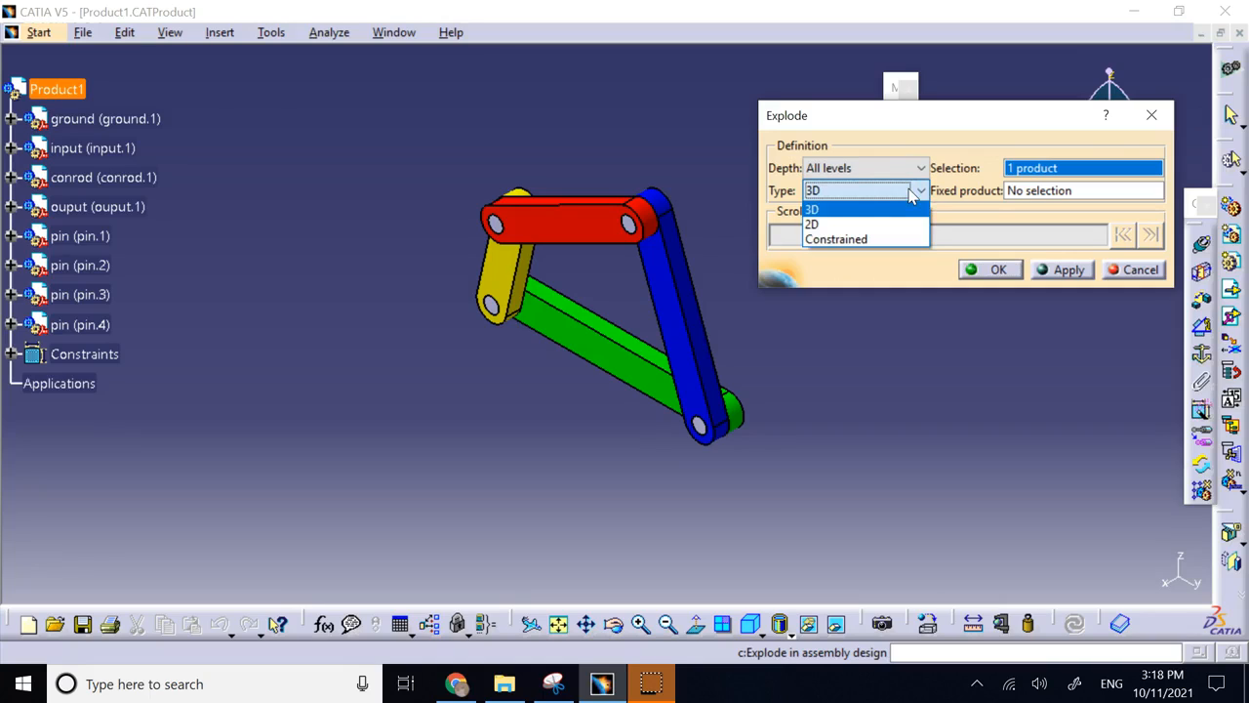
{"action": "mouse_move", "coordinate": [859, 230]}
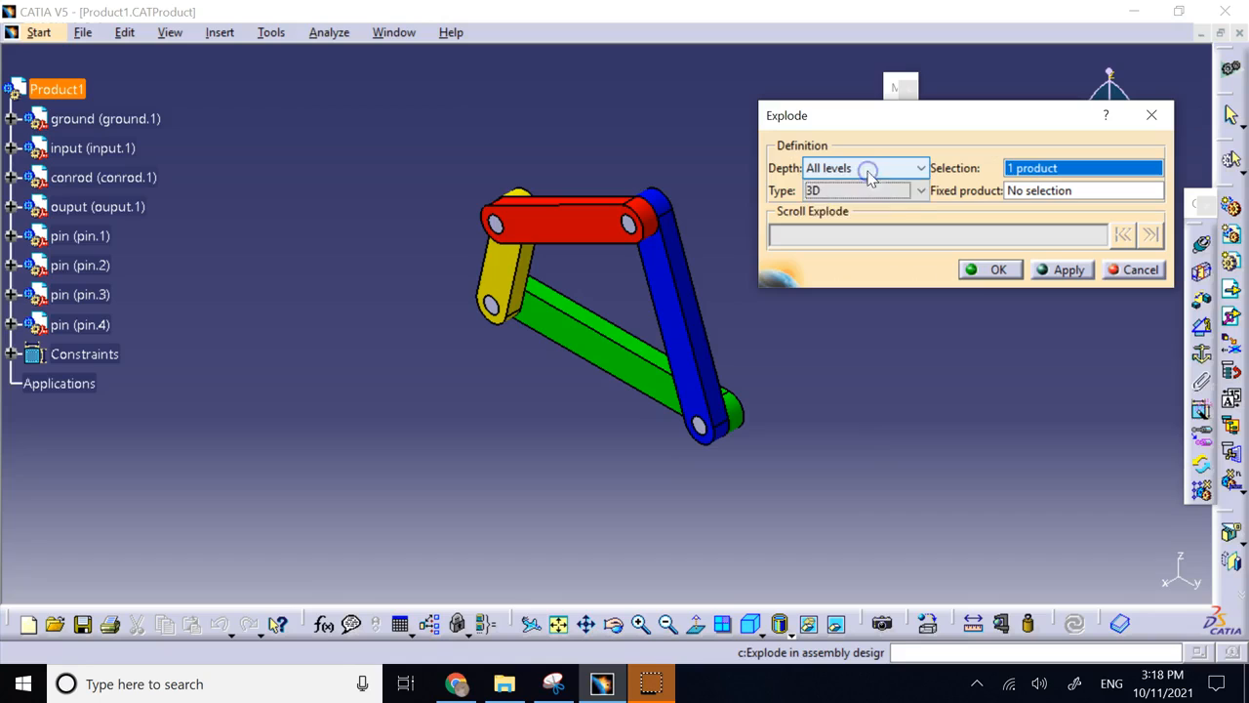
Keep explosion depth at All levels and select ground.1 as the fixed product
{"action": "left_click", "coordinate": [918, 167]}
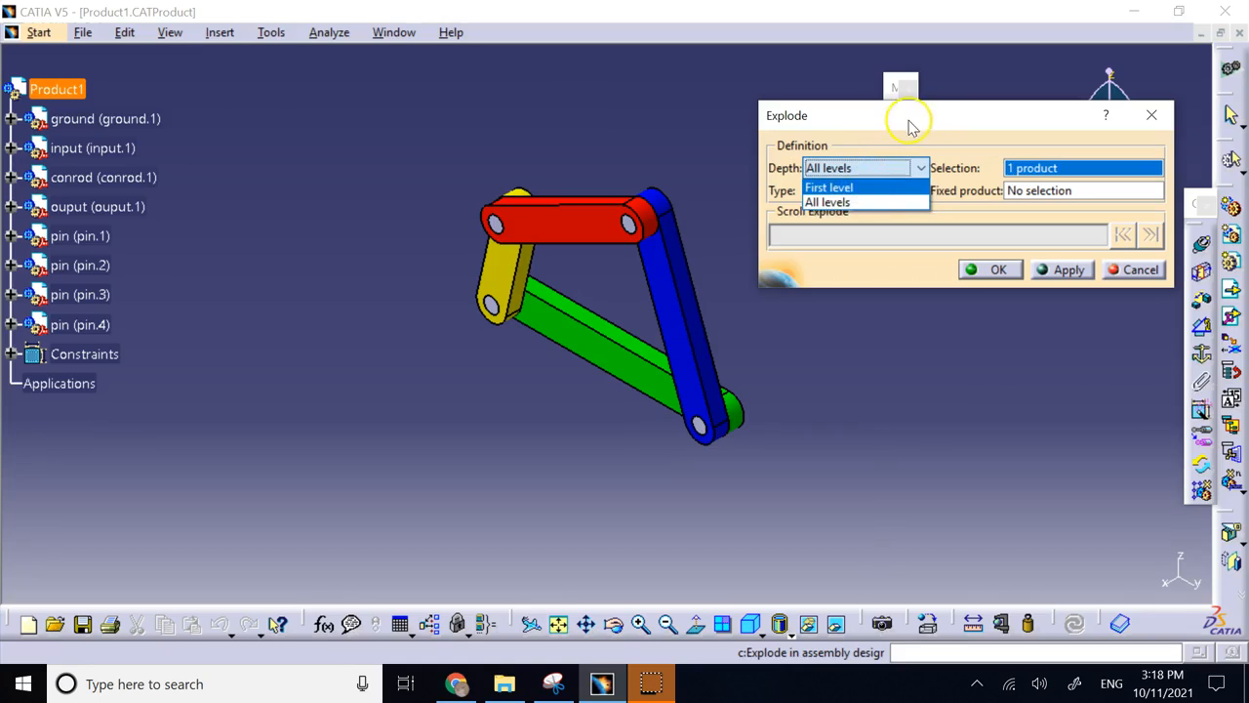
{"action": "left_click", "coordinate": [685, 308]}
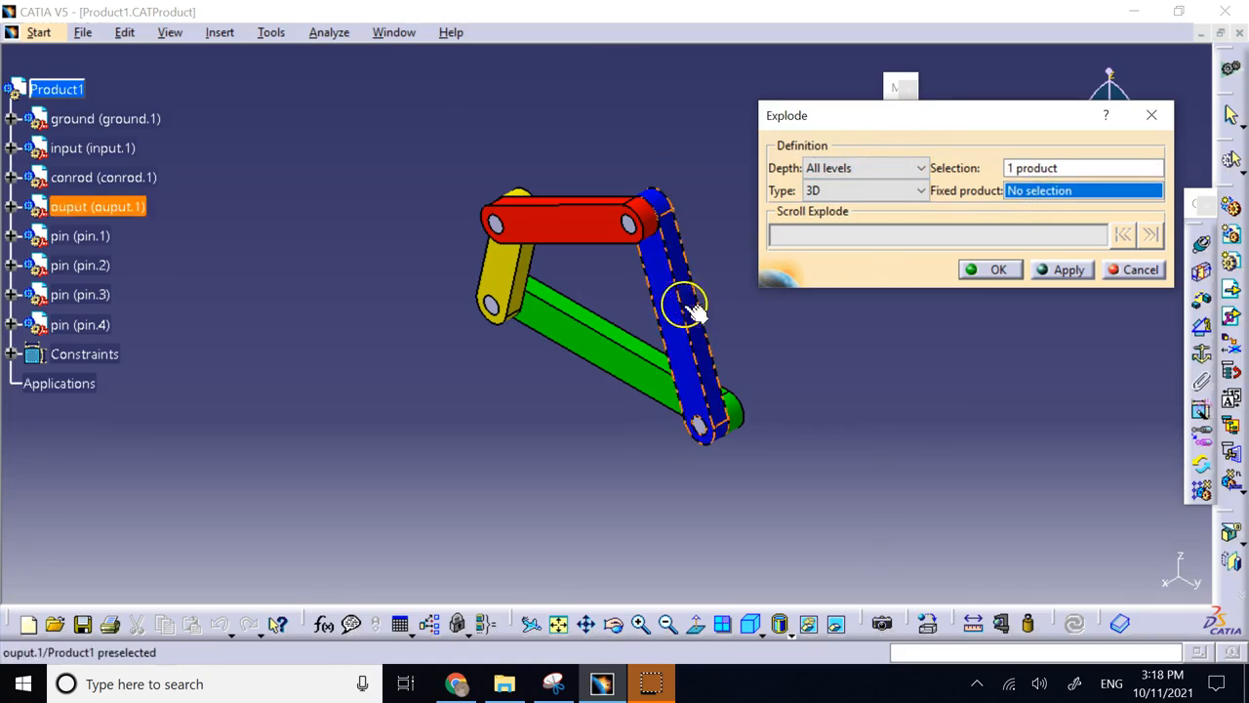
{"action": "left_click", "coordinate": [106, 119]}
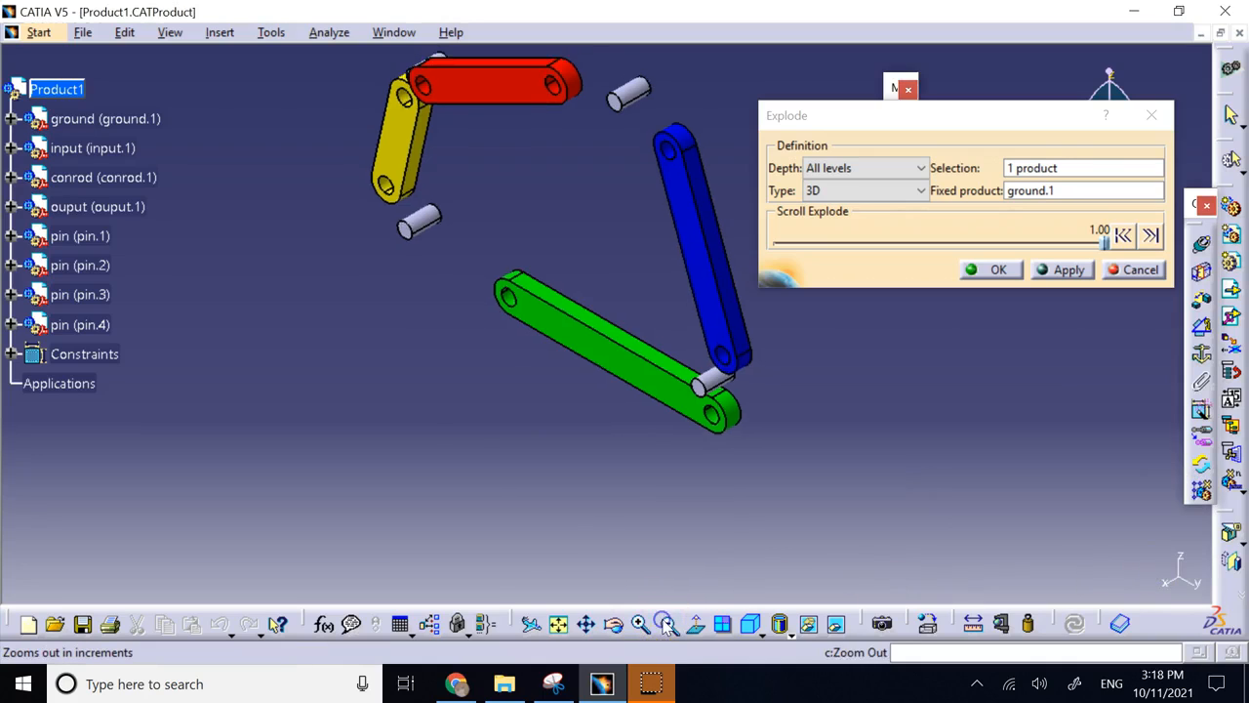
{"action": "left_click", "coordinate": [527, 154]}
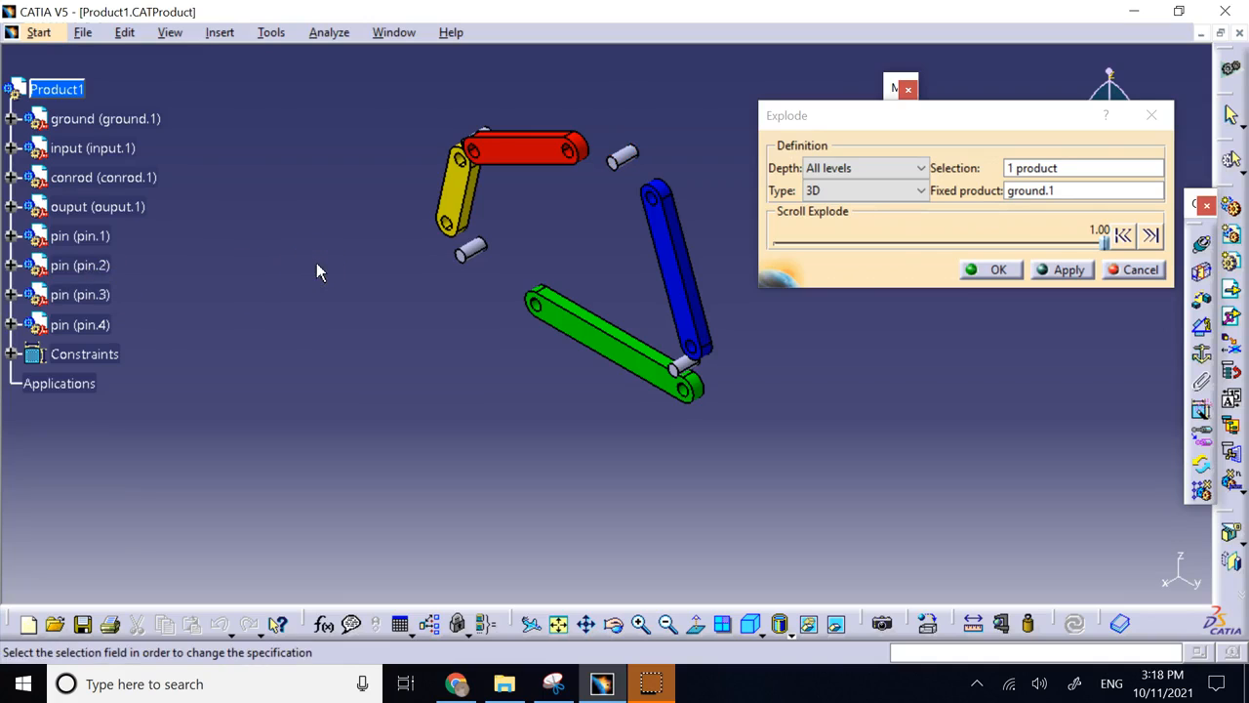
{"action": "left_click_drag", "start_coordinate": [1101, 238], "coordinate": [1077, 238]}
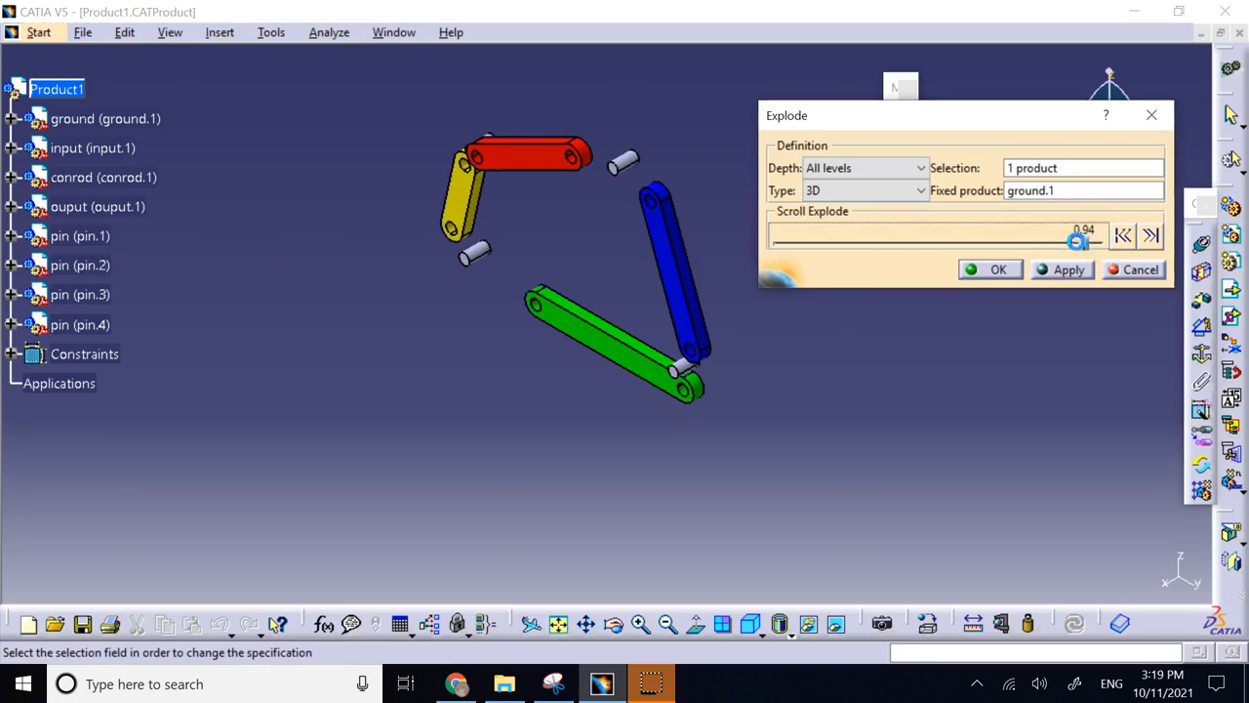
{"action": "left_click_drag", "start_coordinate": [1074, 242], "coordinate": [790, 243]}
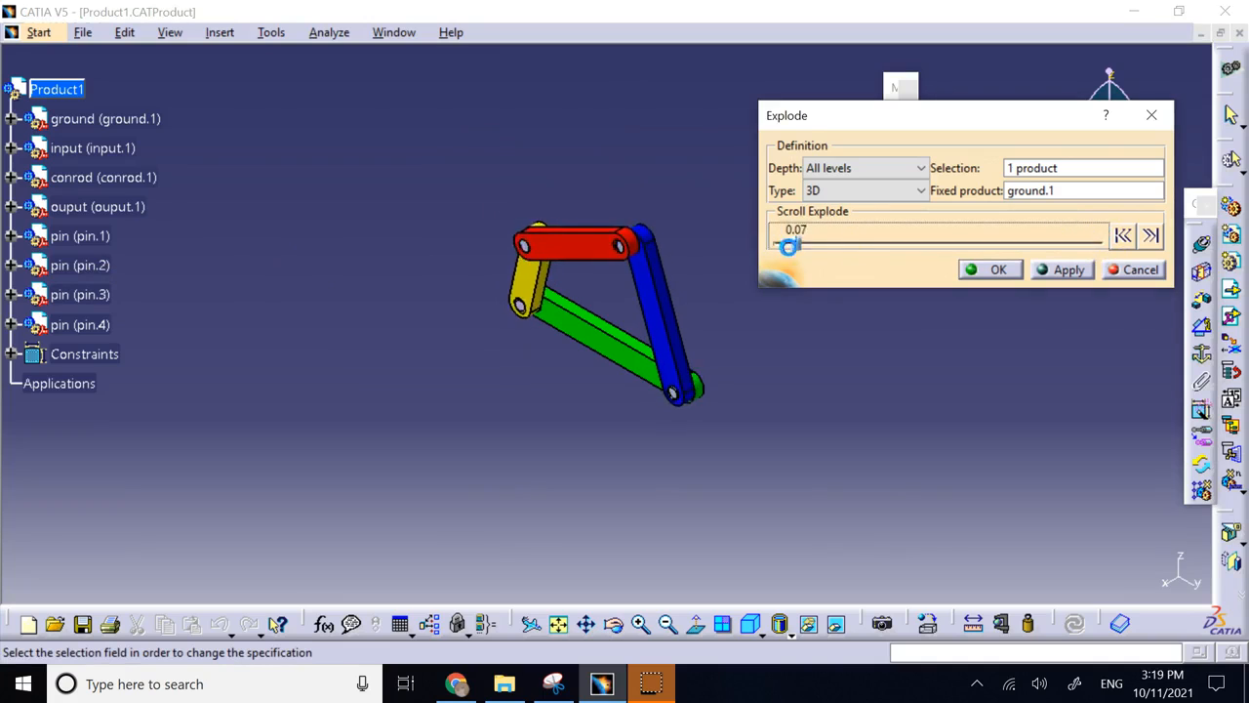
{"action": "left_click_drag", "start_coordinate": [790, 246], "coordinate": [1103, 246]}
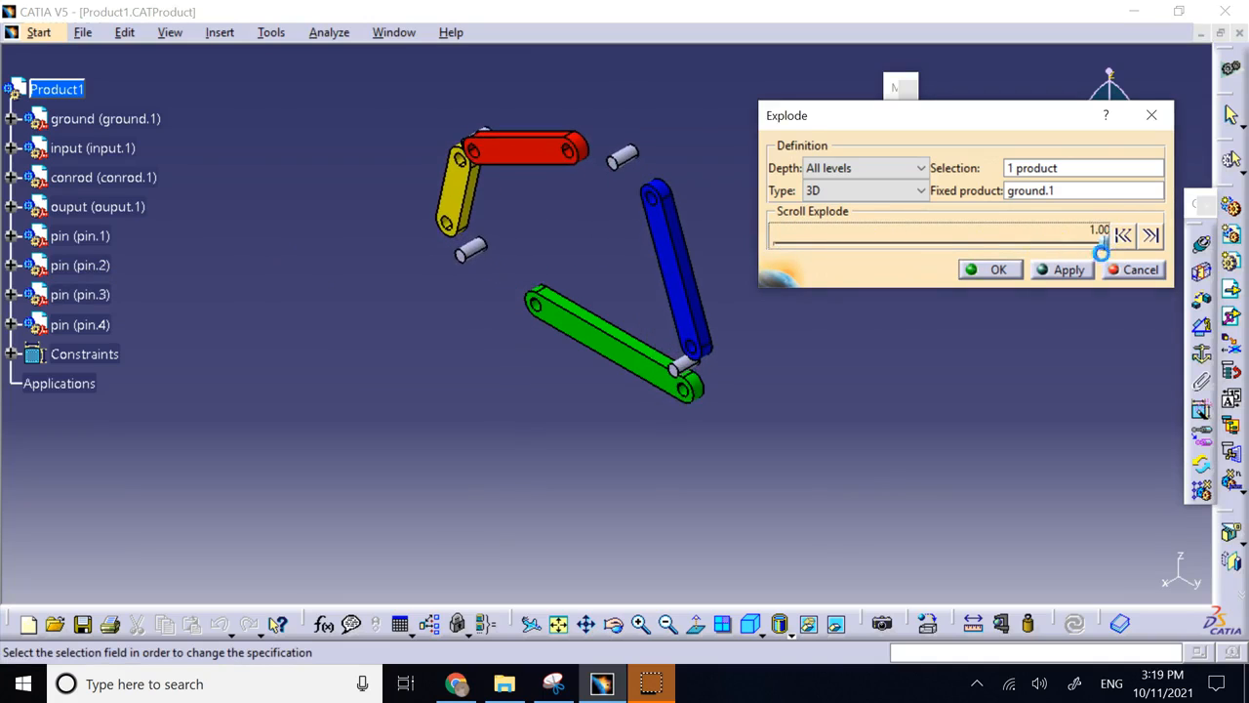
{"action": "left_click_drag", "start_coordinate": [1101, 246], "coordinate": [1038, 246]}
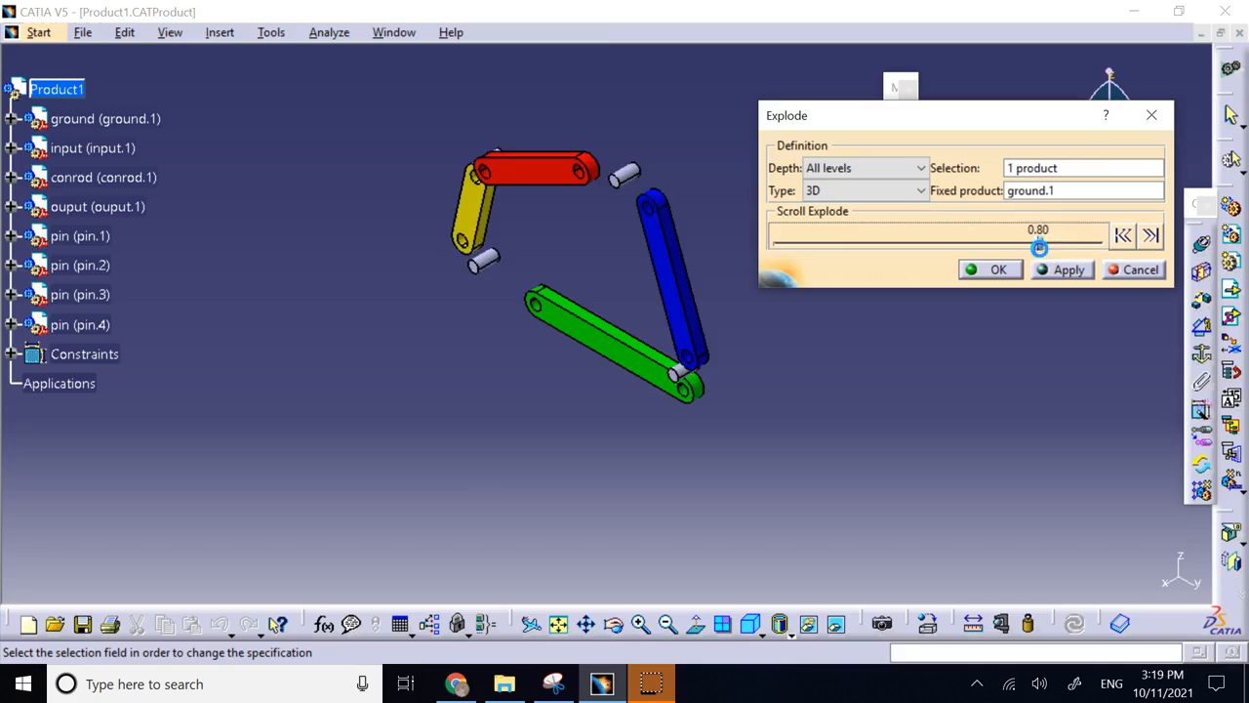
{"action": "left_click_drag", "start_coordinate": [1039, 246], "coordinate": [804, 252]}
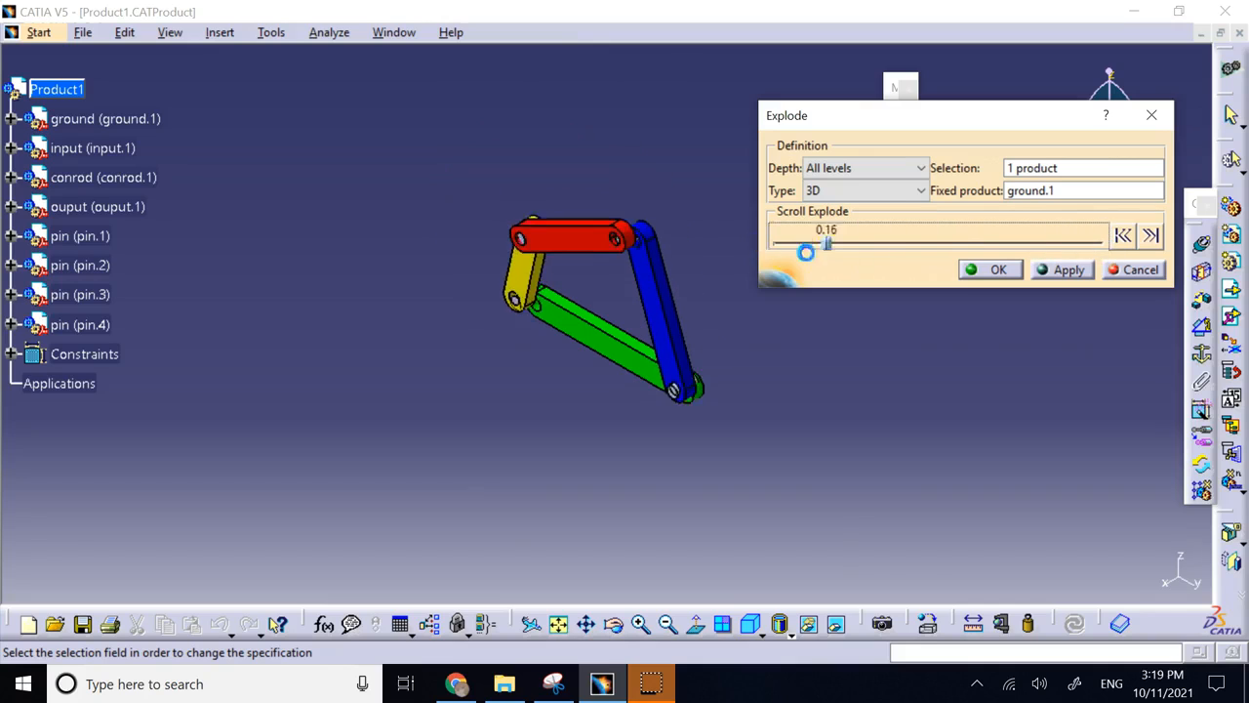
{"action": "left_click_drag", "start_coordinate": [804, 252], "coordinate": [773, 244]}
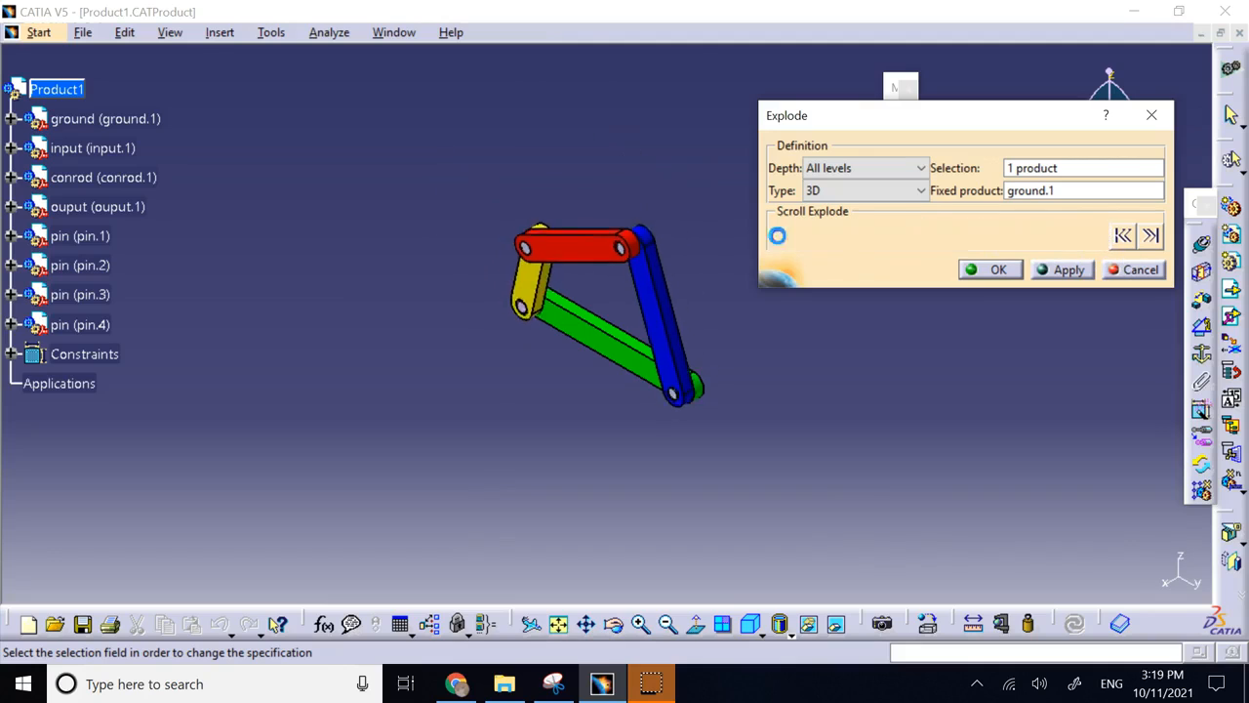
{"action": "left_click_drag", "start_coordinate": [777, 234], "coordinate": [1103, 234]}
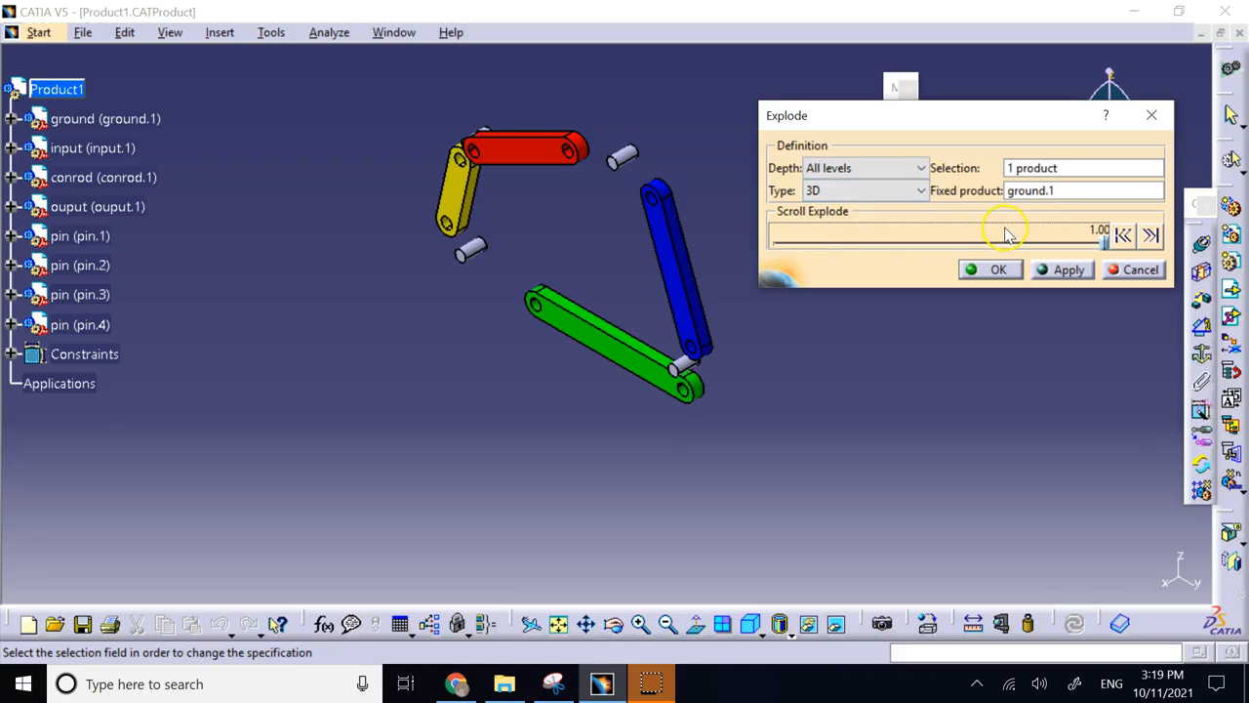
{"action": "mouse_move", "coordinate": [1026, 224]}
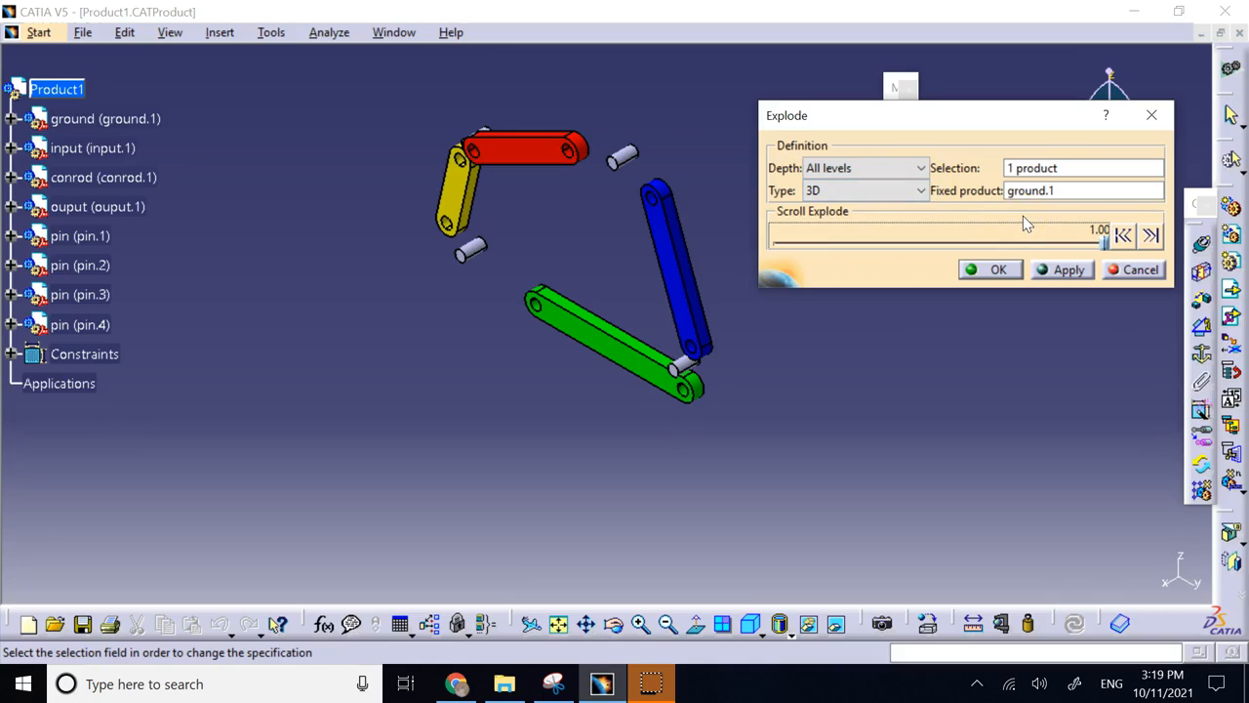
{"action": "mouse_move", "coordinate": [875, 185]}
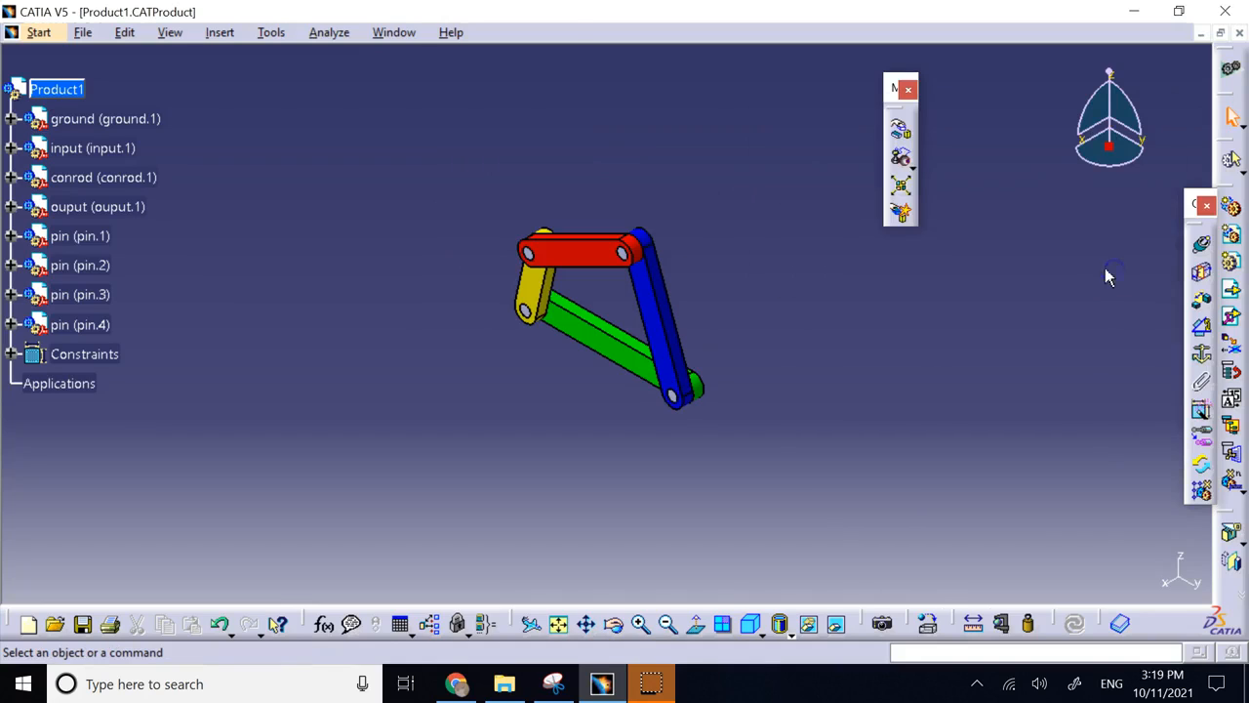
{"action": "mouse_move", "coordinate": [431, 216]}
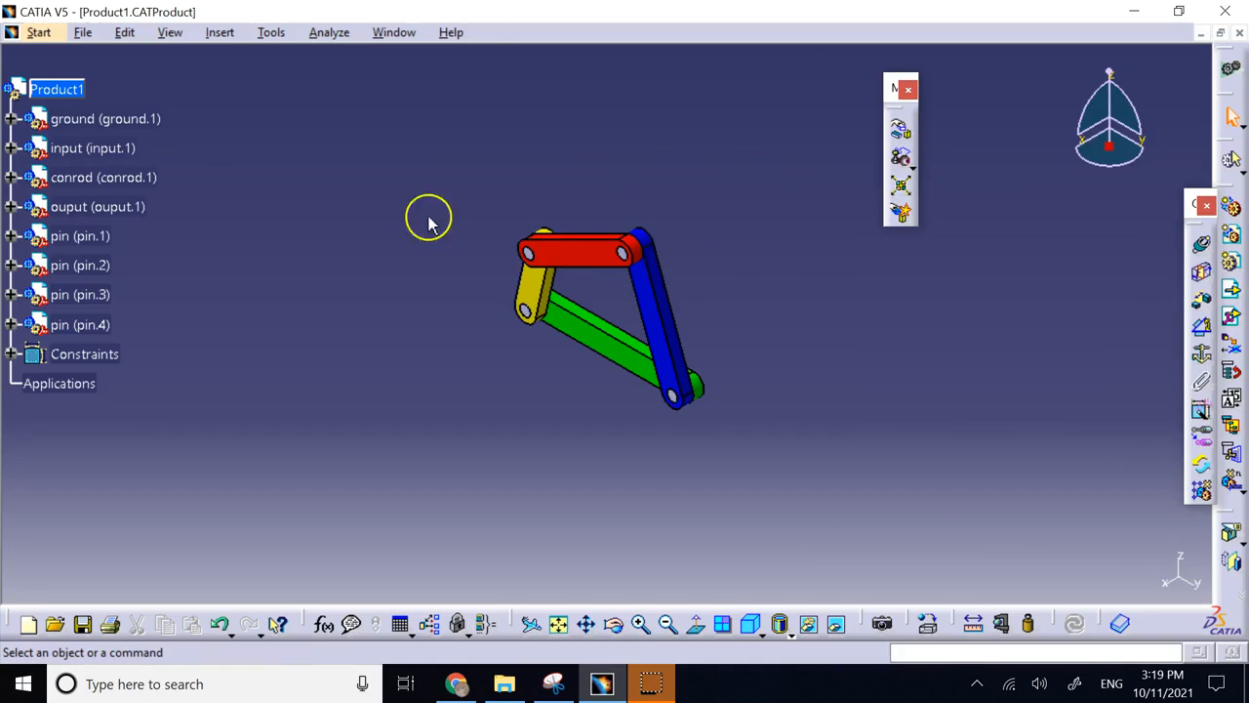
{"action": "mouse_move", "coordinate": [894, 98]}
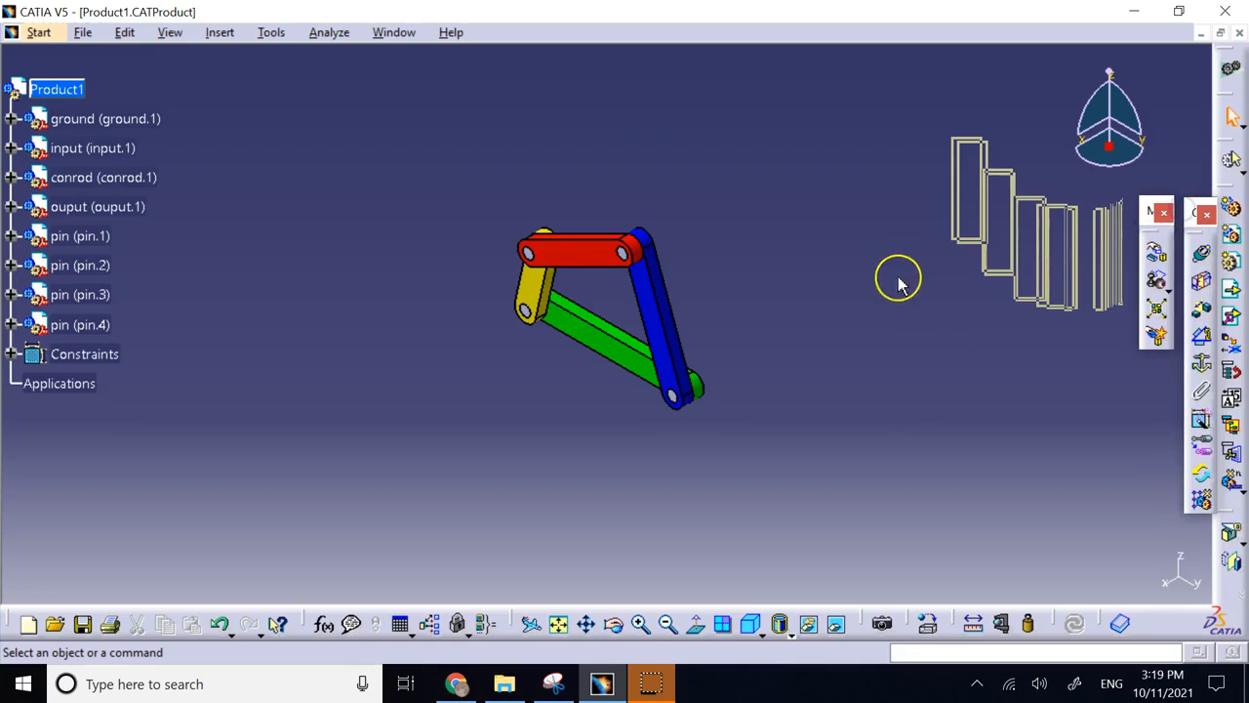
{"action": "mouse_move", "coordinate": [826, 289]}
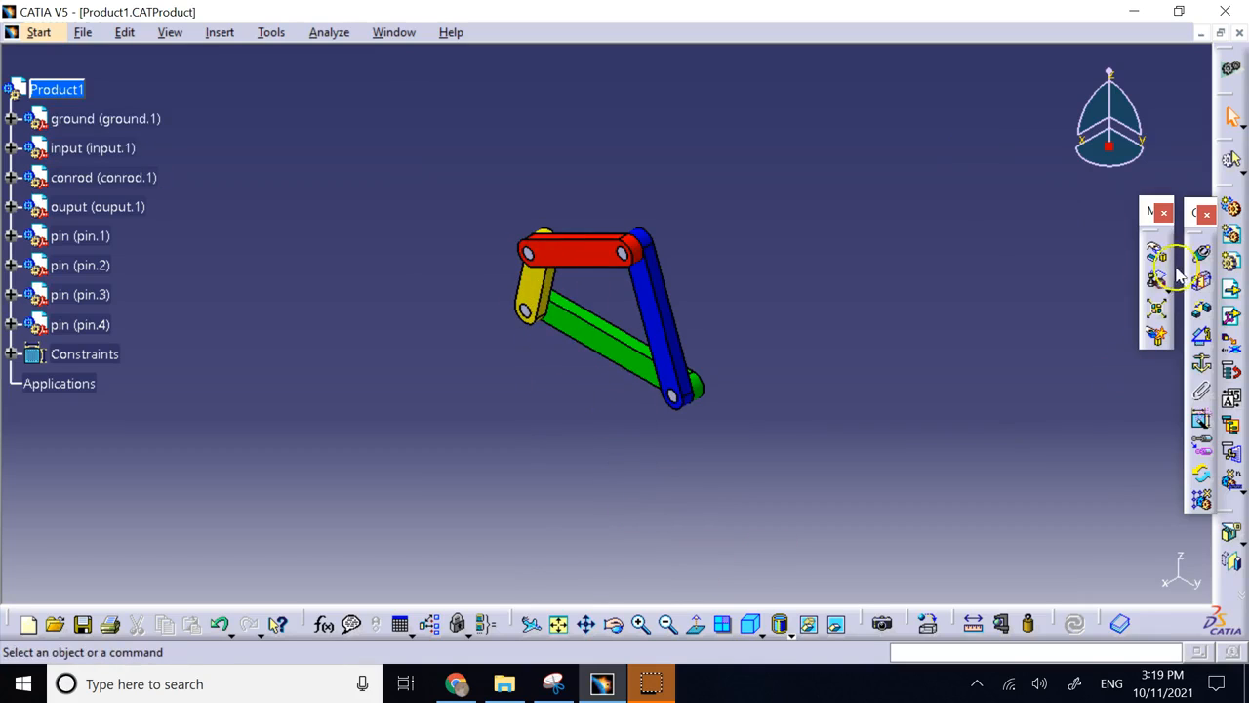
Browse the Manipulation options and close them without moving any part
{"action": "left_click", "coordinate": [1156, 254]}
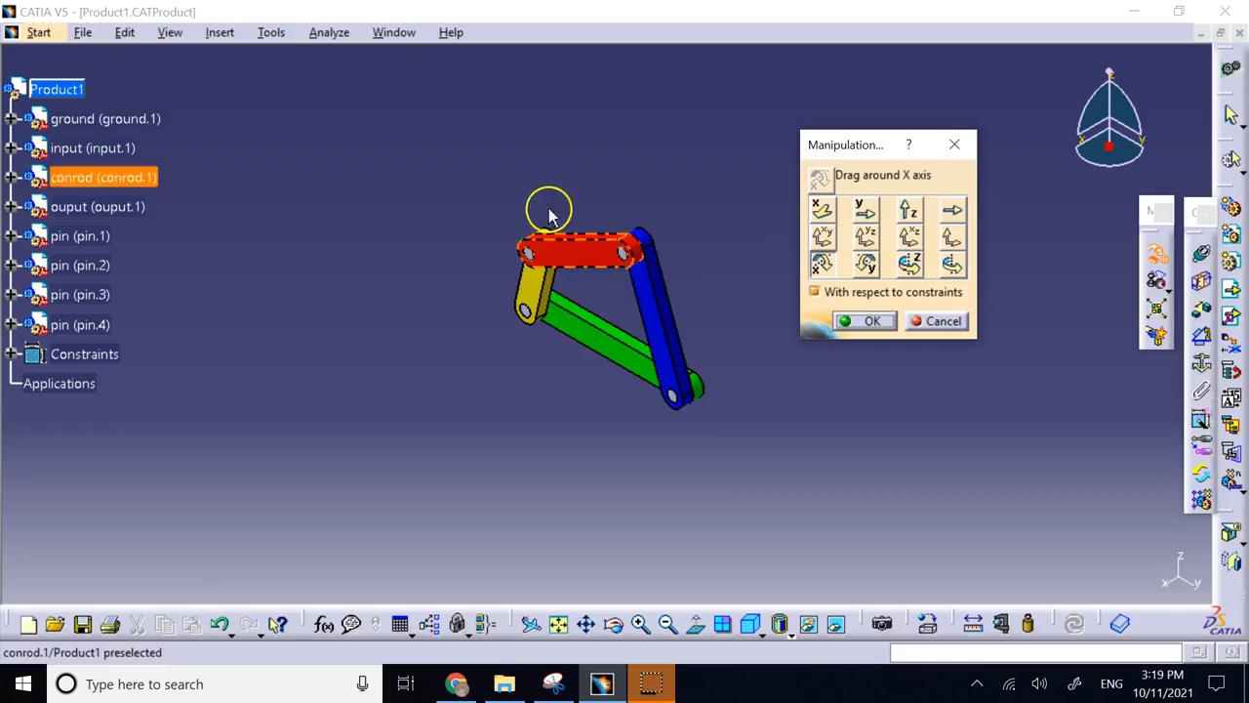
{"action": "left_click", "coordinate": [867, 320]}
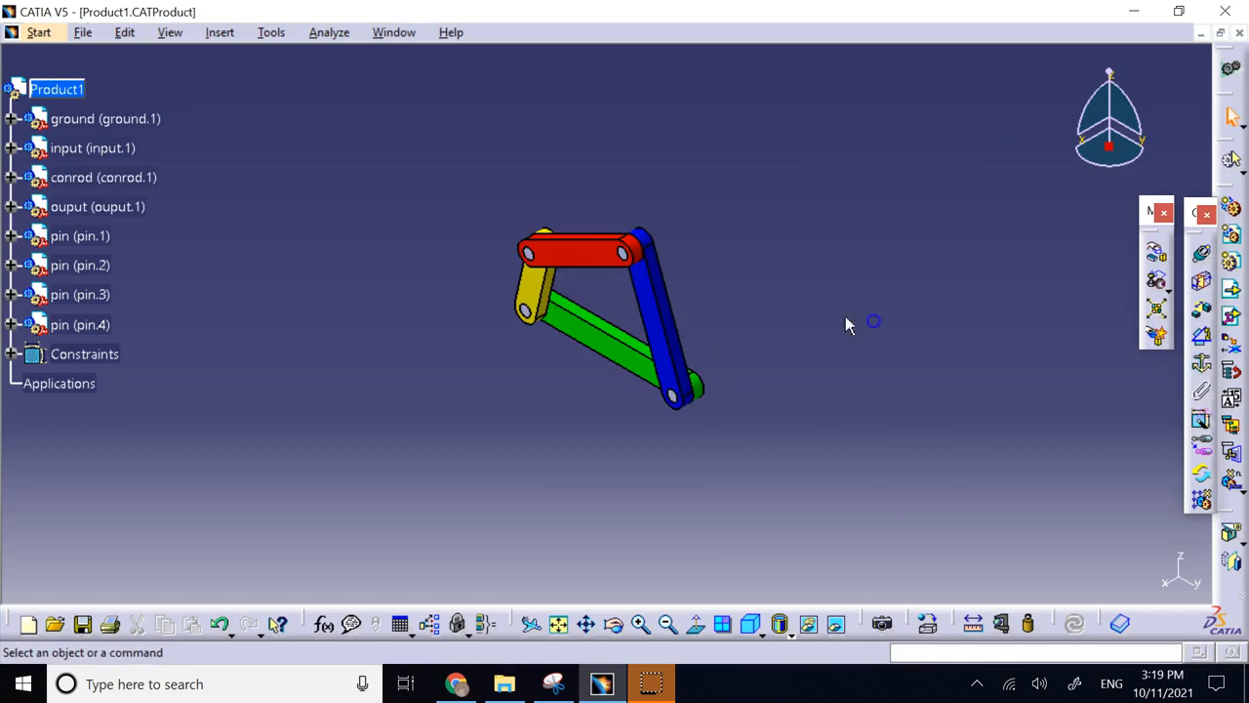
{"action": "mouse_move", "coordinate": [188, 137]}
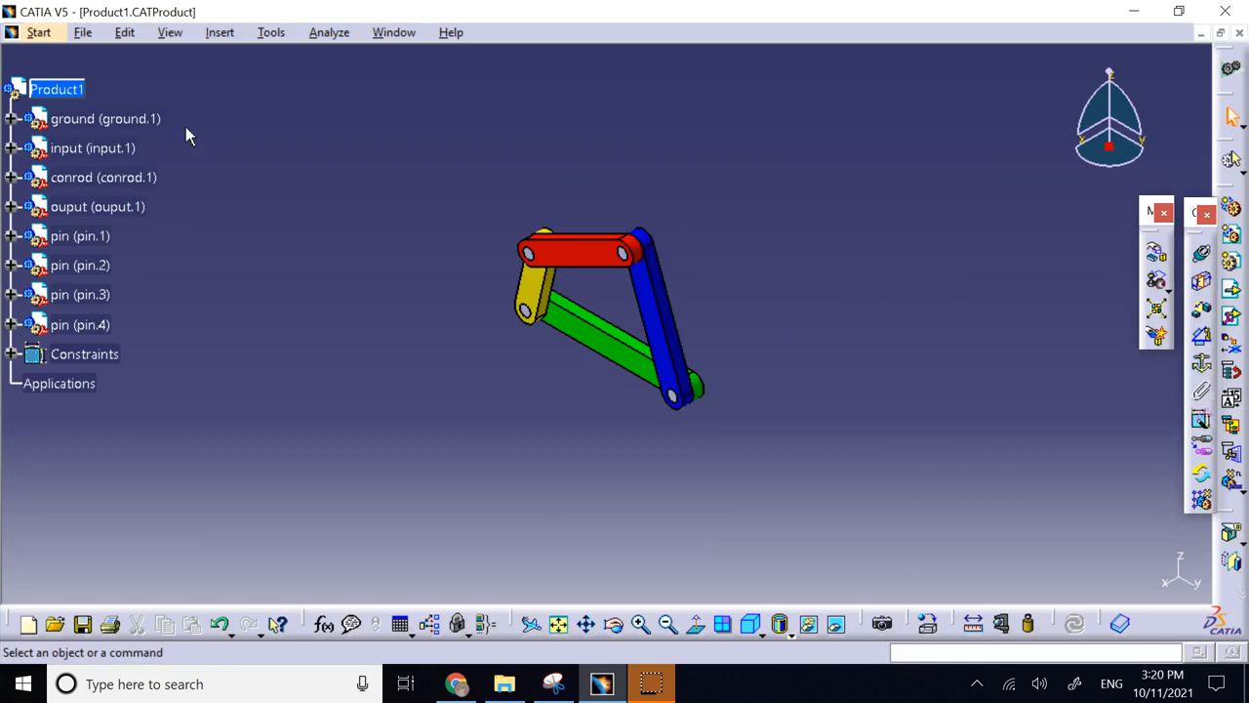
{"action": "left_click", "coordinate": [35, 31]}
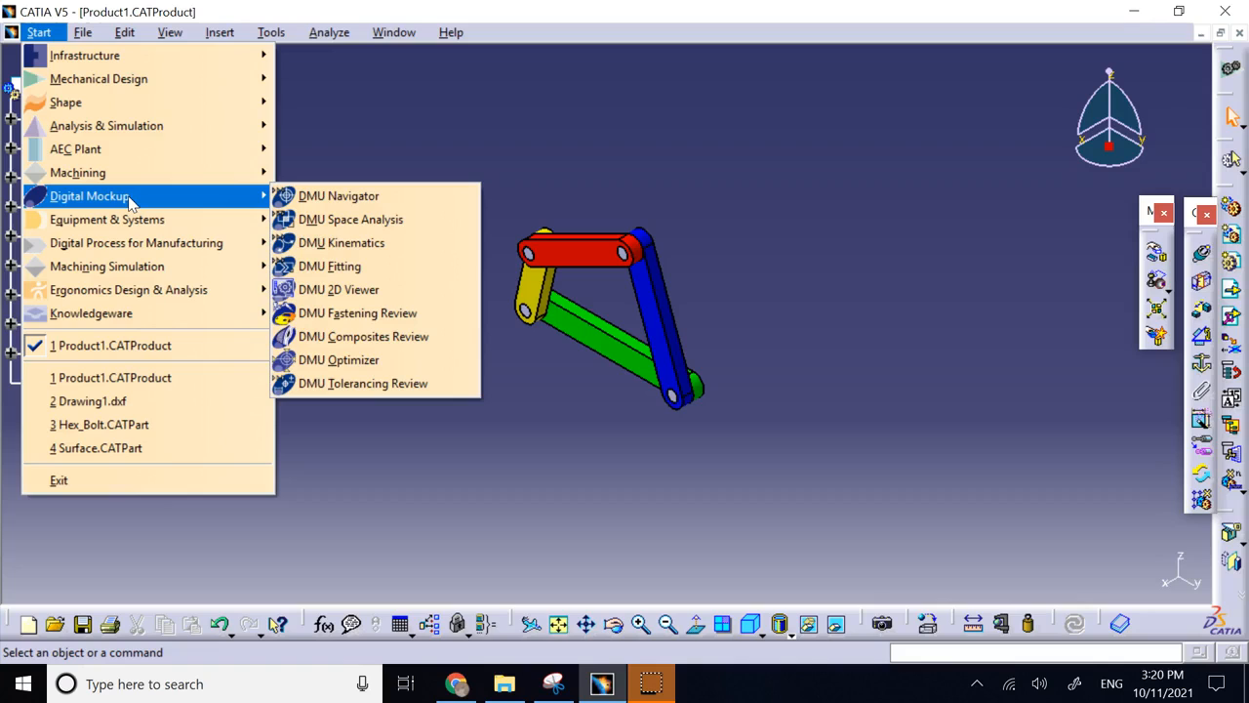
{"action": "mouse_move", "coordinate": [360, 266]}
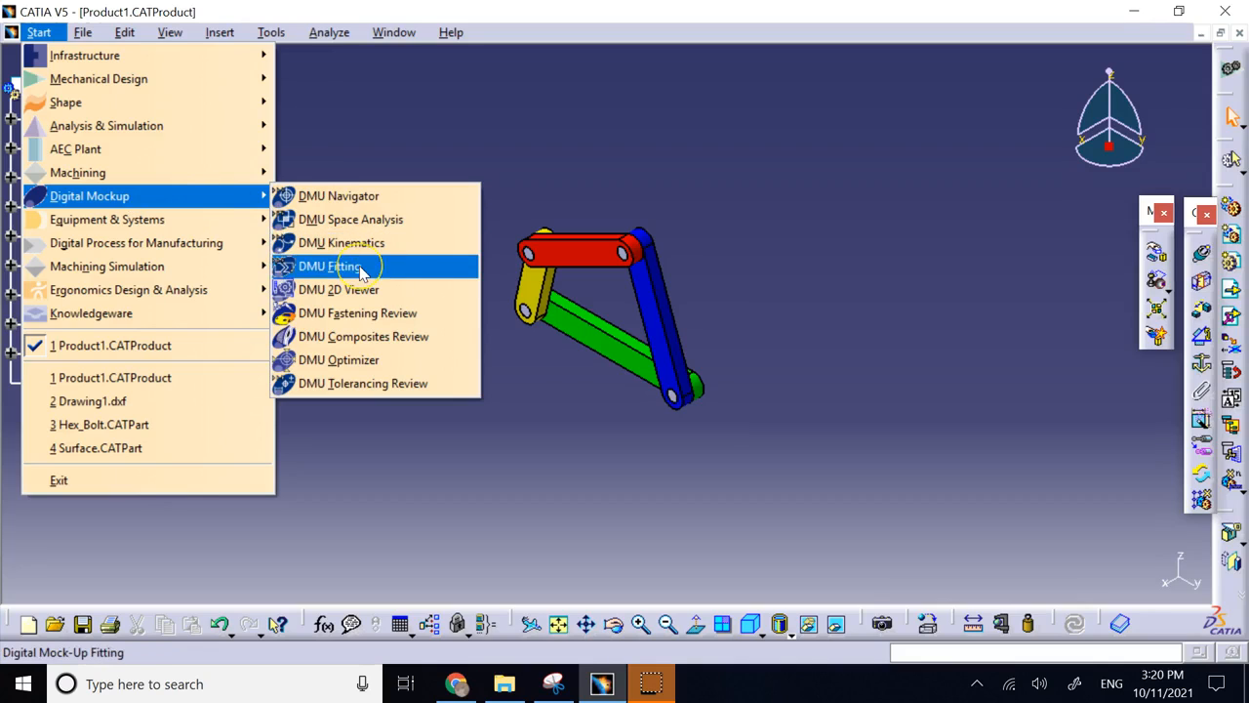
Activate the DMU Fitting workbench via Start > Digital Mockup
{"action": "left_click", "coordinate": [332, 266]}
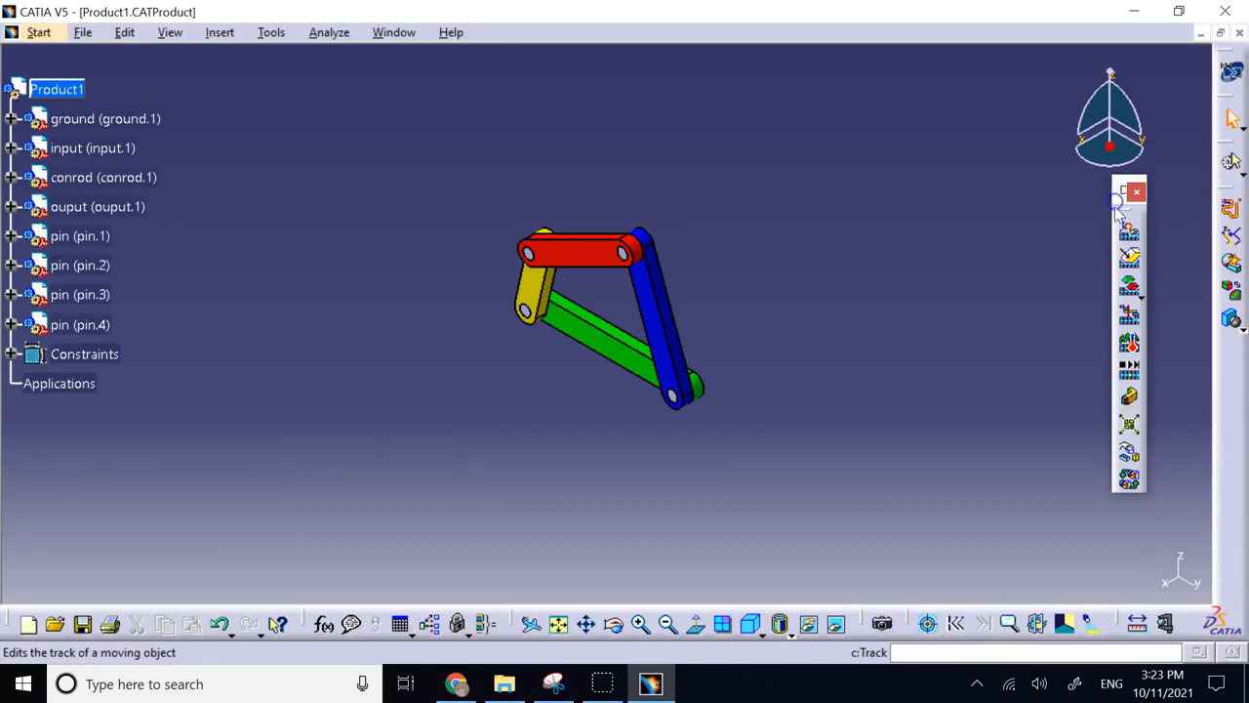
{"action": "mouse_move", "coordinate": [1129, 262]}
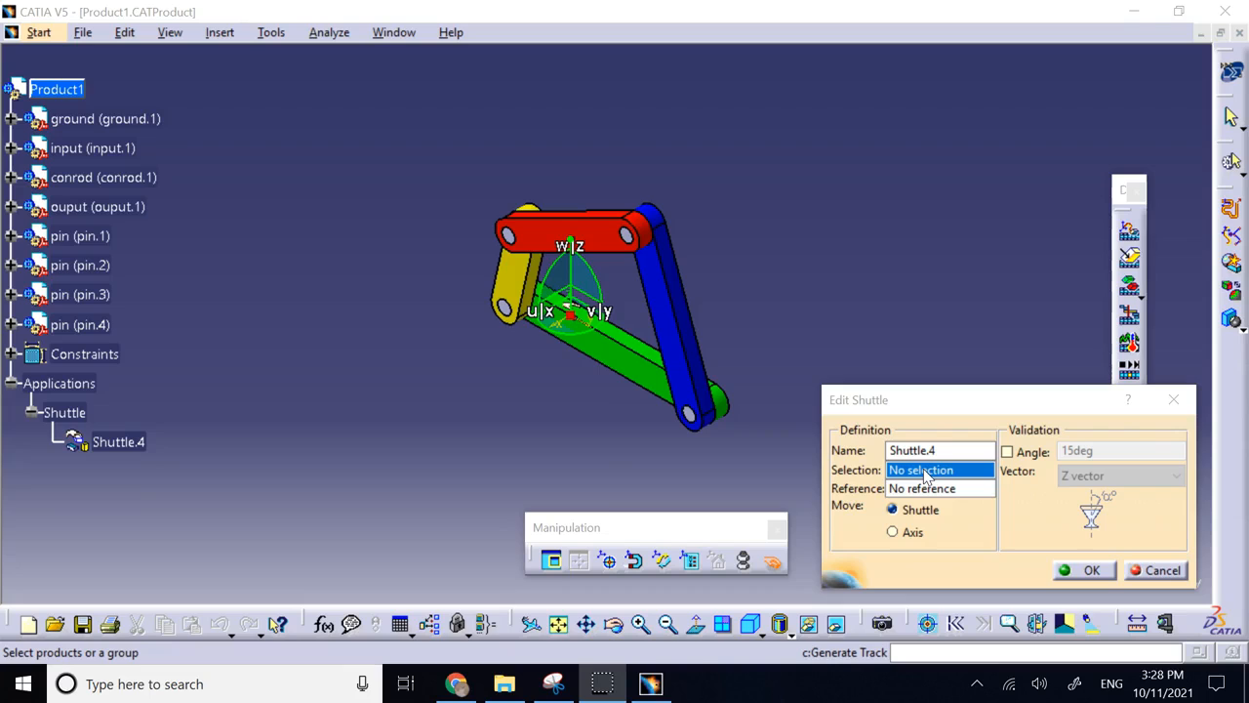
{"action": "mouse_move", "coordinate": [496, 234]}
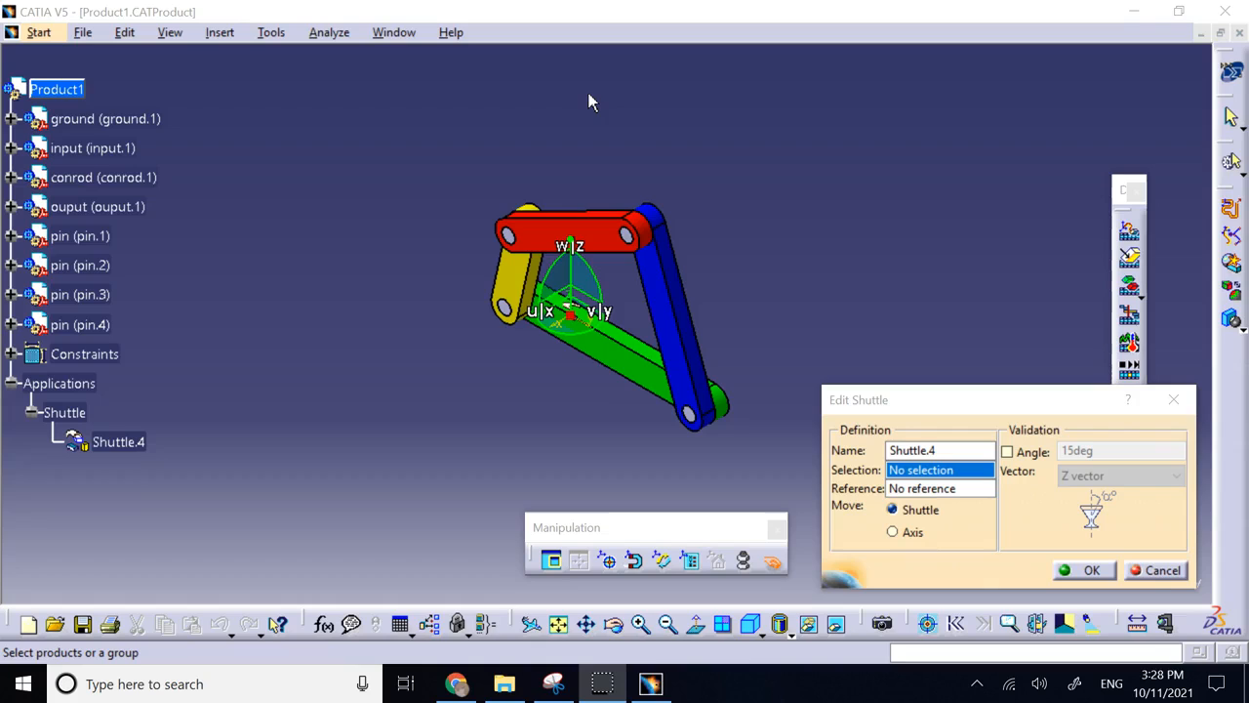
{"action": "mouse_move", "coordinate": [724, 383]}
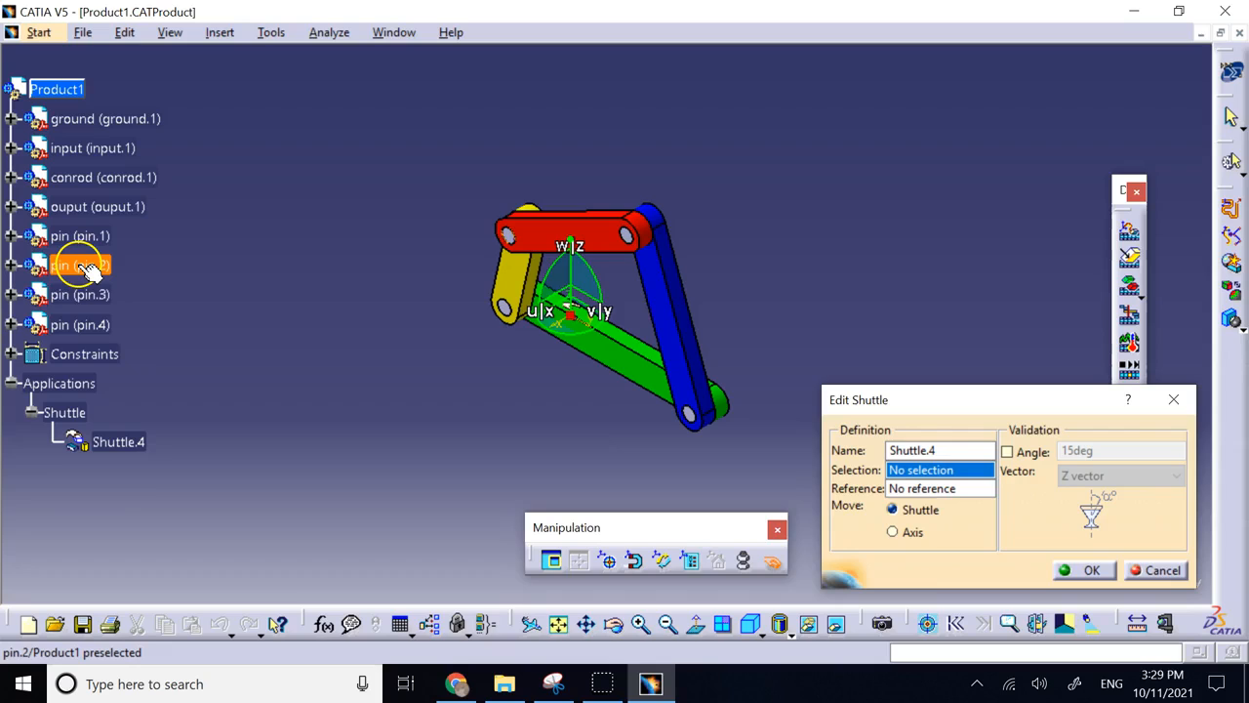
Create a shuttle around pin.2 and further shuttles, the last one around the conrod
{"action": "left_click", "coordinate": [78, 266]}
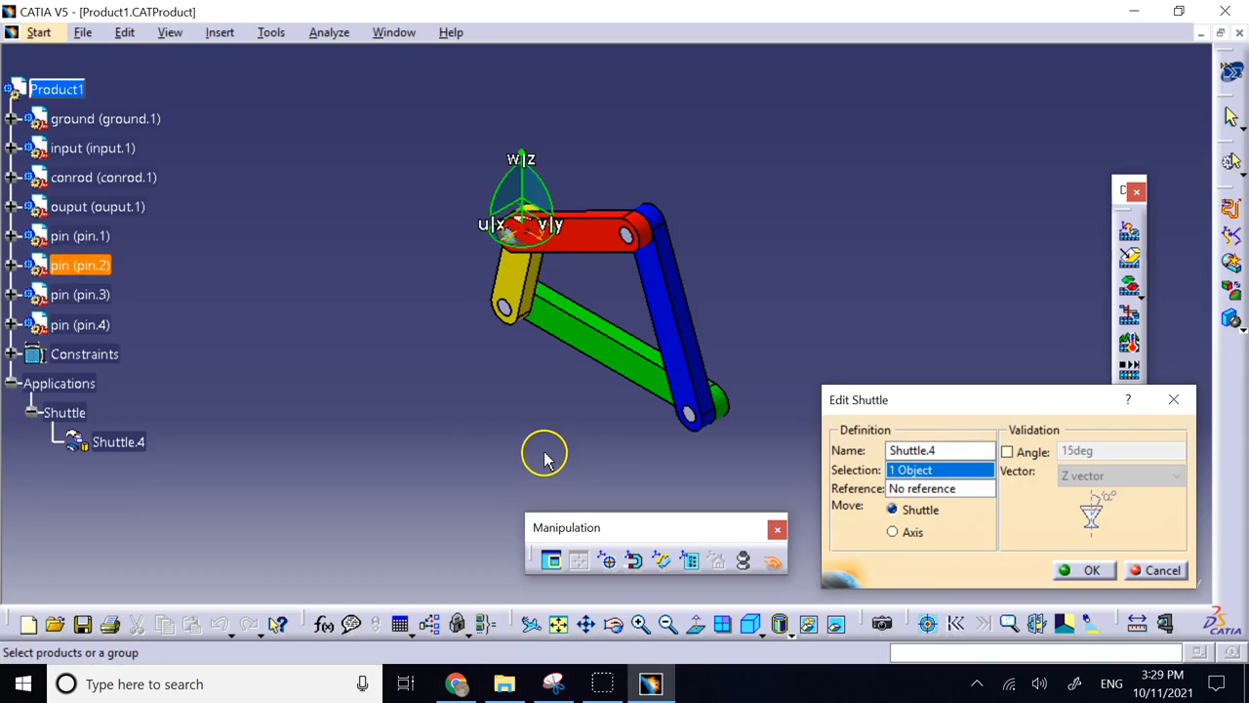
{"action": "left_click", "coordinate": [1083, 570]}
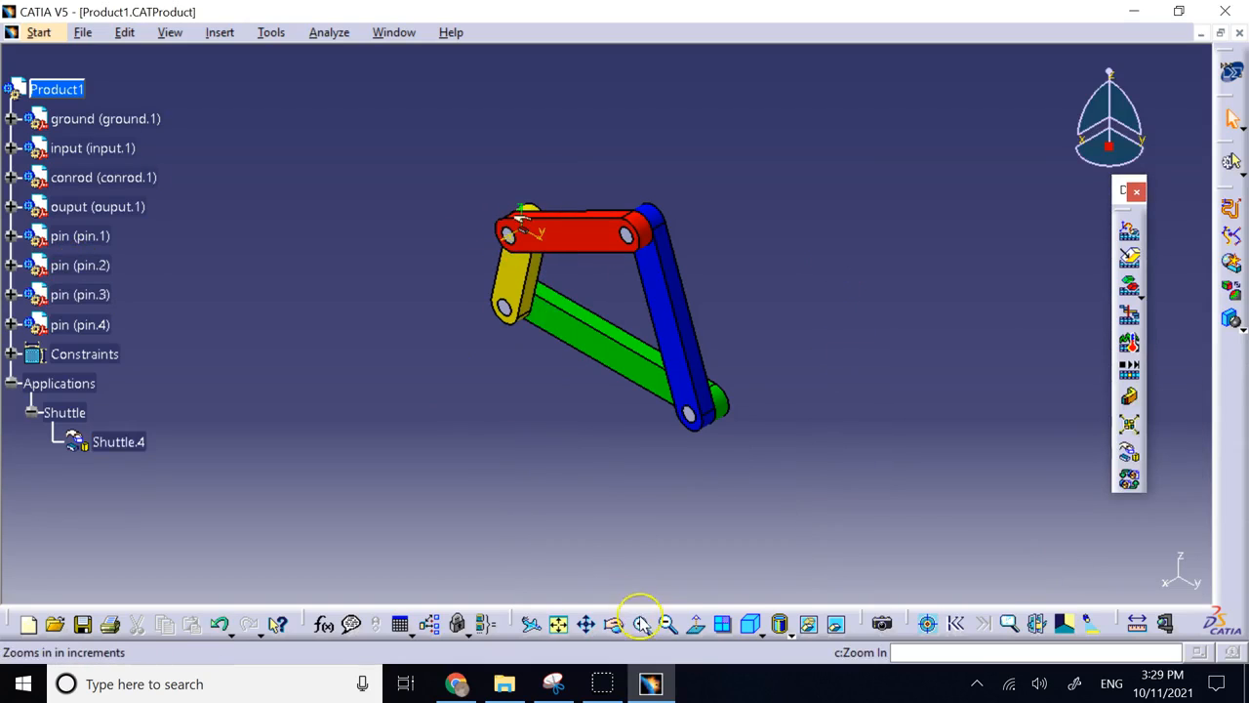
{"action": "left_click", "coordinate": [640, 624]}
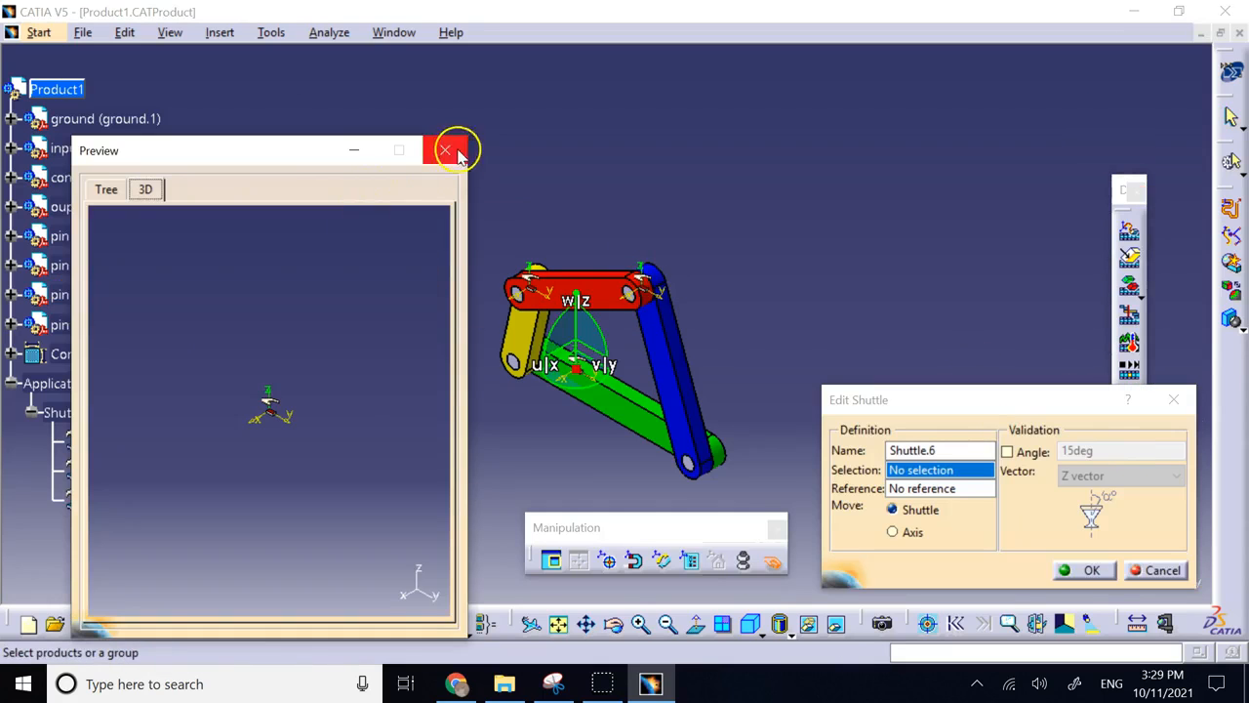
{"action": "left_click", "coordinate": [445, 150]}
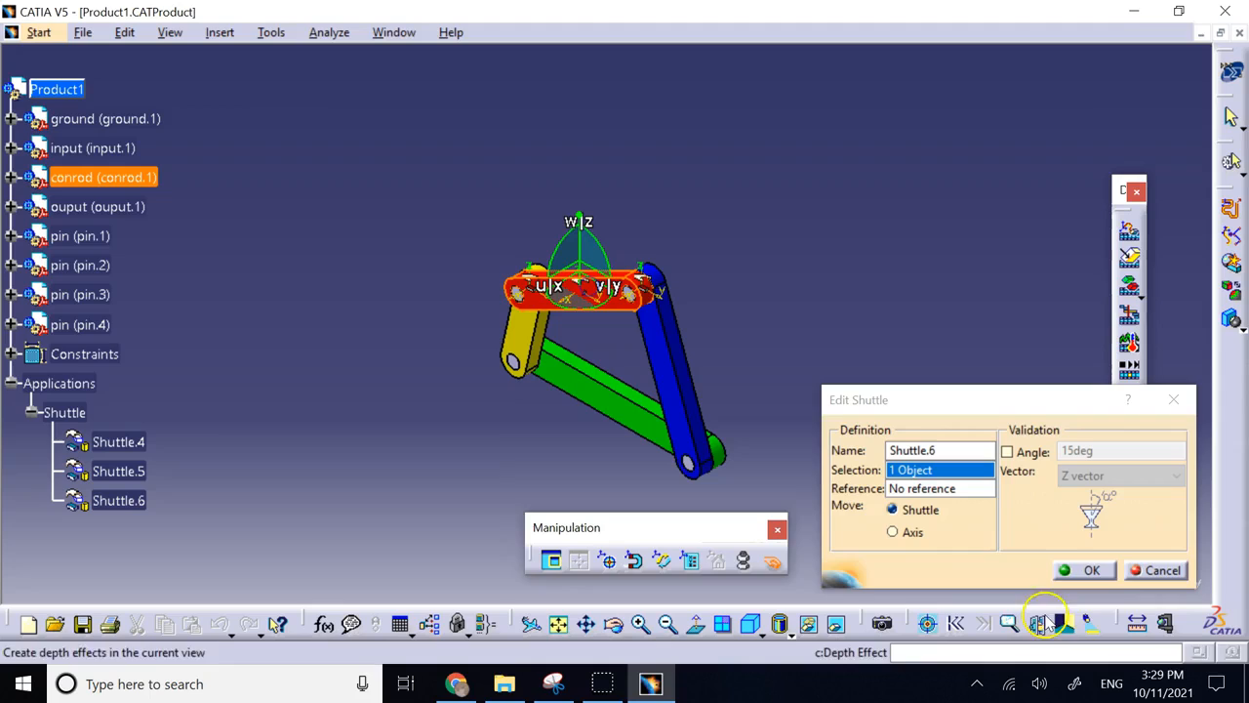
{"action": "left_click", "coordinate": [1084, 570]}
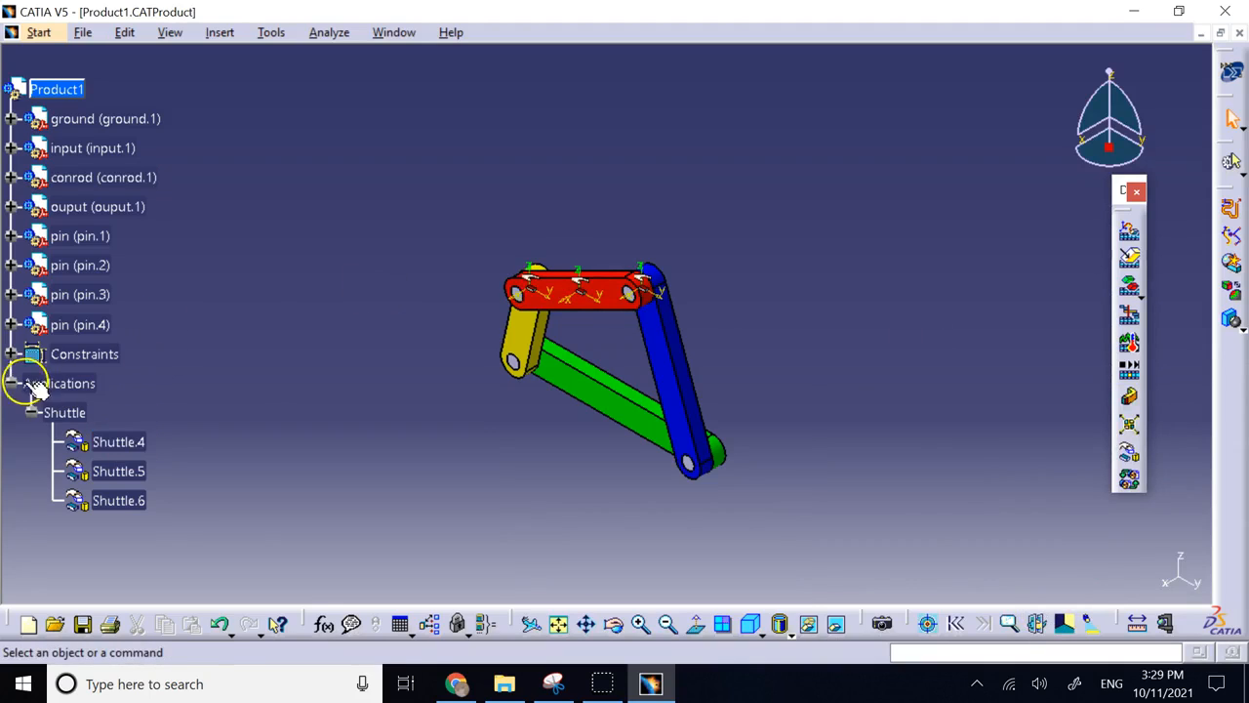
Collapse and reopen the Applications node so the shuttles show as one group
{"action": "left_click", "coordinate": [14, 383]}
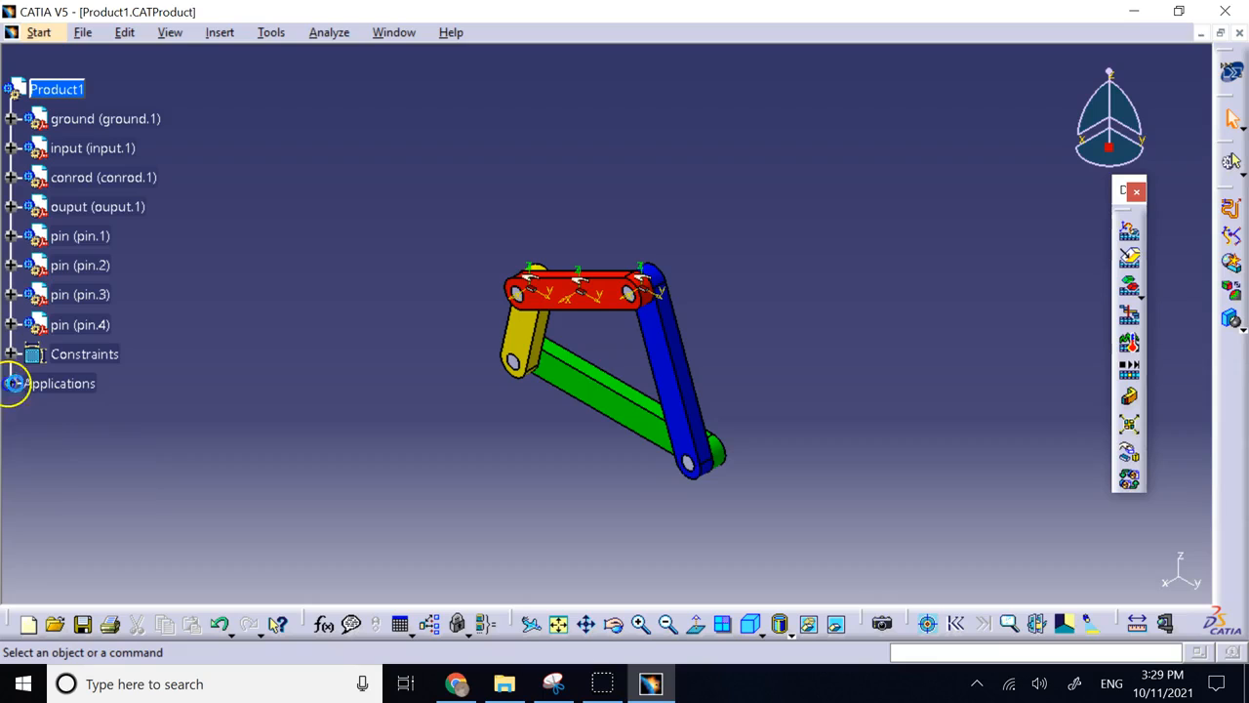
{"action": "left_click", "coordinate": [14, 382]}
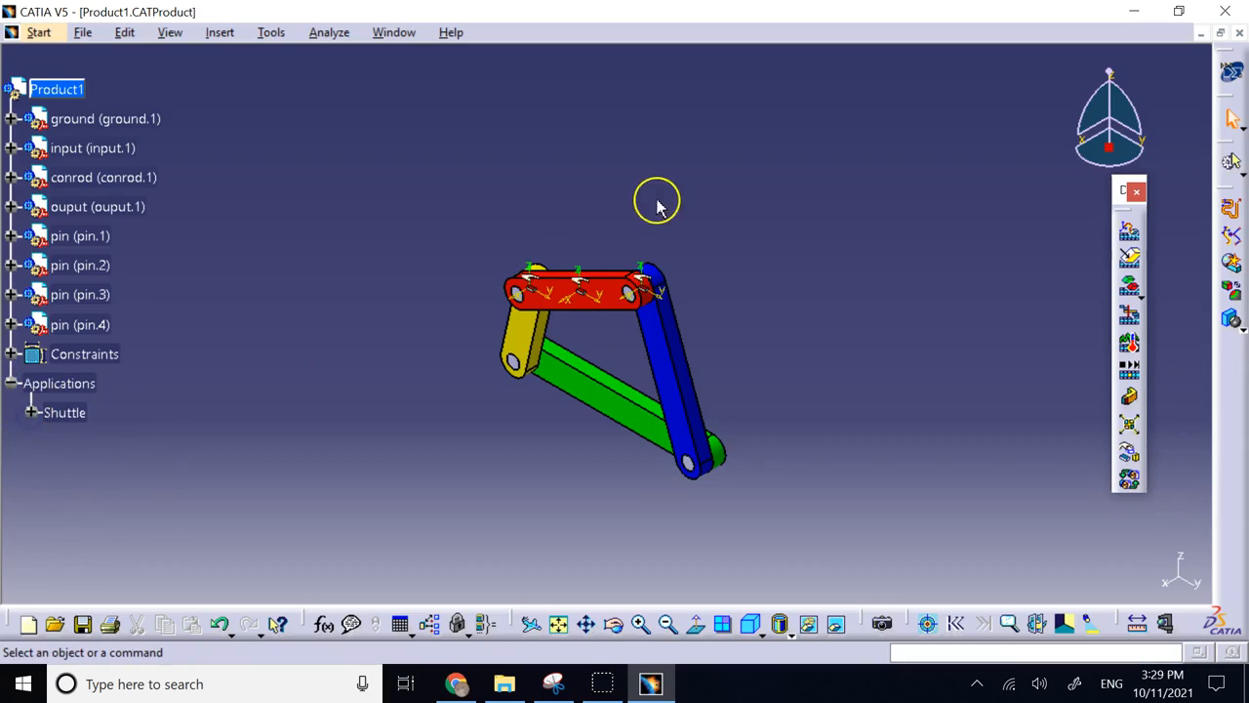
{"action": "mouse_move", "coordinate": [1234, 316]}
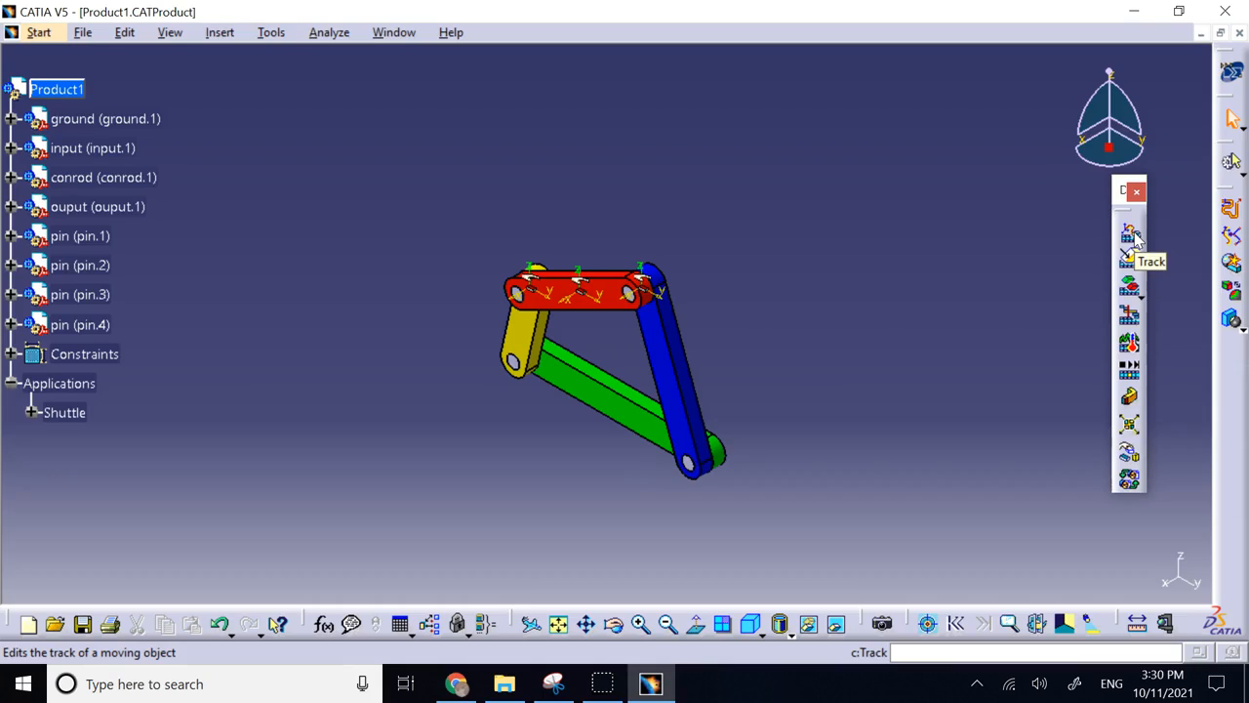
Define a track for Shuttle.4 with Linear interpolation in Time mode, duration 2
{"action": "left_click", "coordinate": [1128, 234]}
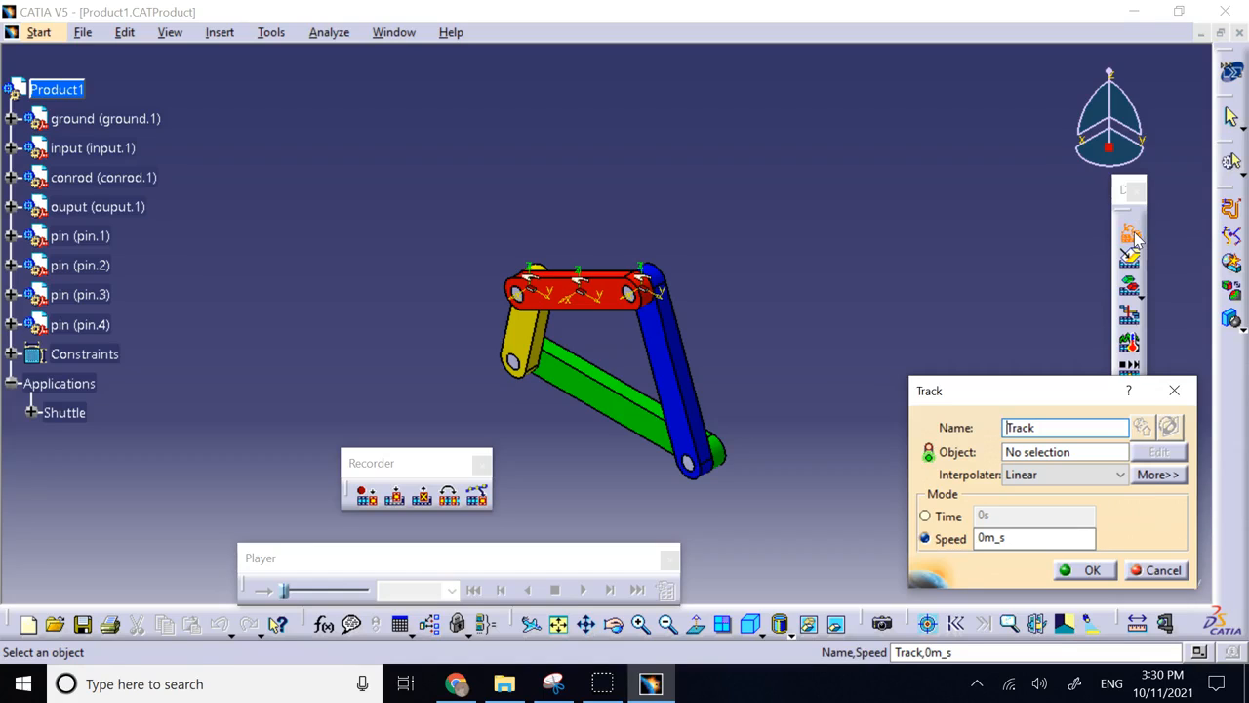
{"action": "mouse_move", "coordinate": [1077, 344]}
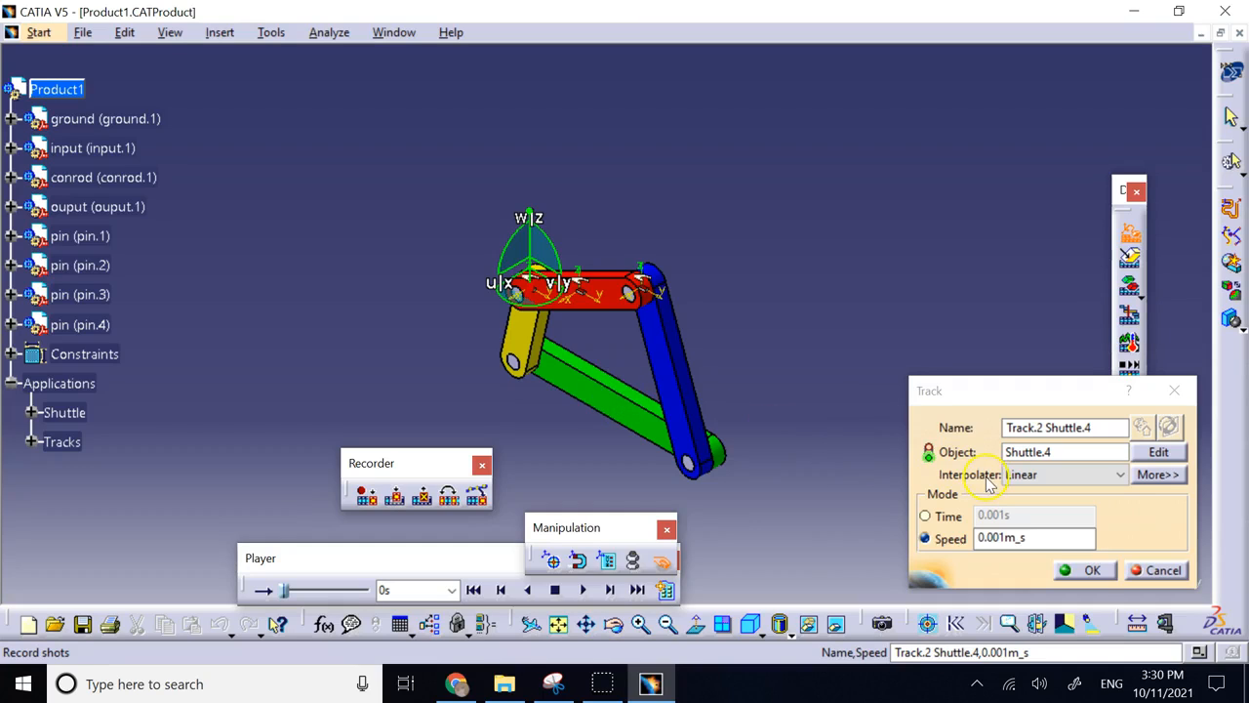
{"action": "left_click", "coordinate": [1105, 474]}
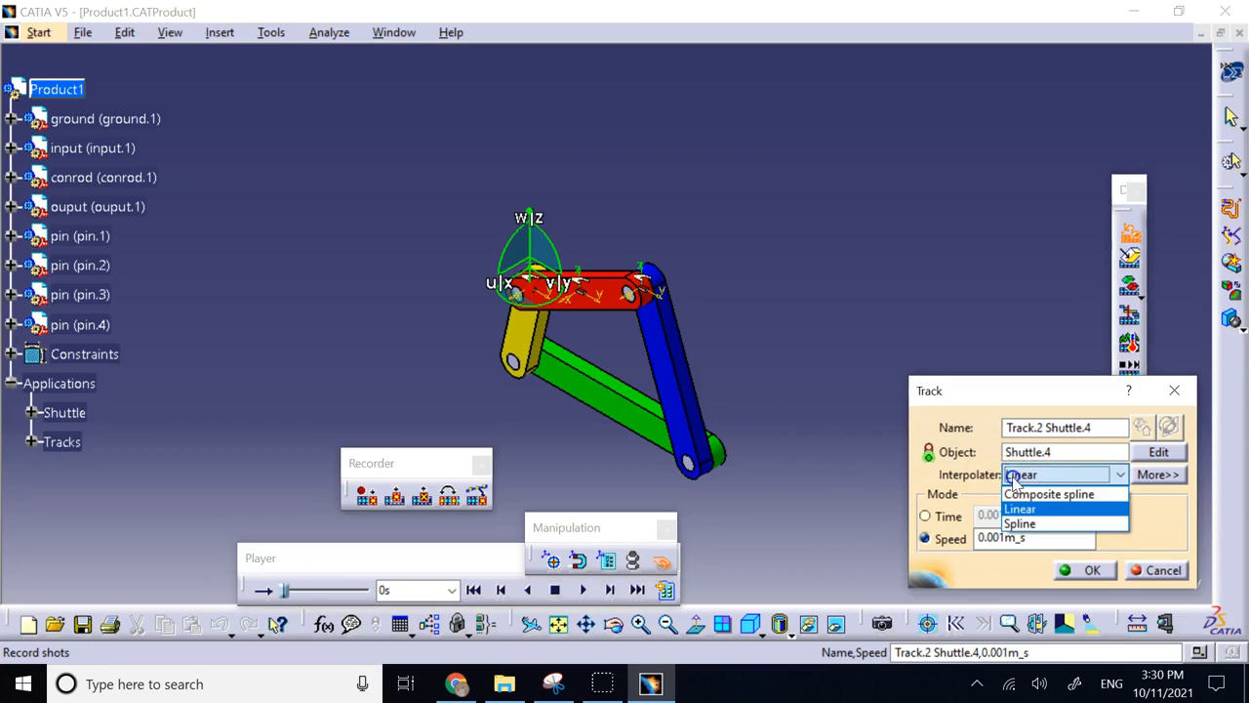
{"action": "mouse_move", "coordinate": [1050, 494]}
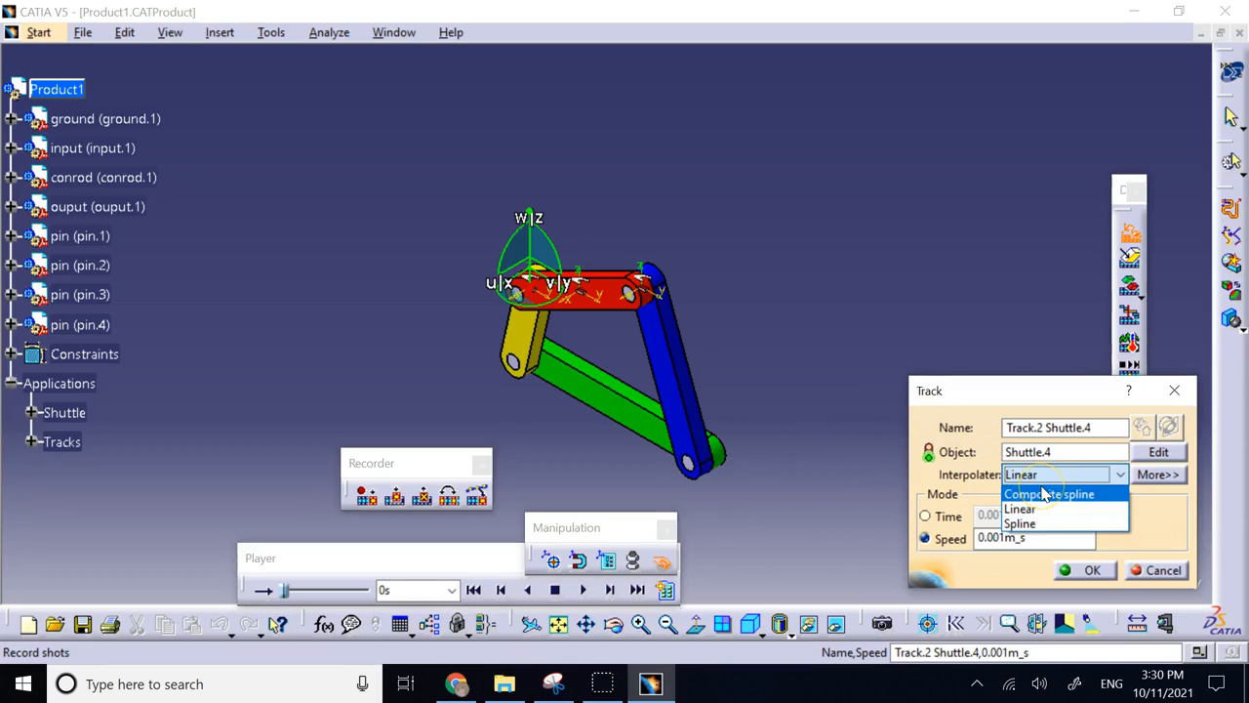
{"action": "mouse_move", "coordinate": [1019, 507]}
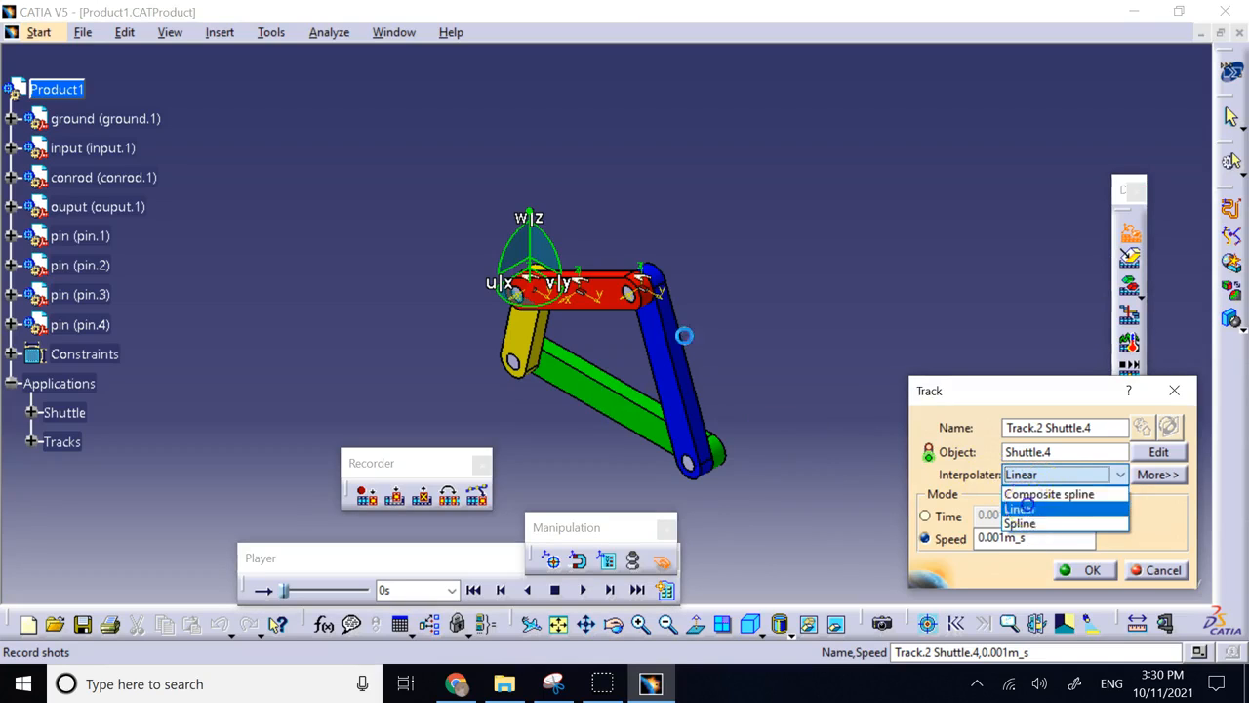
{"action": "left_click", "coordinate": [1018, 508]}
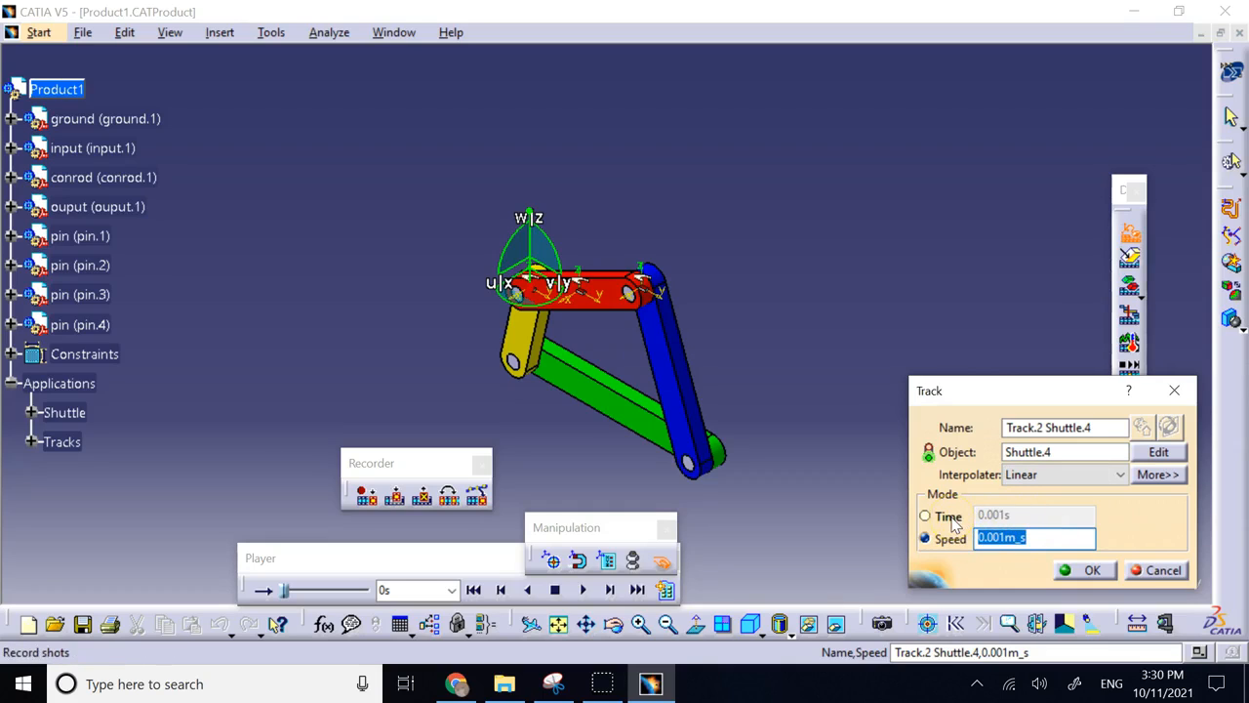
{"action": "left_click", "coordinate": [926, 516]}
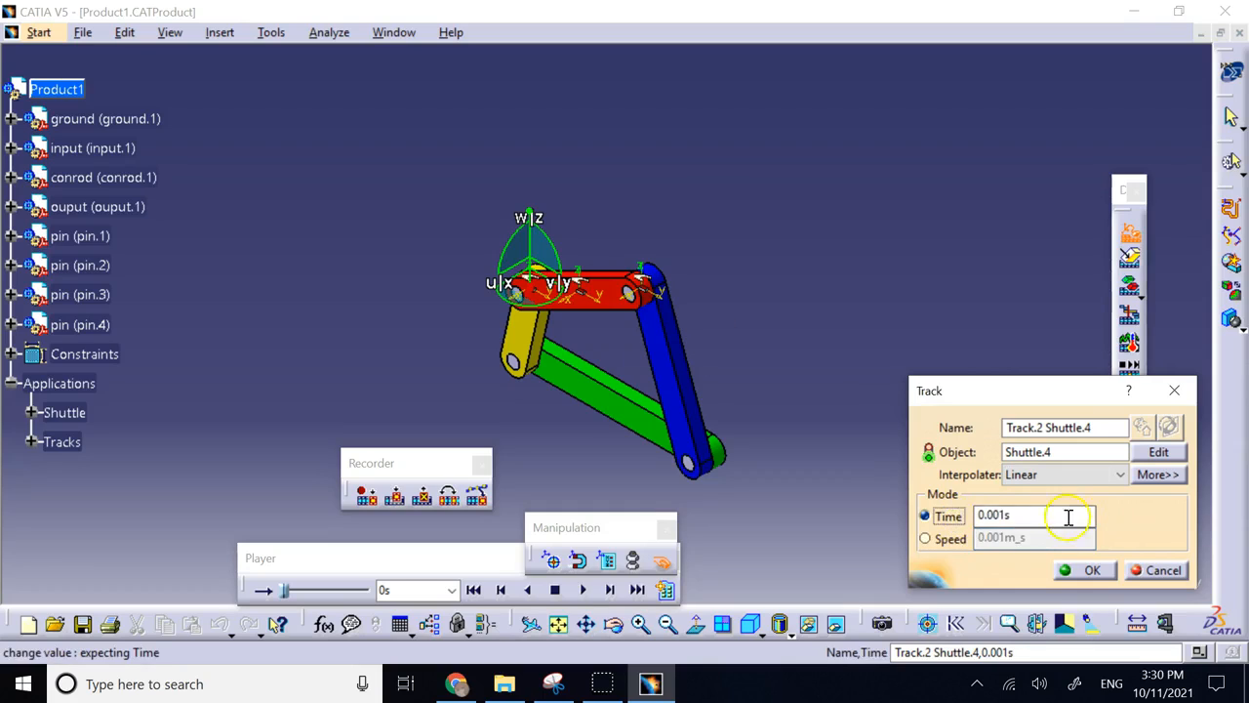
{"action": "type", "text": "2"}
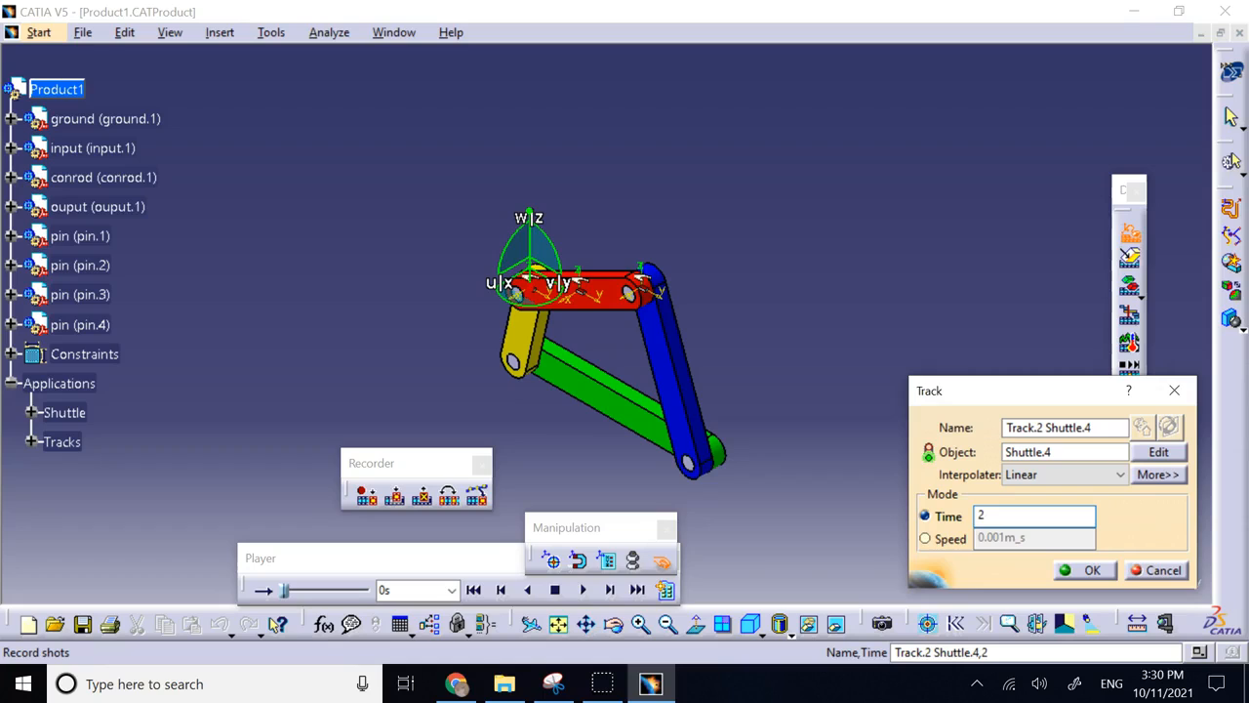
{"action": "mouse_move", "coordinate": [816, 314]}
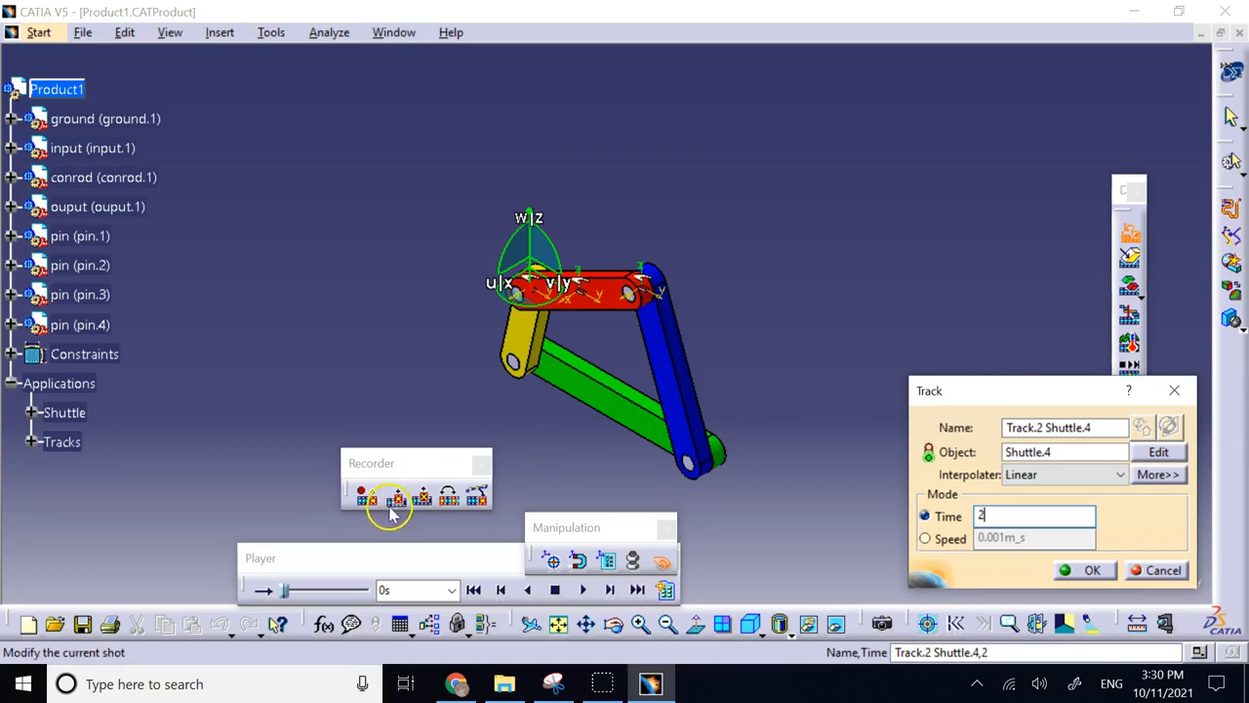
Record the shot of Shuttle.4's moved position and confirm the 2-second track
{"action": "left_click", "coordinate": [394, 496]}
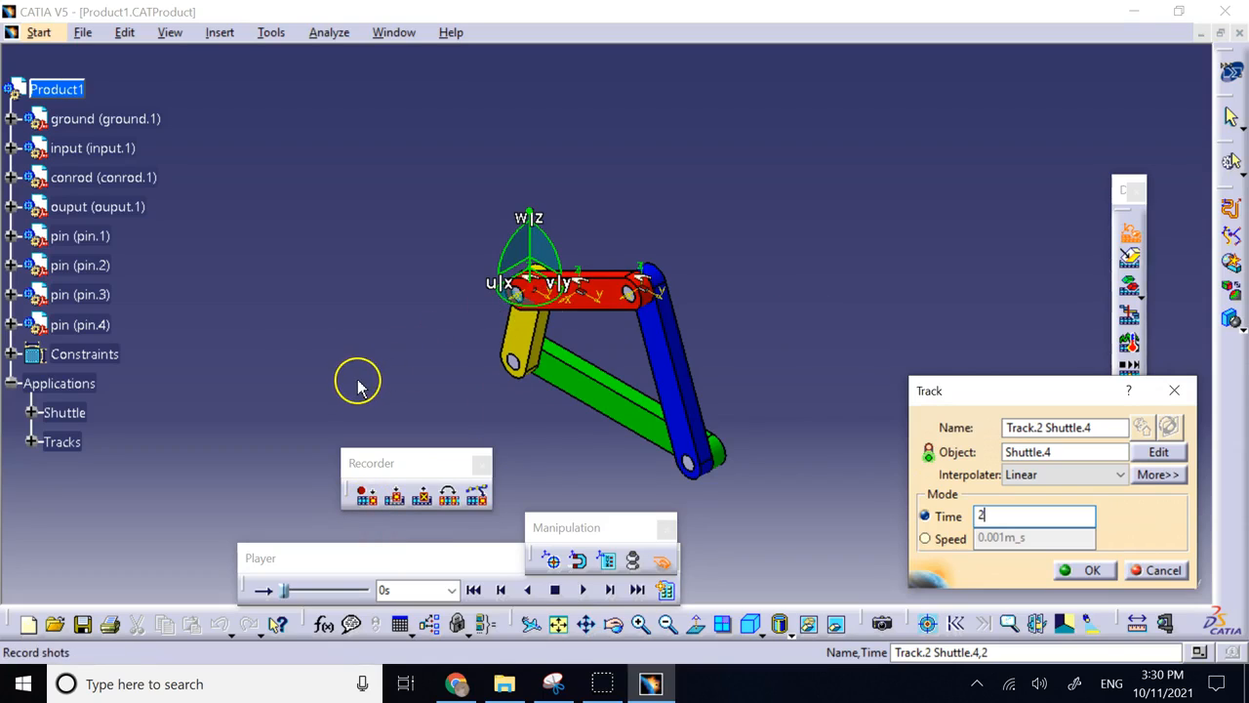
{"action": "mouse_move", "coordinate": [413, 336]}
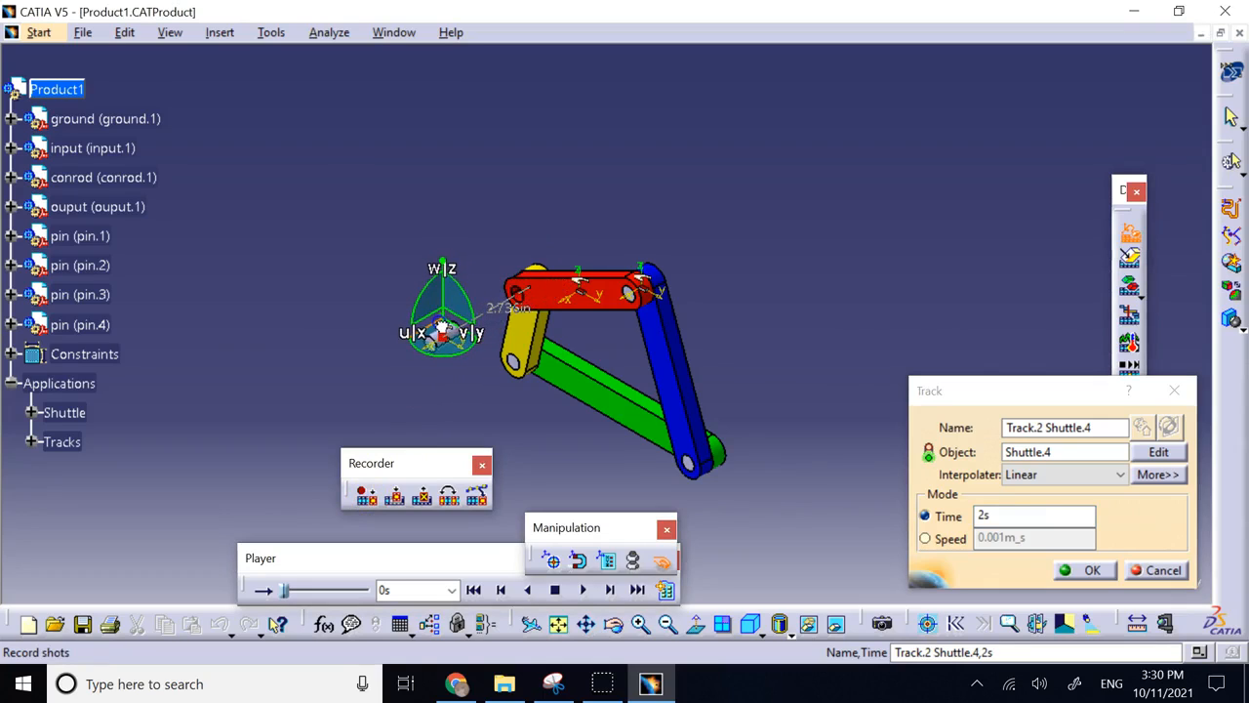
{"action": "mouse_move", "coordinate": [619, 488]}
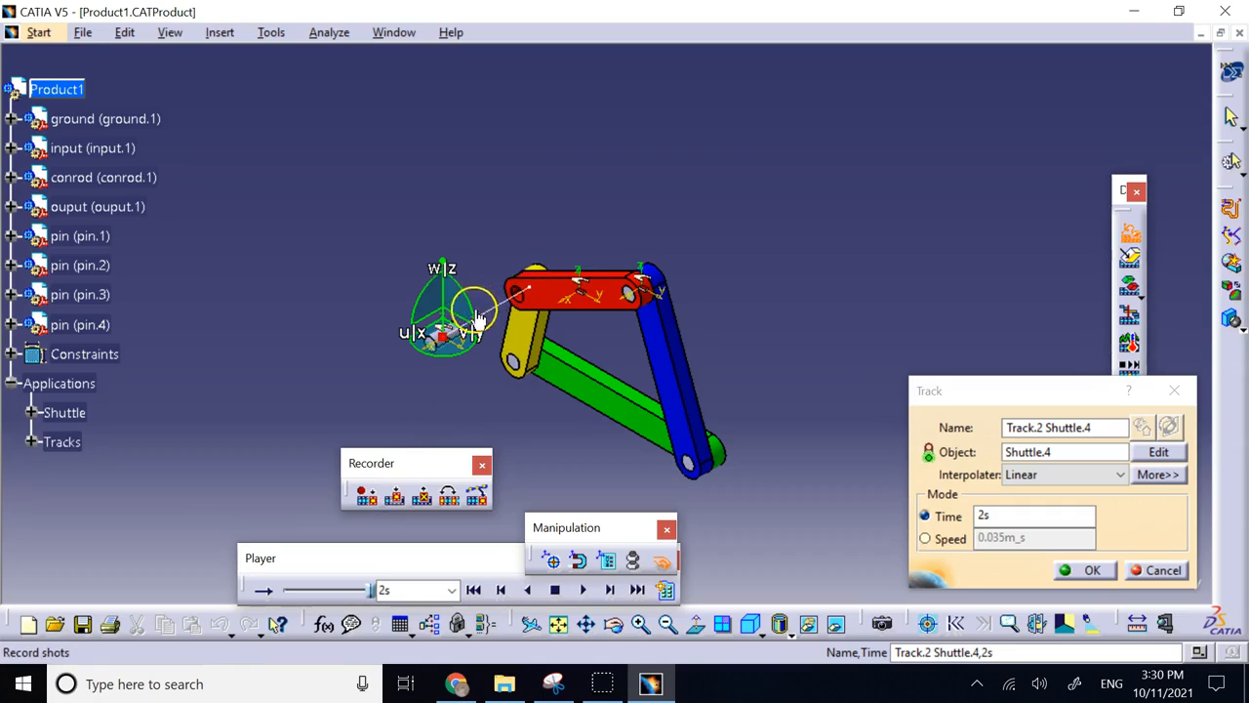
{"action": "left_click", "coordinate": [63, 441]}
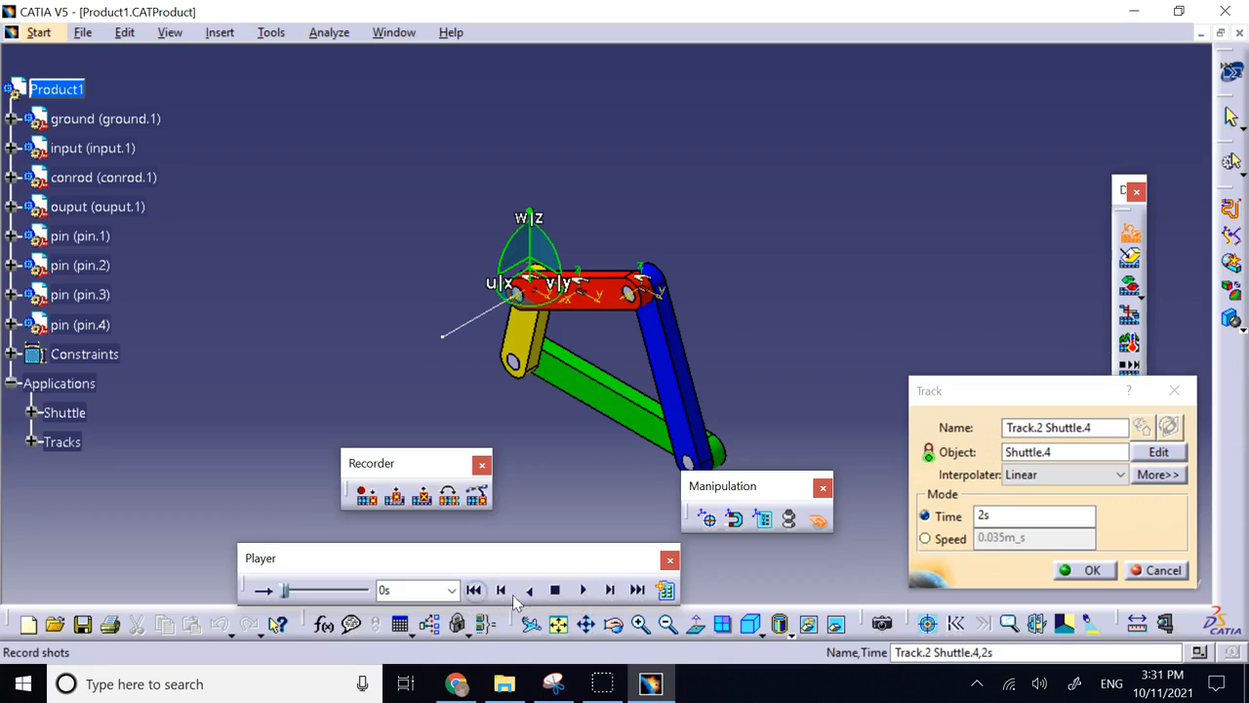
{"action": "left_click", "coordinate": [582, 590]}
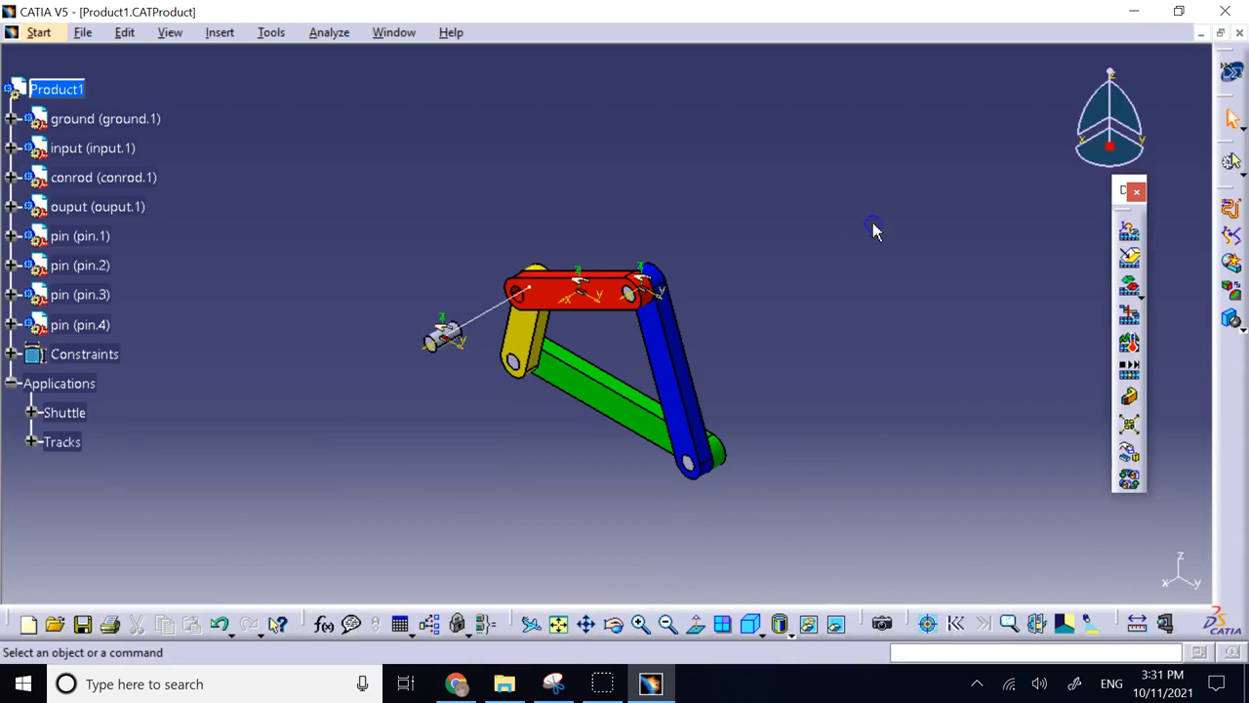
{"action": "mouse_move", "coordinate": [110, 418]}
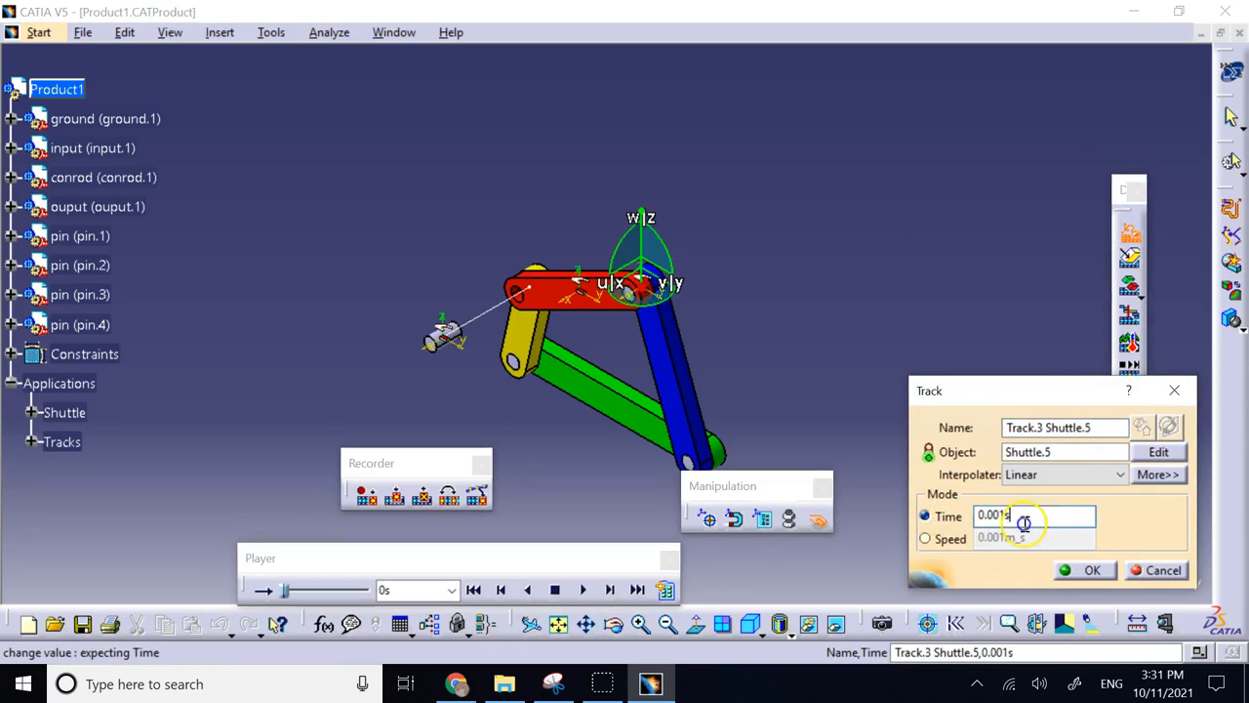
Give the Shuttle.5 track a 2-second time and record its new position as a shot
{"action": "type", "text": "2s"}
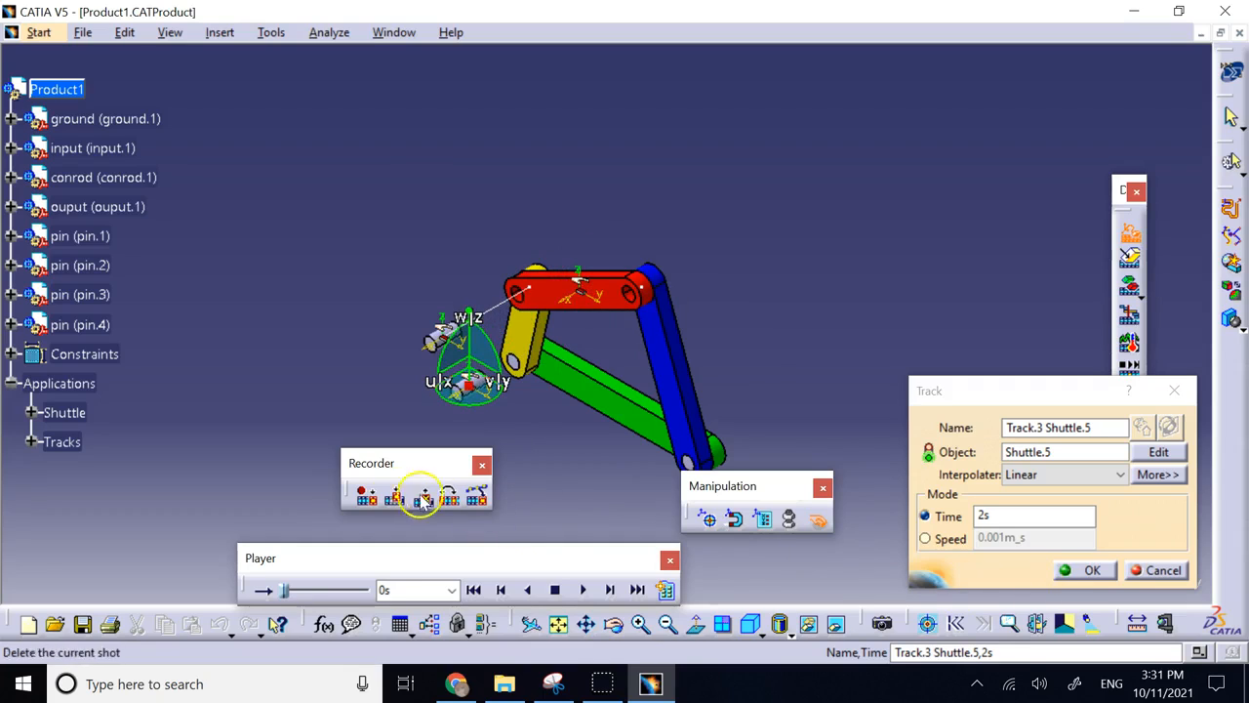
{"action": "left_click", "coordinate": [421, 496]}
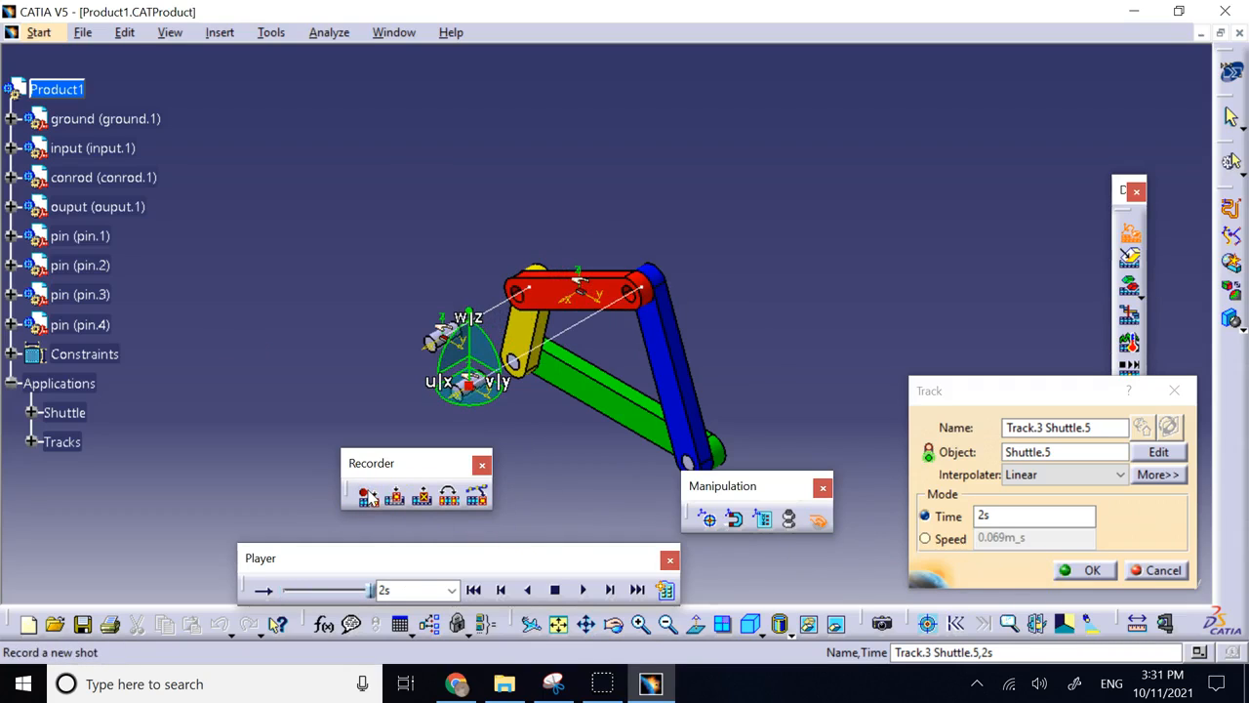
{"action": "mouse_move", "coordinate": [499, 589]}
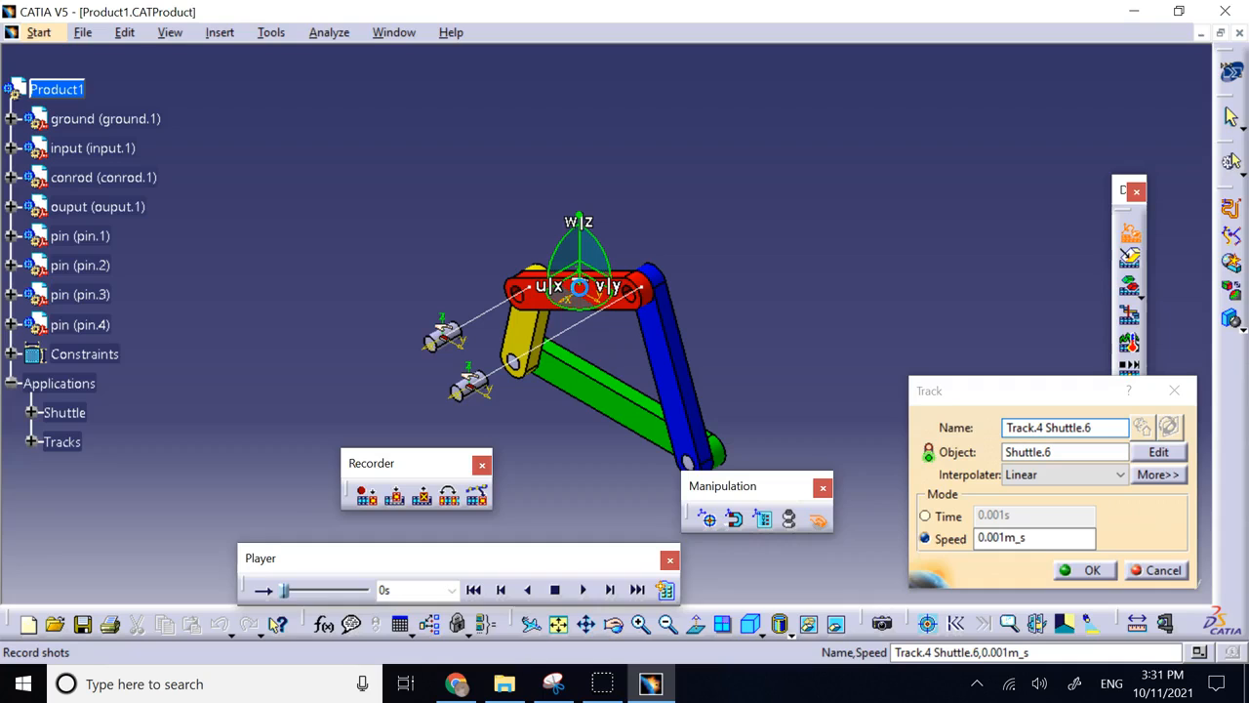
Discard the first Shuttle.6 track attempt and start a fresh track
{"action": "left_click", "coordinate": [921, 515]}
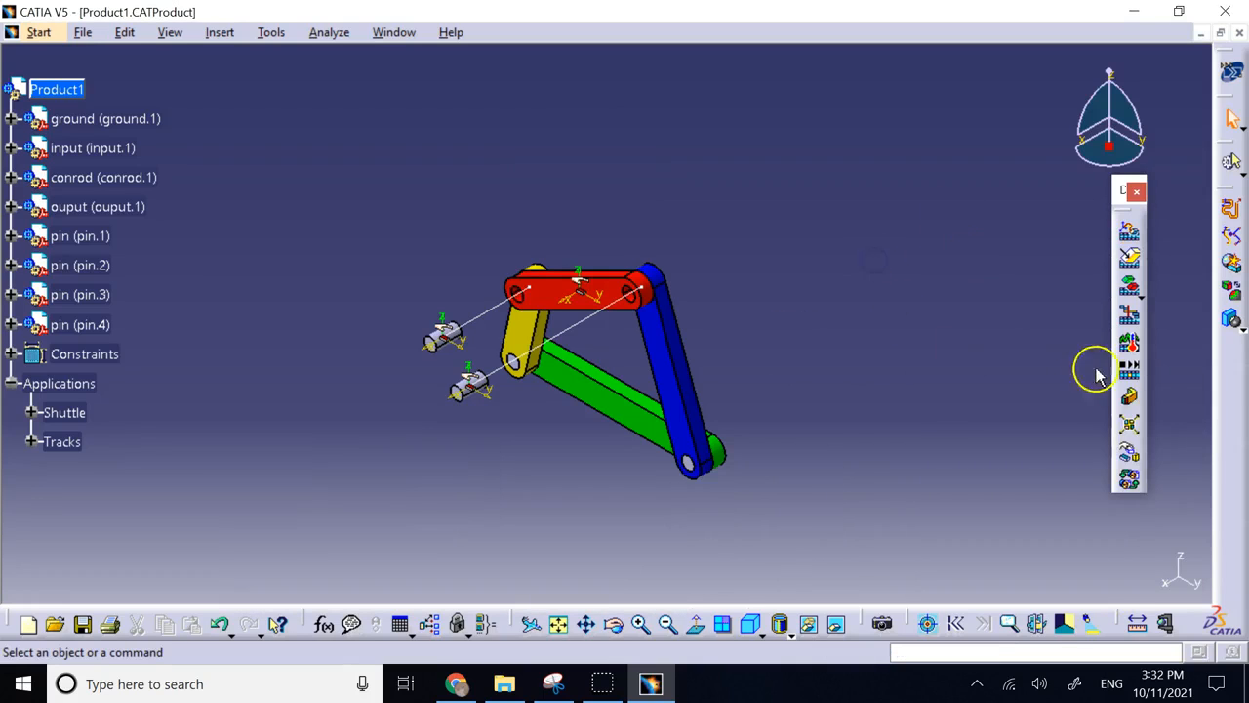
{"action": "left_click", "coordinate": [25, 442]}
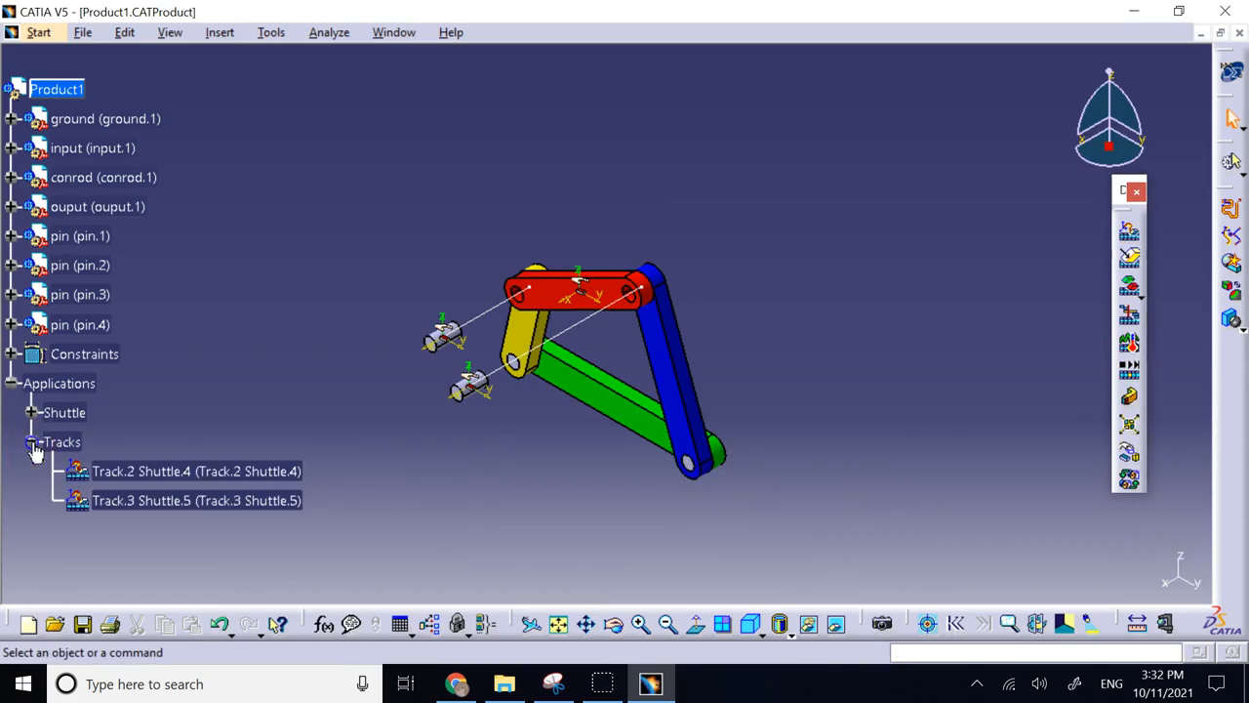
{"action": "left_click", "coordinate": [63, 441]}
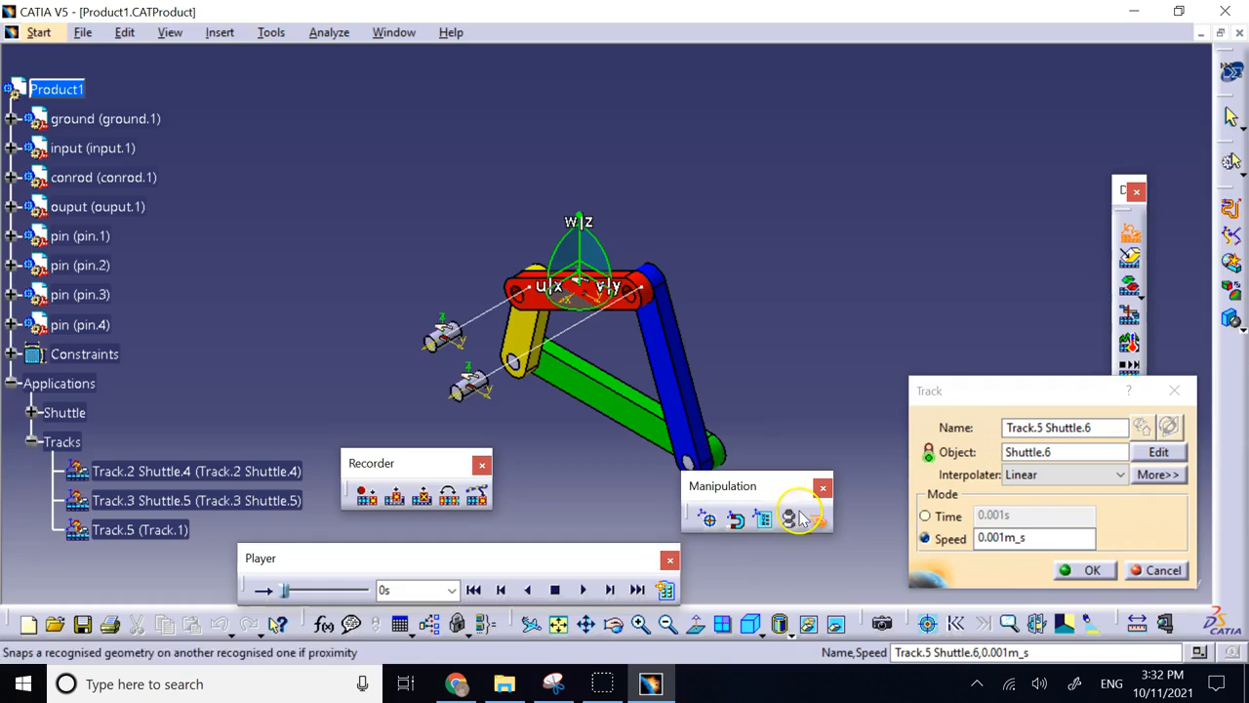
Record a 2-second Shuttle.6 track lifting the red link upward with snapping on, and confirm it
{"action": "left_click", "coordinate": [925, 516]}
{"action": "type", "text": "2"}
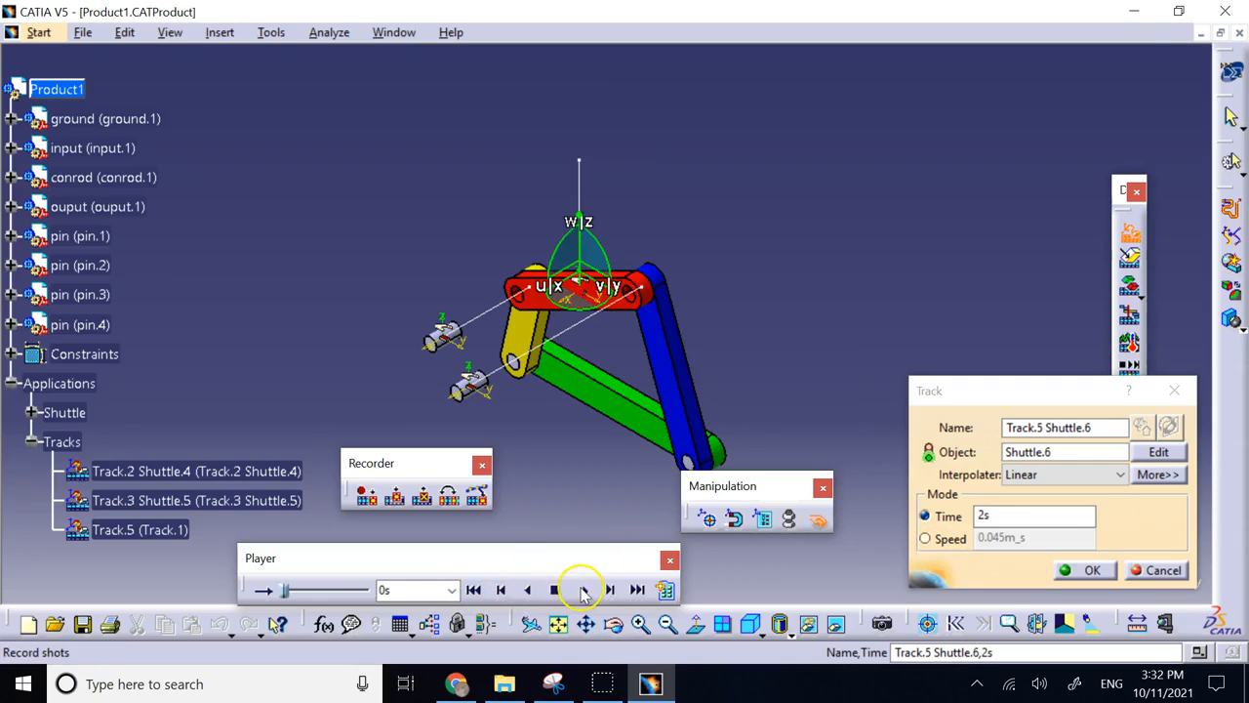
{"action": "left_click", "coordinate": [582, 590]}
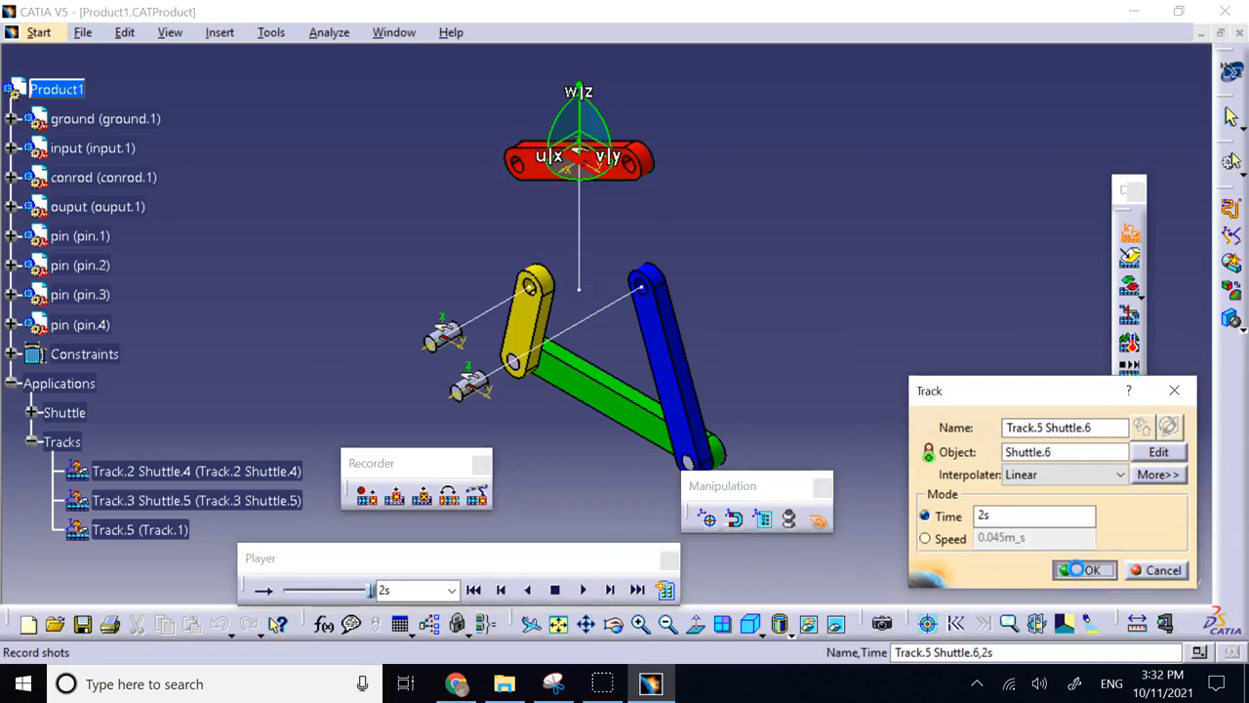
{"action": "left_click", "coordinate": [1085, 570]}
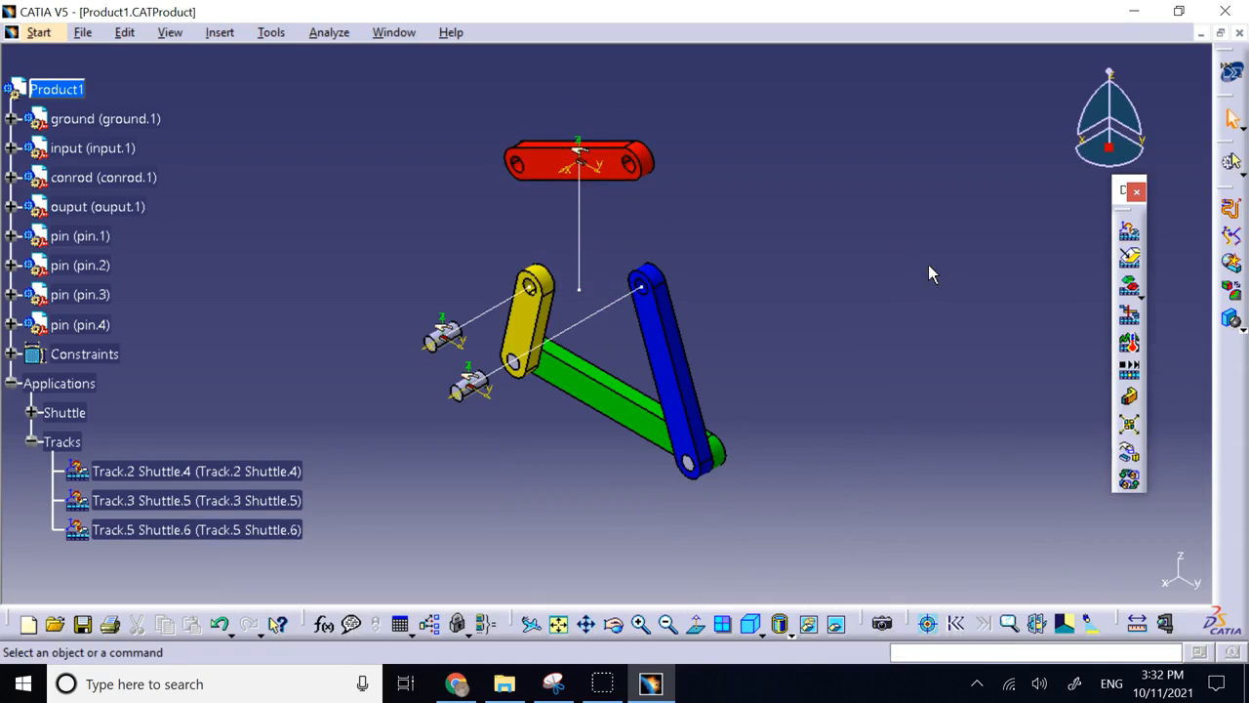
{"action": "left_click", "coordinate": [230, 471]}
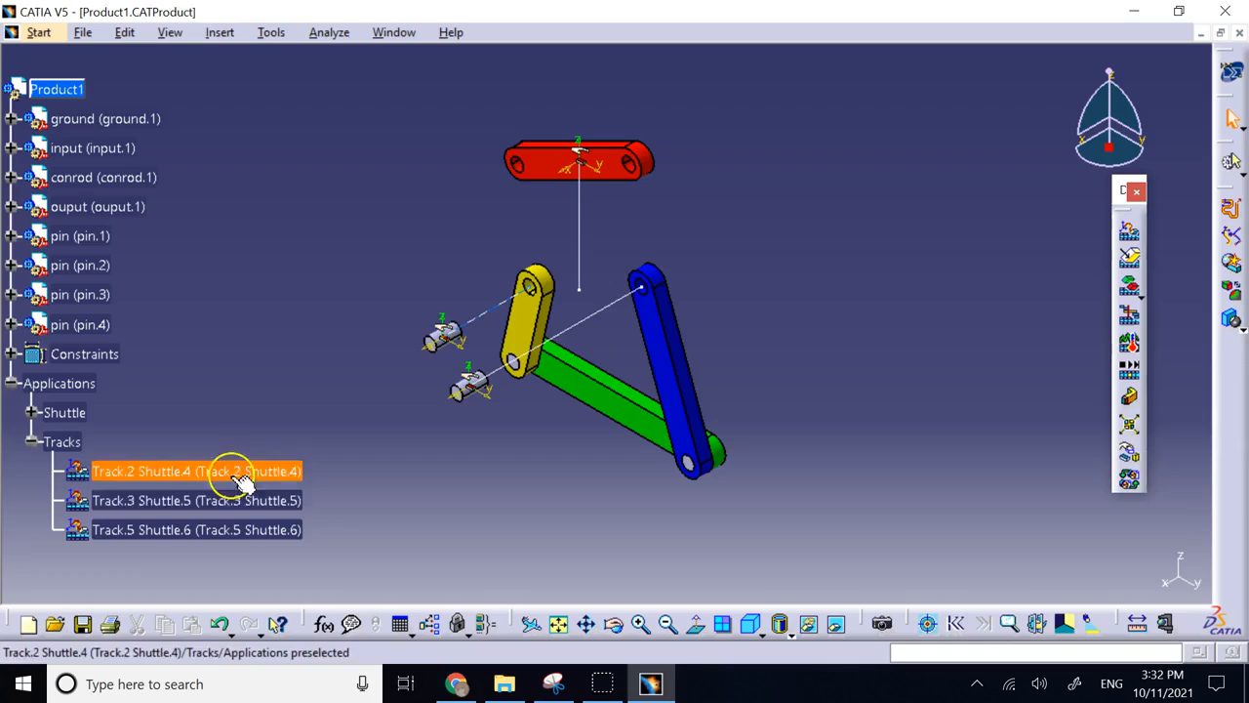
{"action": "left_click", "coordinate": [191, 500]}
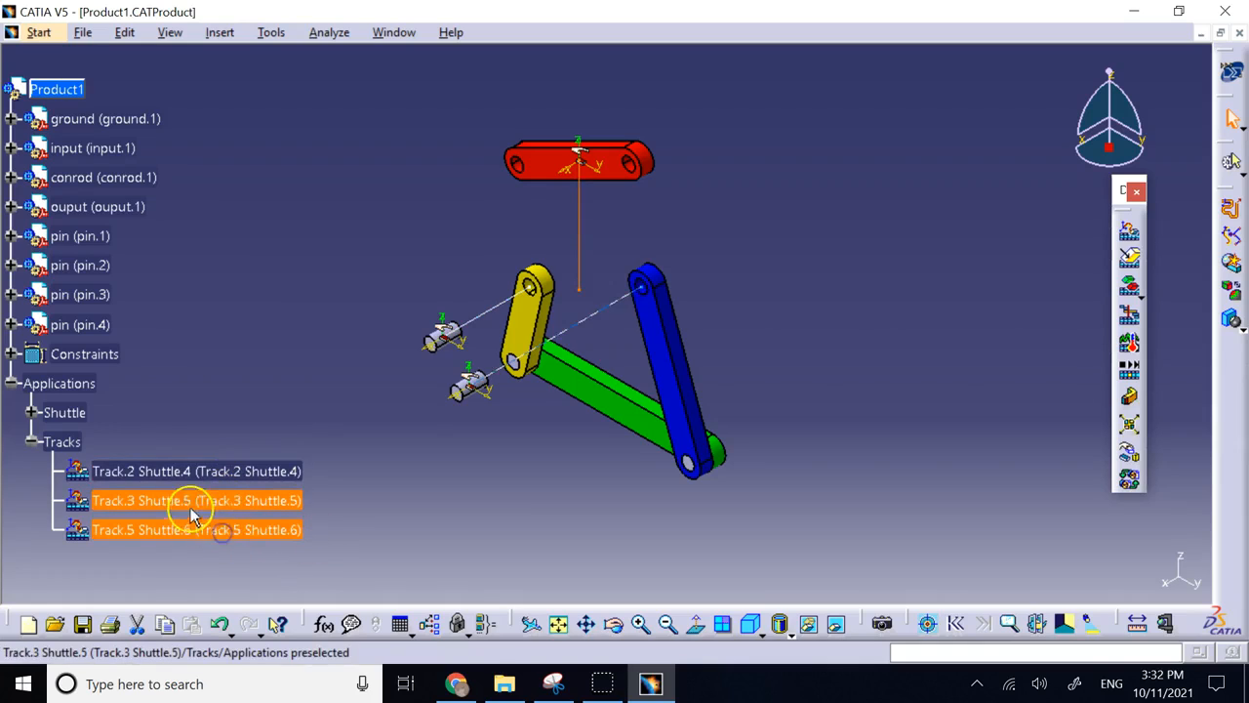
{"action": "left_click", "coordinate": [35, 441]}
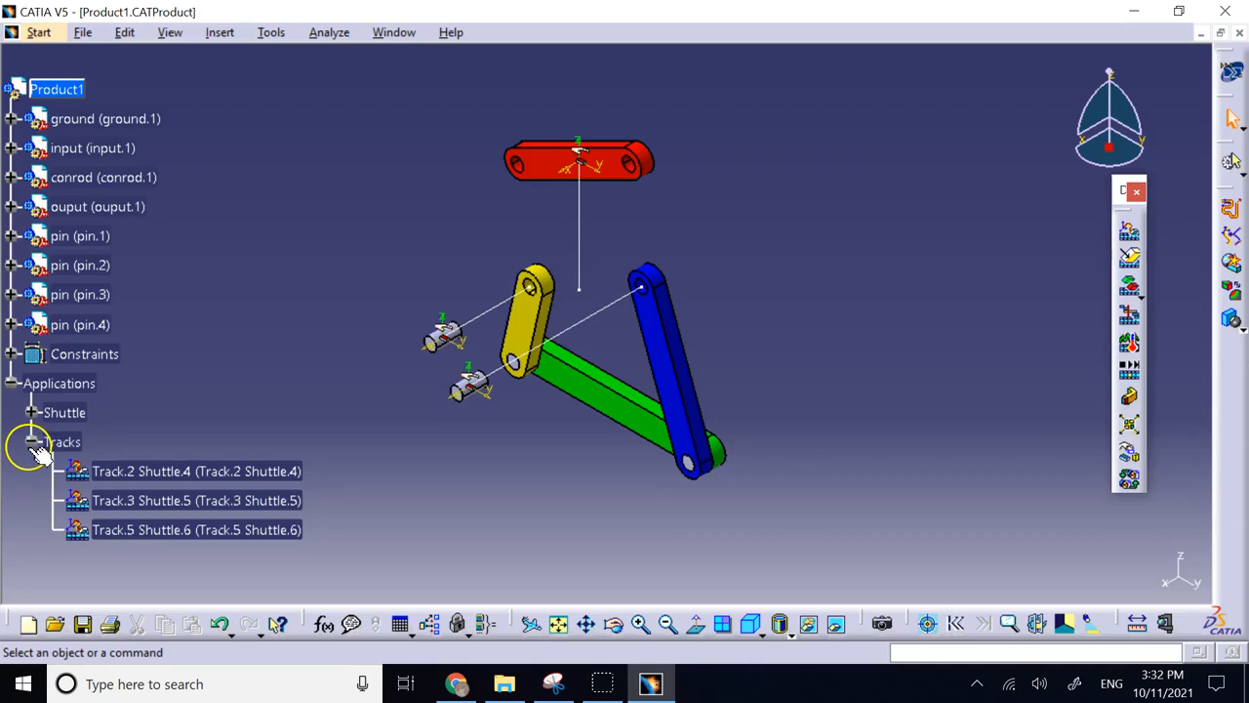
Build a sequence of the Shuttle.4, Shuttle.5 and Shuttle.6 tracks in order and confirm it
{"action": "left_click", "coordinate": [35, 441]}
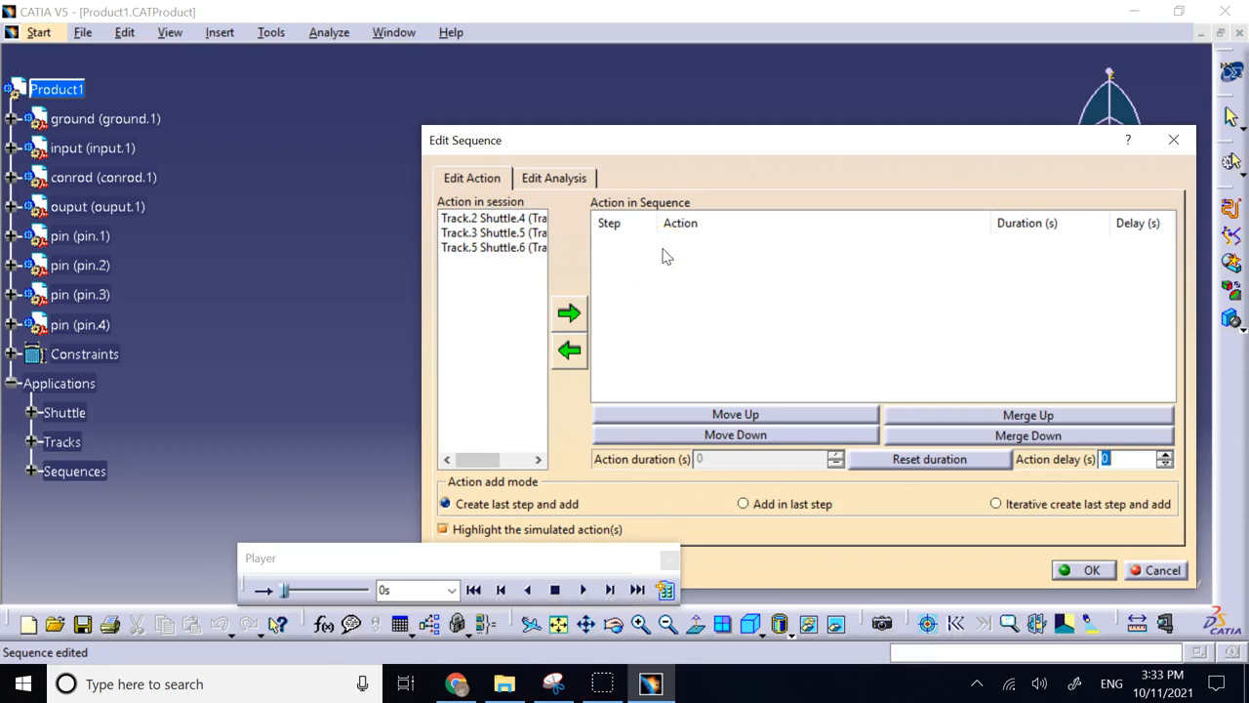
{"action": "left_click", "coordinate": [492, 218]}
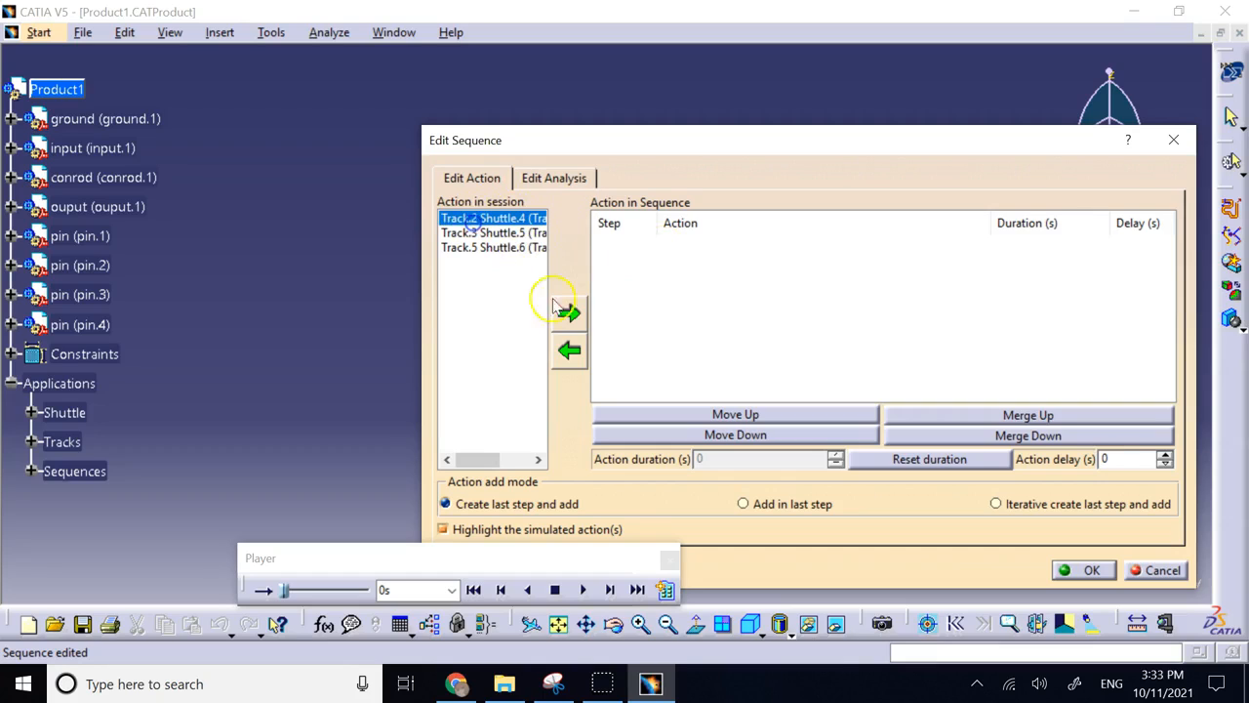
{"action": "left_click", "coordinate": [570, 315]}
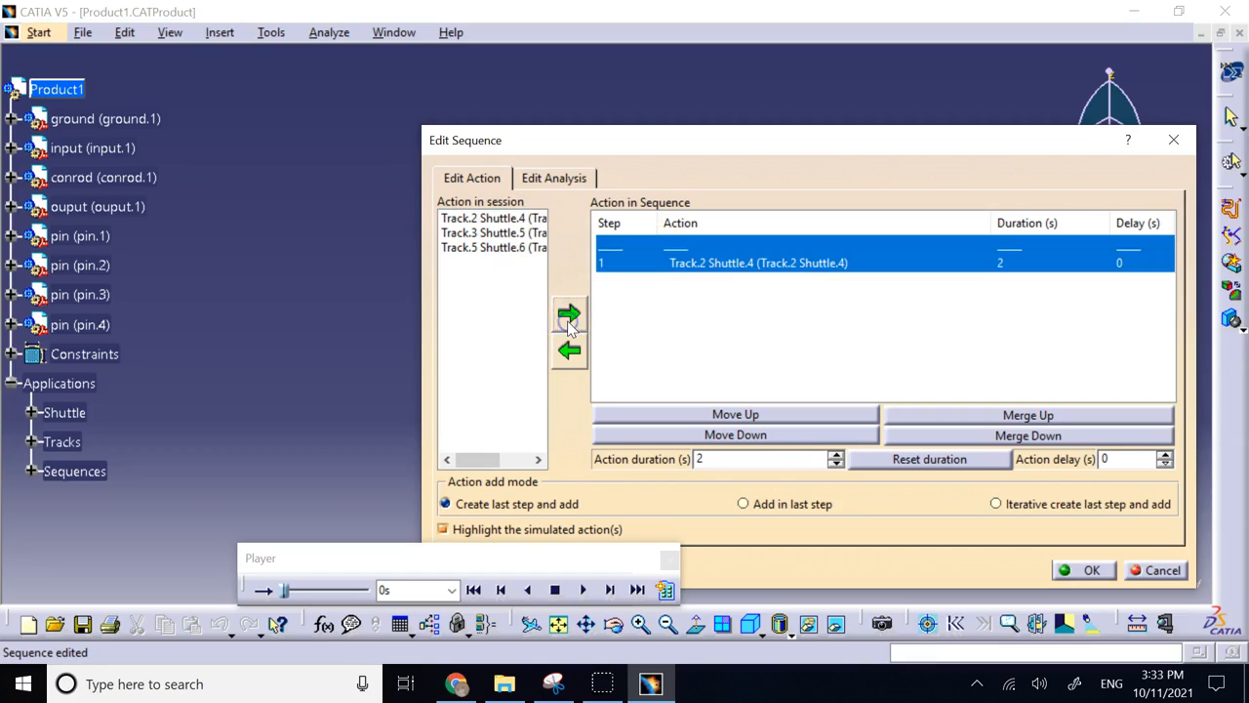
{"action": "left_click", "coordinate": [488, 233]}
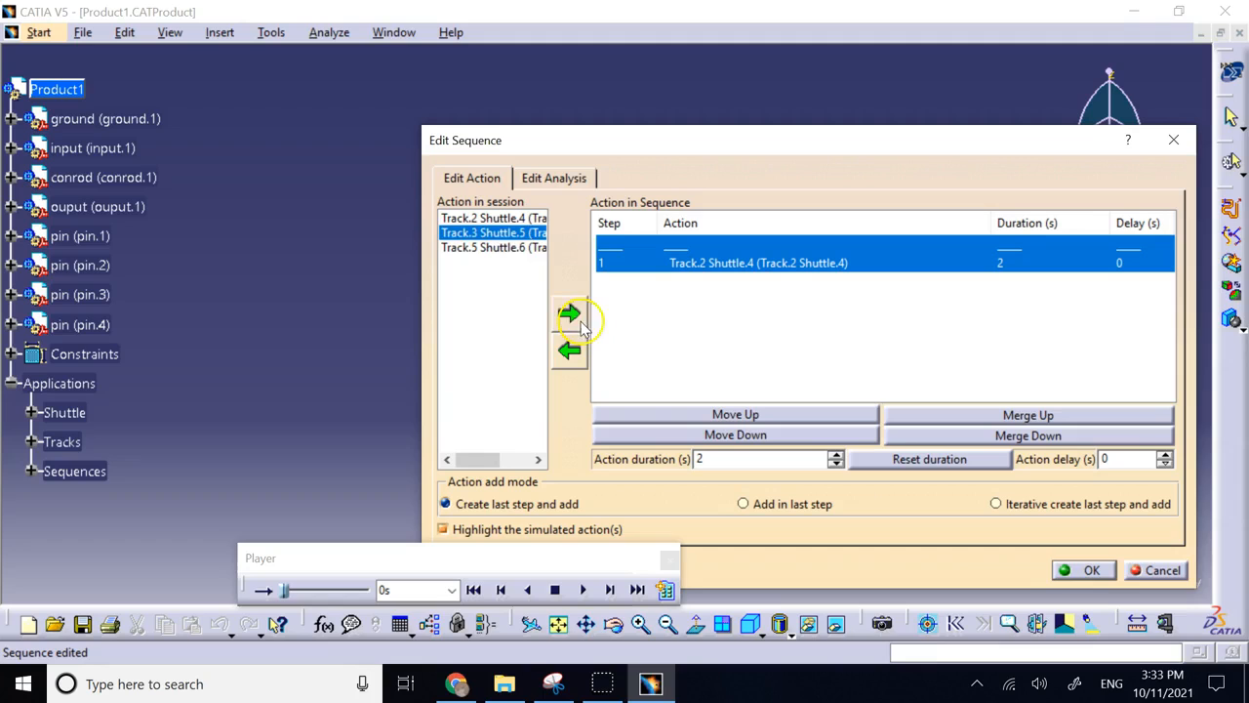
{"action": "left_click", "coordinate": [570, 312]}
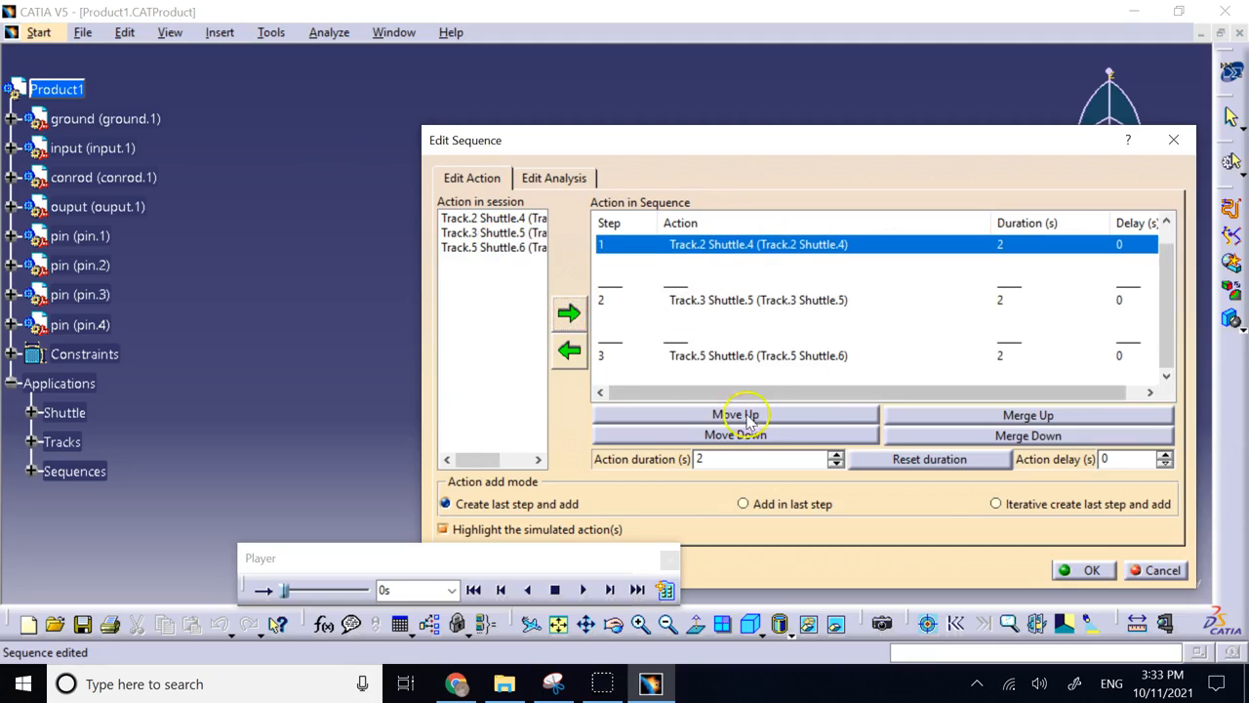
{"action": "mouse_move", "coordinate": [992, 570]}
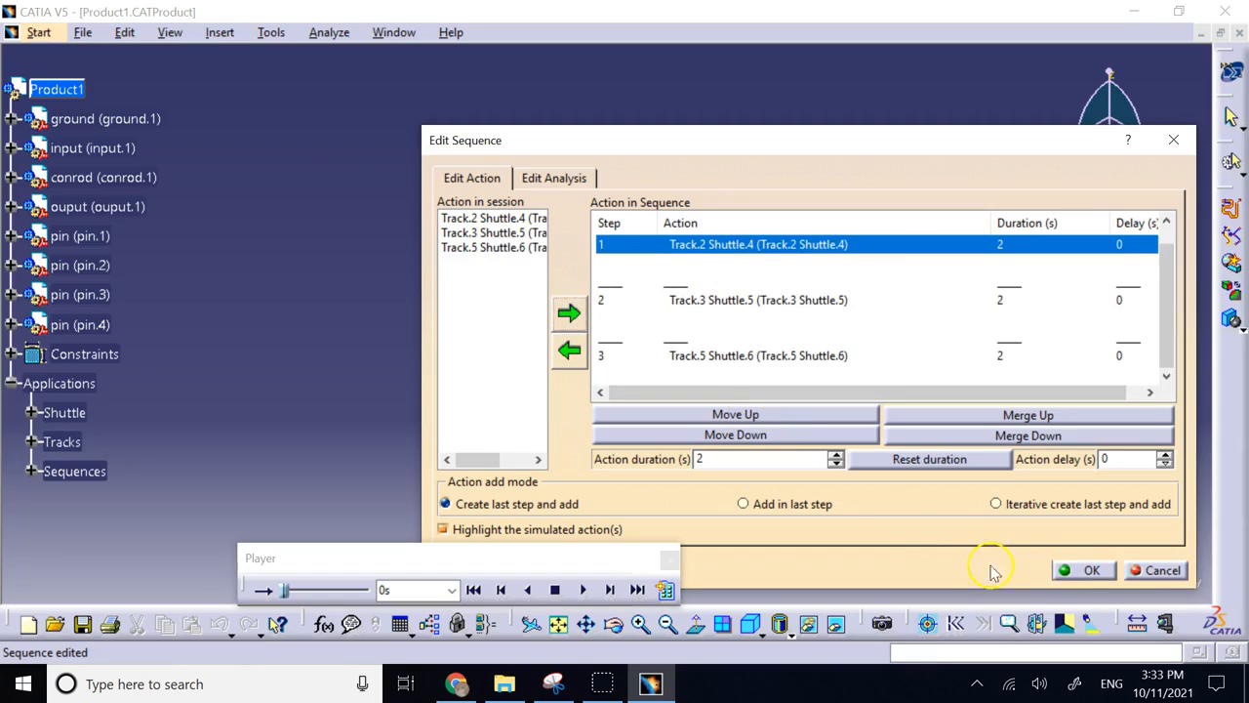
{"action": "left_click", "coordinate": [1084, 570]}
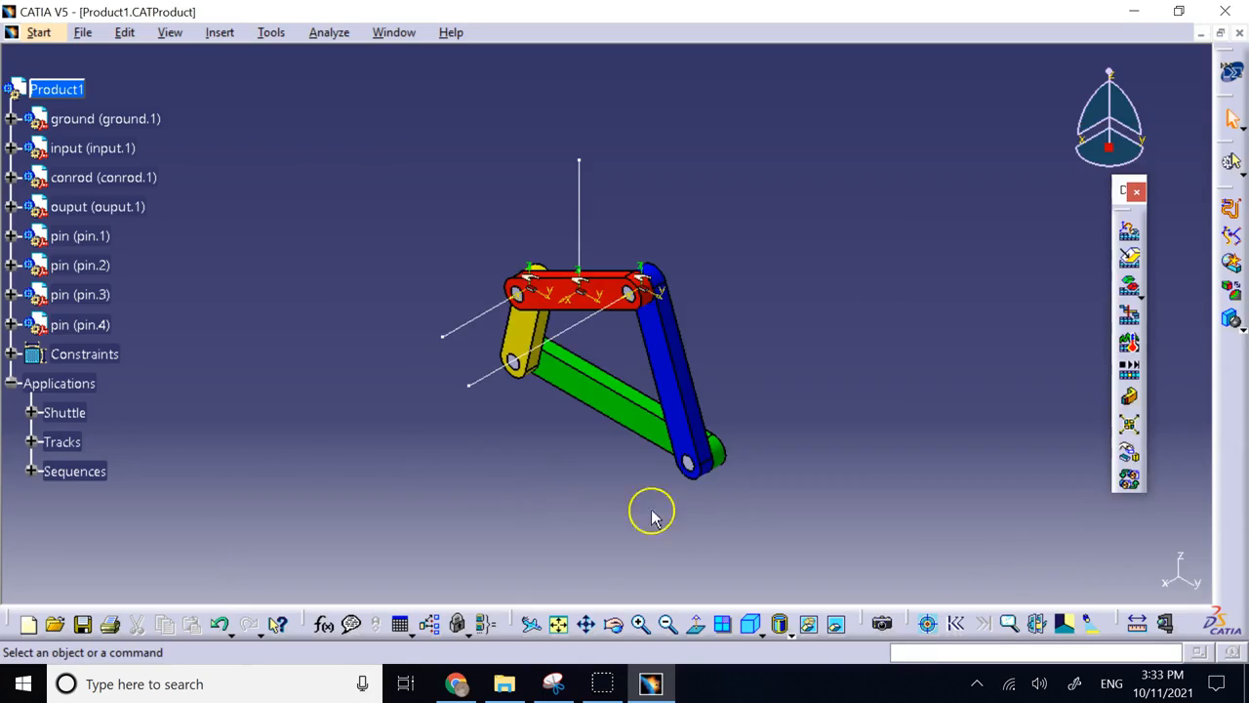
Expand Sequence.1 in the tree and launch its simulation player
{"action": "left_click", "coordinate": [26, 470]}
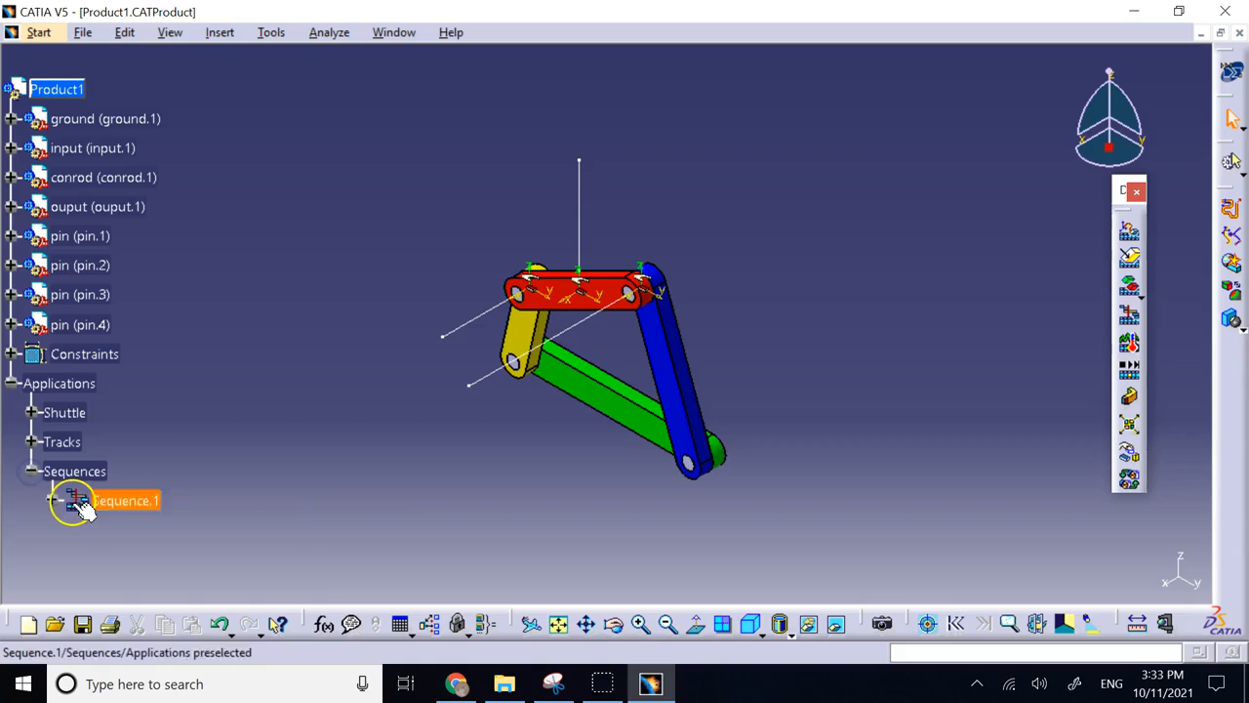
{"action": "left_click", "coordinate": [55, 500]}
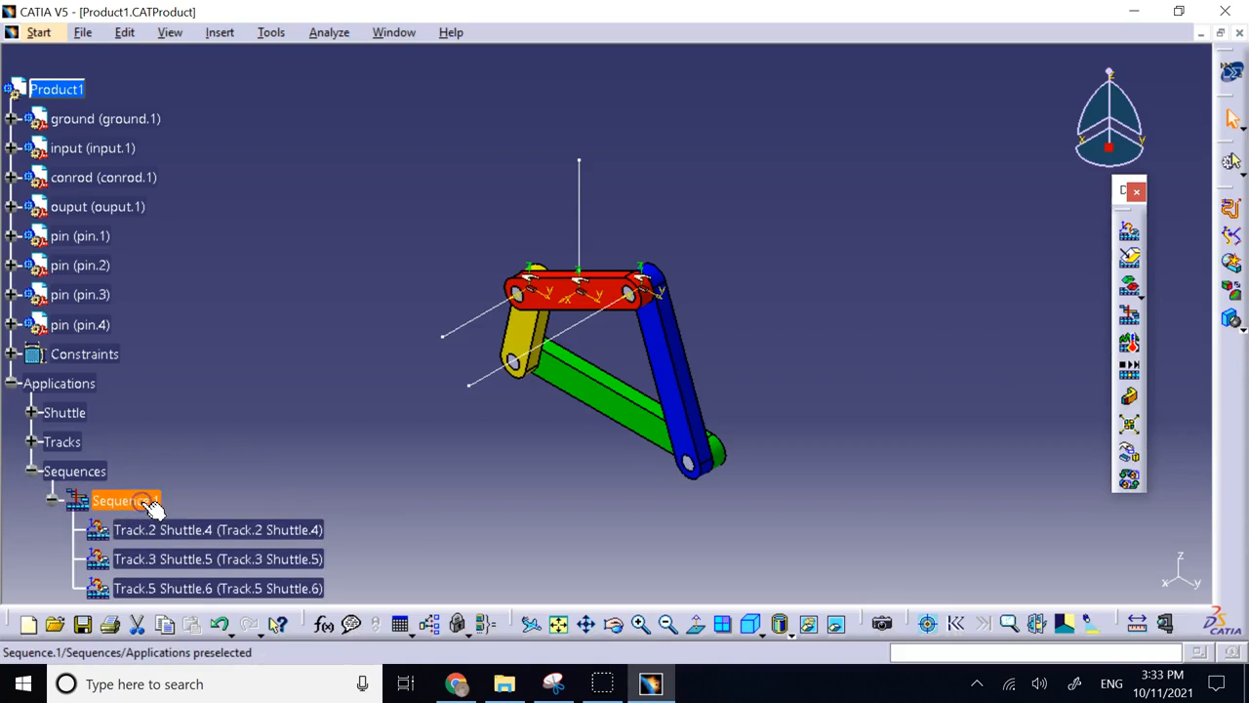
{"action": "mouse_move", "coordinate": [144, 504]}
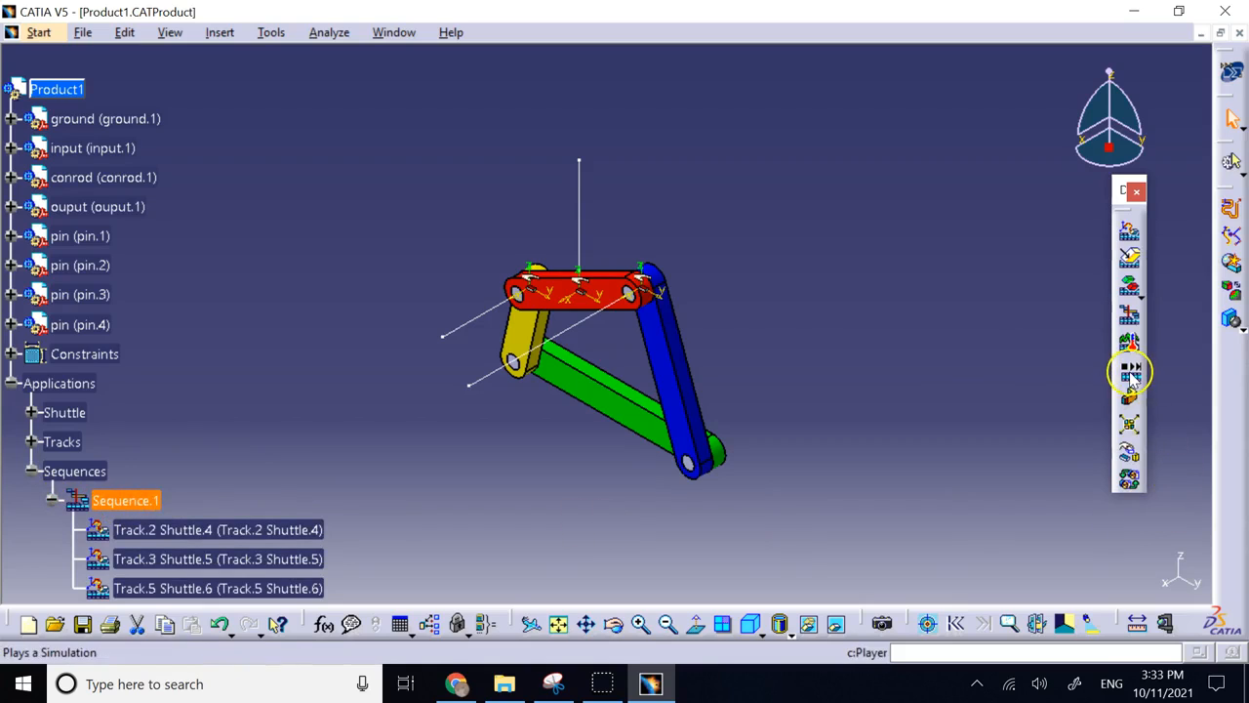
{"action": "left_click", "coordinate": [1131, 369]}
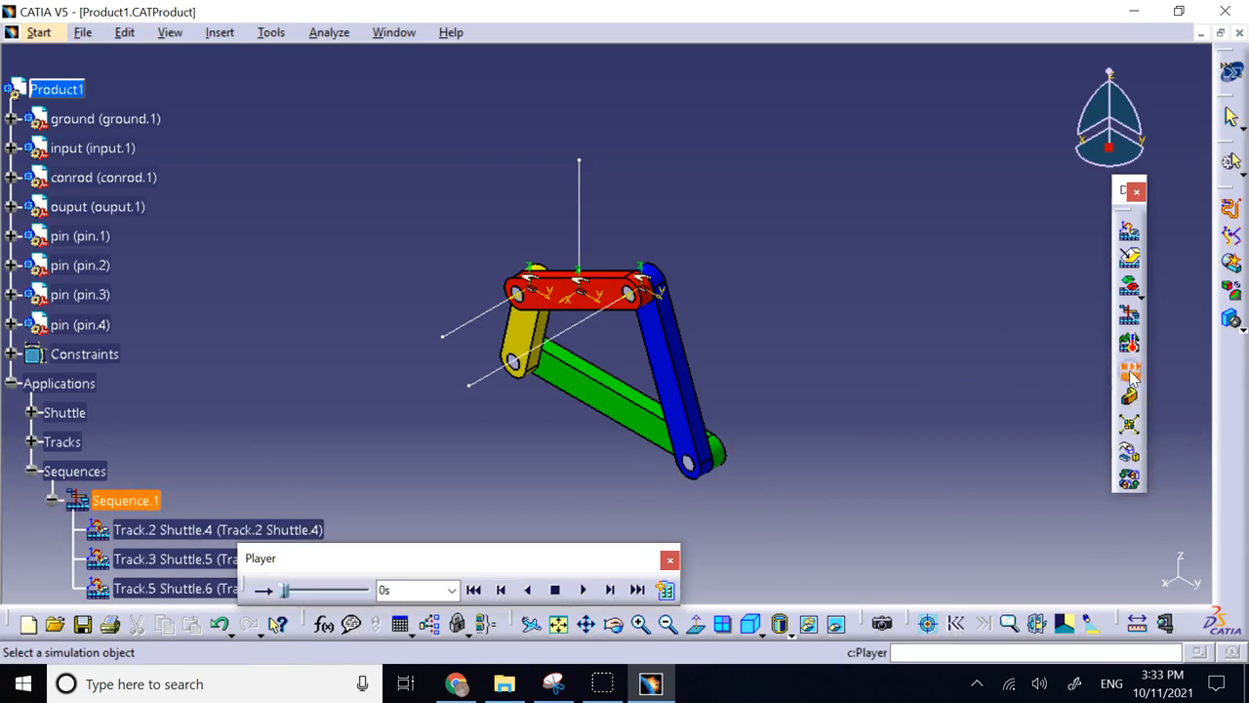
Play Sequence.1, jump back to the start position and close the player
{"action": "left_click", "coordinate": [582, 589]}
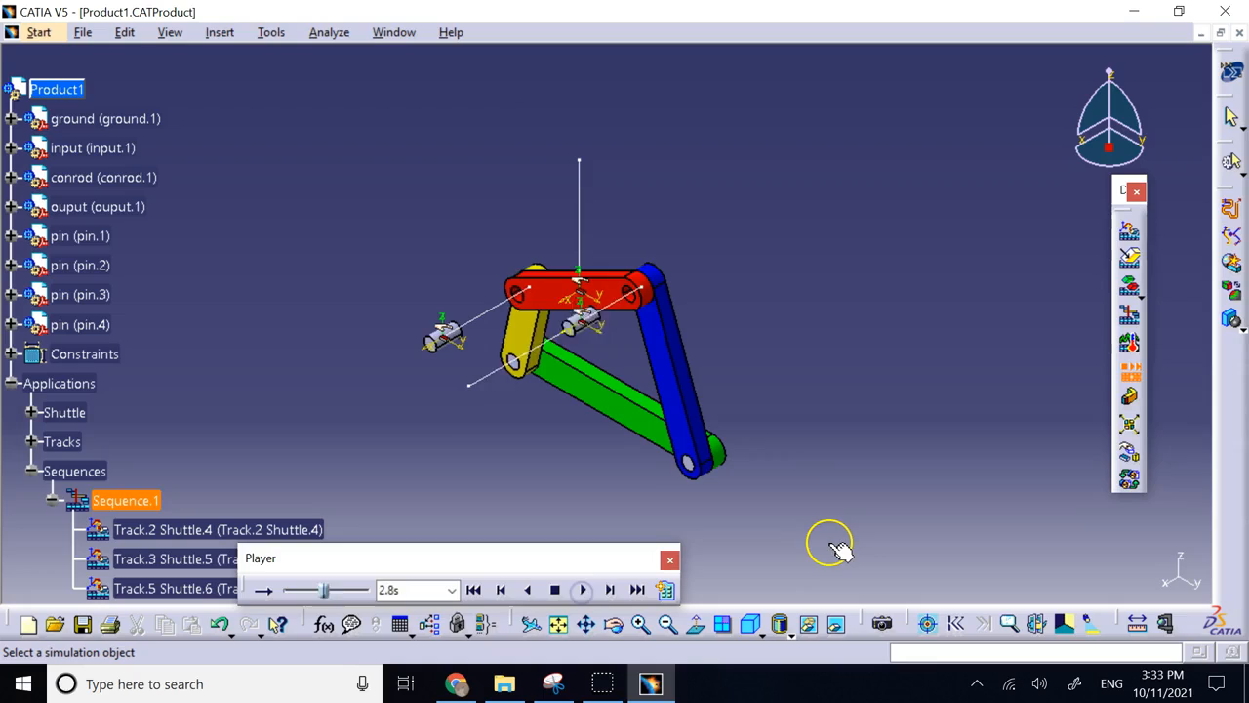
{"action": "left_click", "coordinate": [581, 590]}
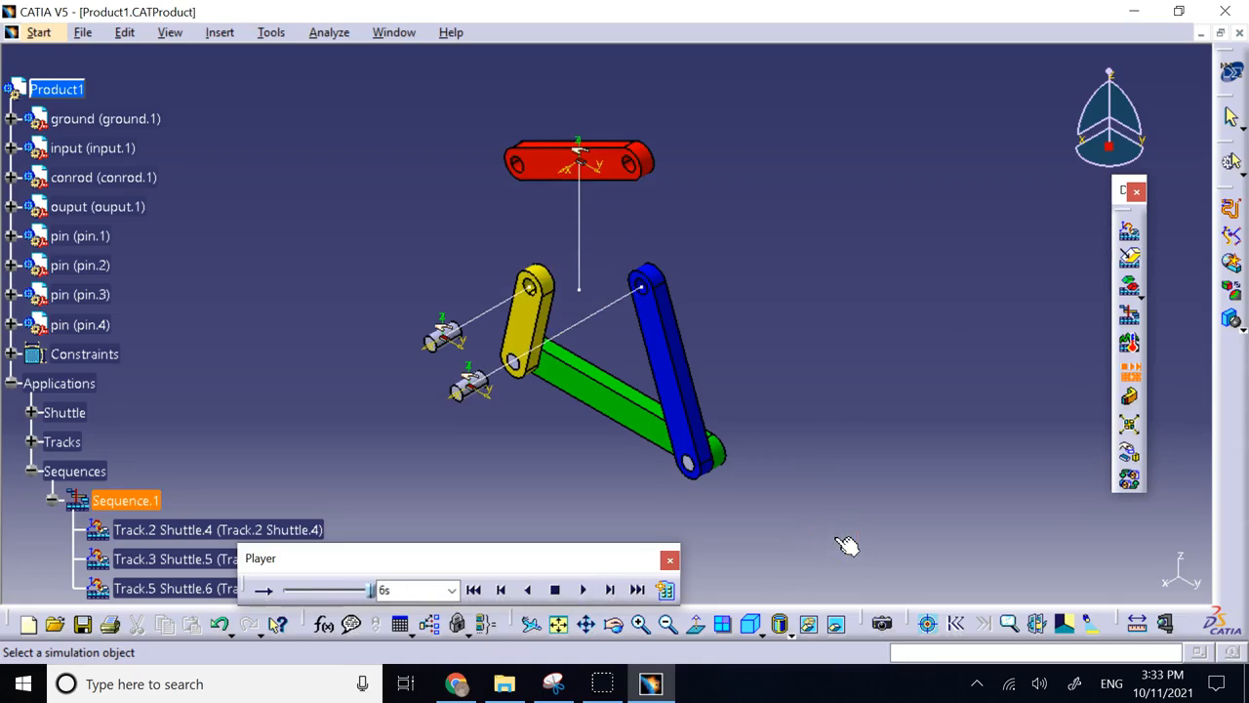
{"action": "left_click", "coordinate": [667, 558]}
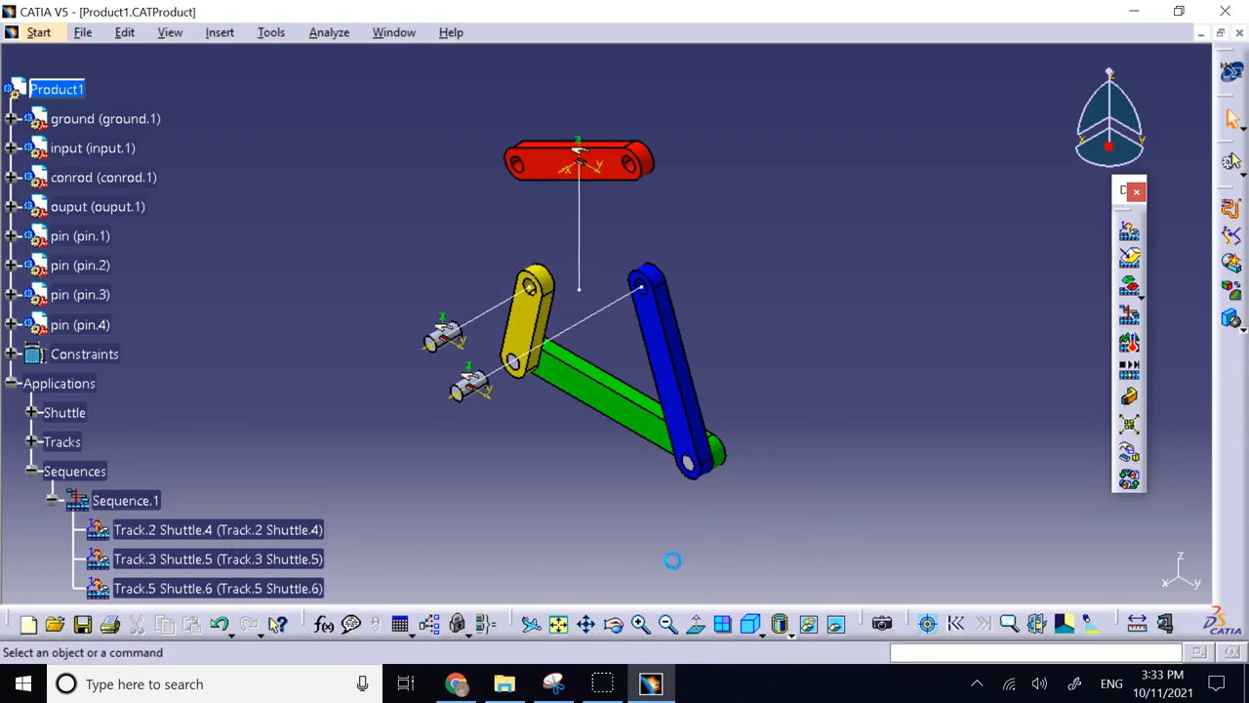
{"action": "mouse_move", "coordinate": [1129, 465]}
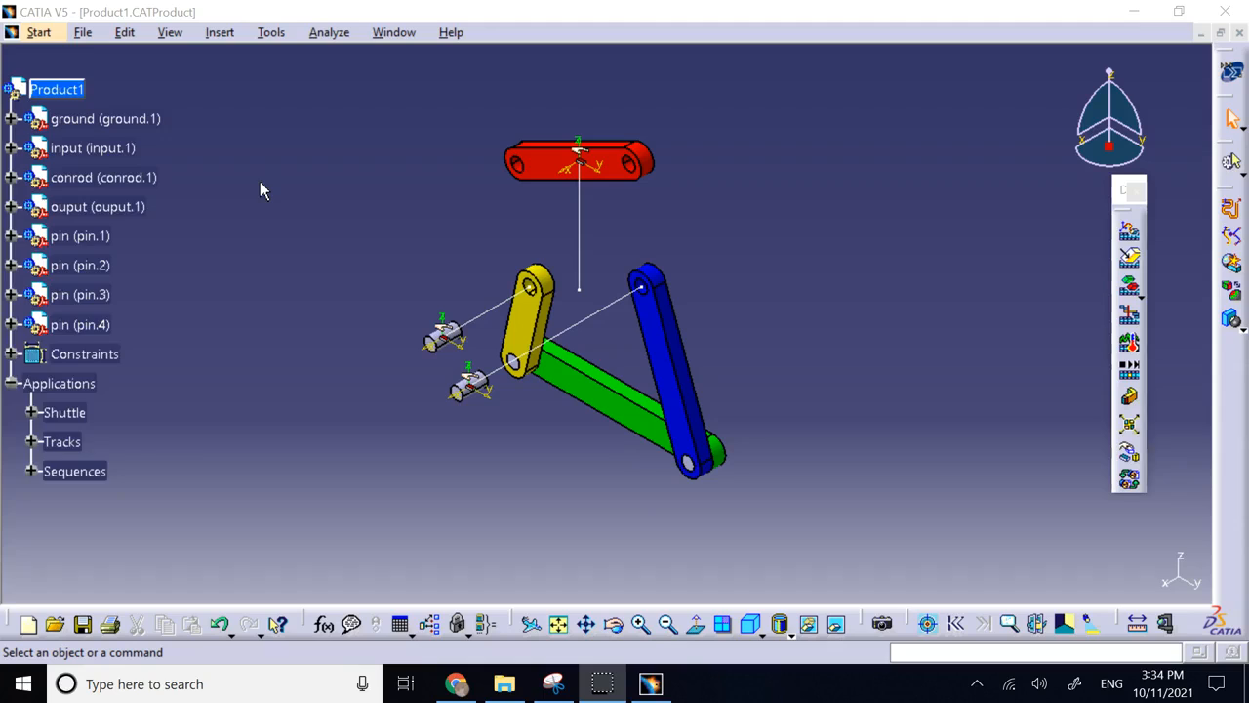
Switch via the Start menu to the DMU workbench offering Generate Video
{"action": "scroll", "scroll_direction": "down", "scroll_amount": 3}
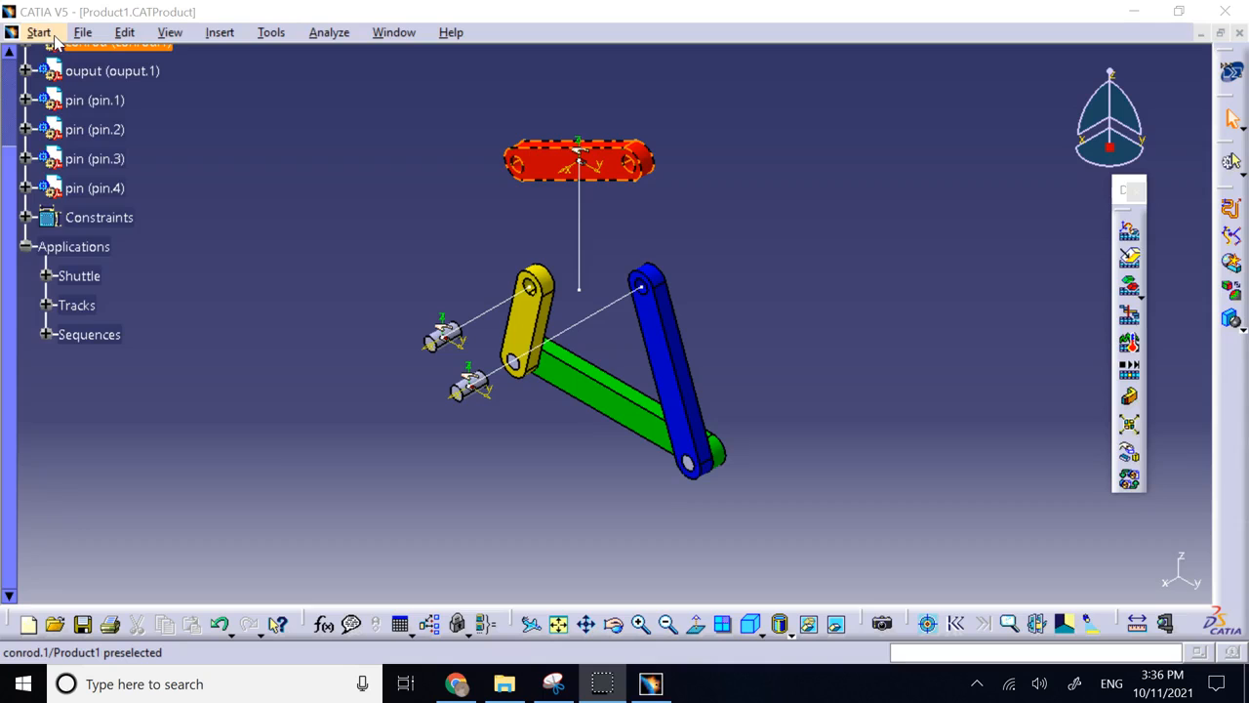
{"action": "left_click", "coordinate": [39, 31]}
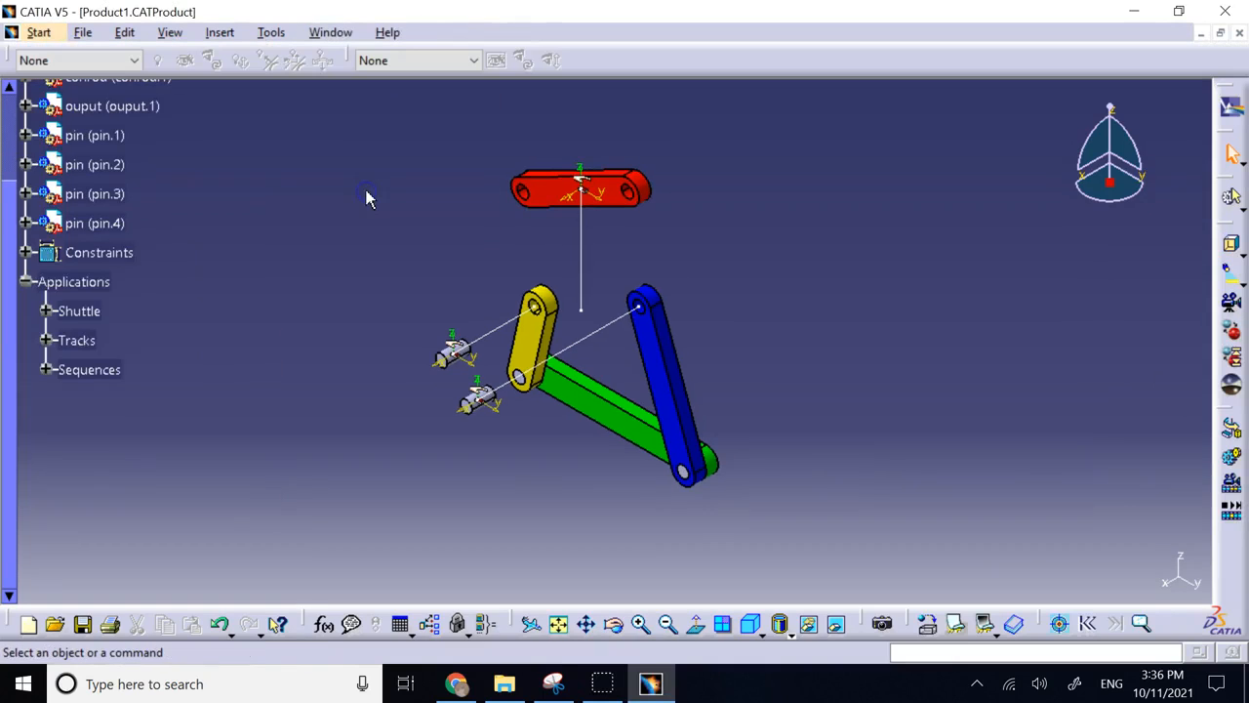
{"action": "mouse_move", "coordinate": [1230, 511]}
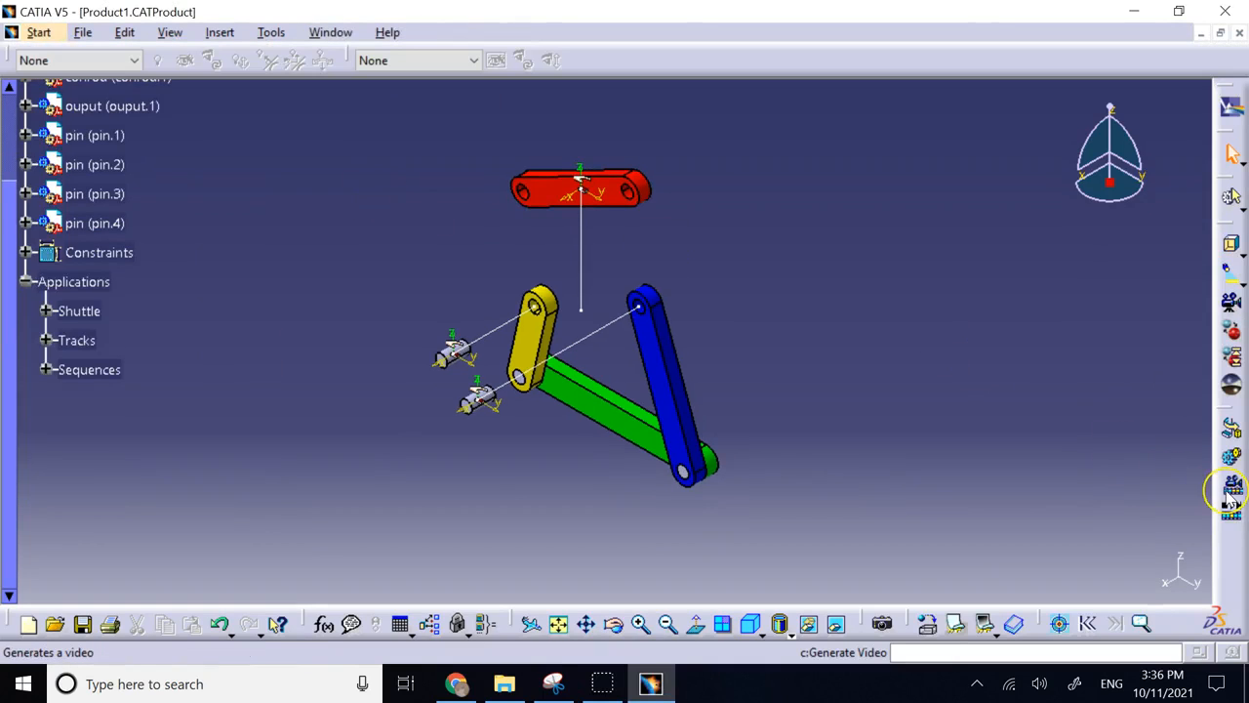
{"action": "mouse_move", "coordinate": [1228, 490]}
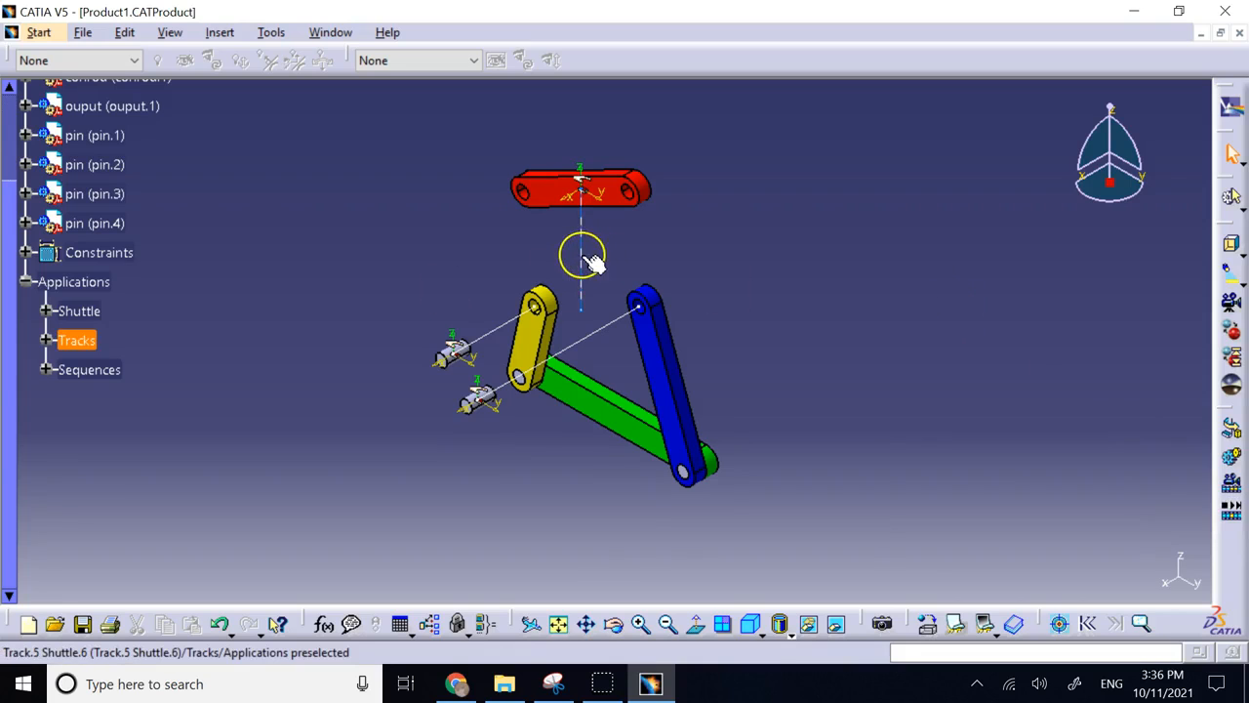
Hide the track geometry using Hide/Show from its context menu
{"action": "right_click", "coordinate": [583, 342]}
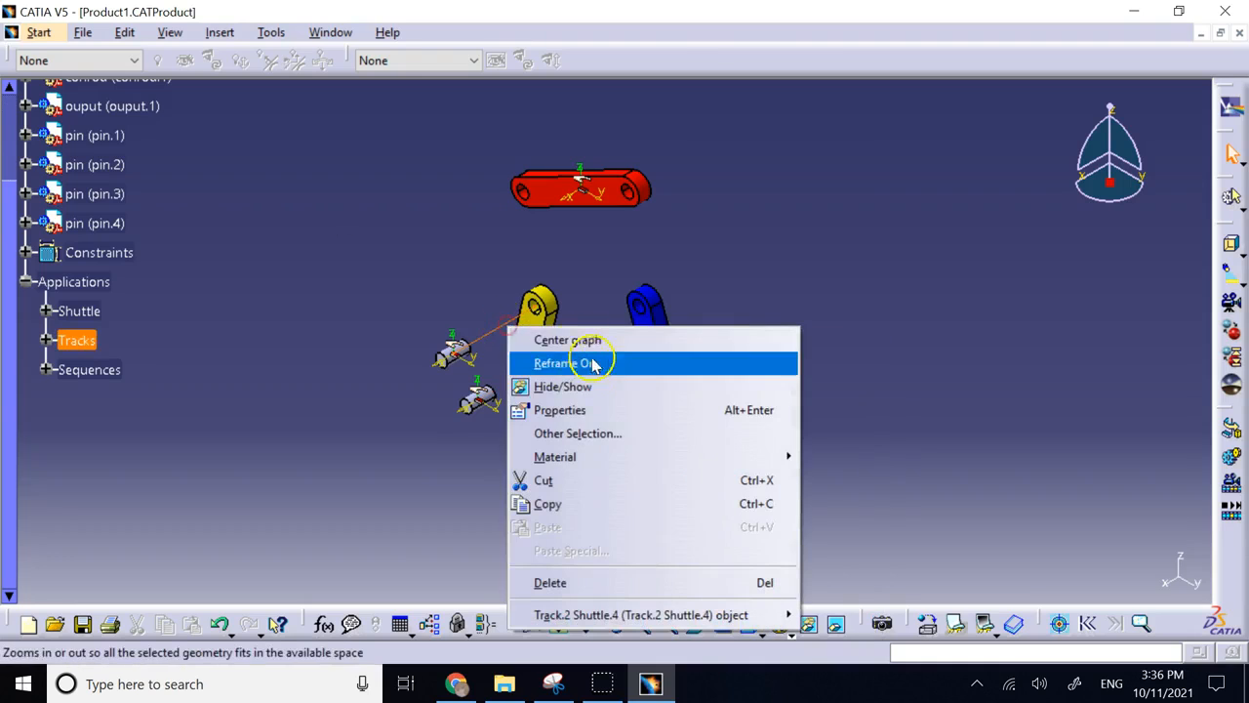
{"action": "left_click", "coordinate": [562, 361]}
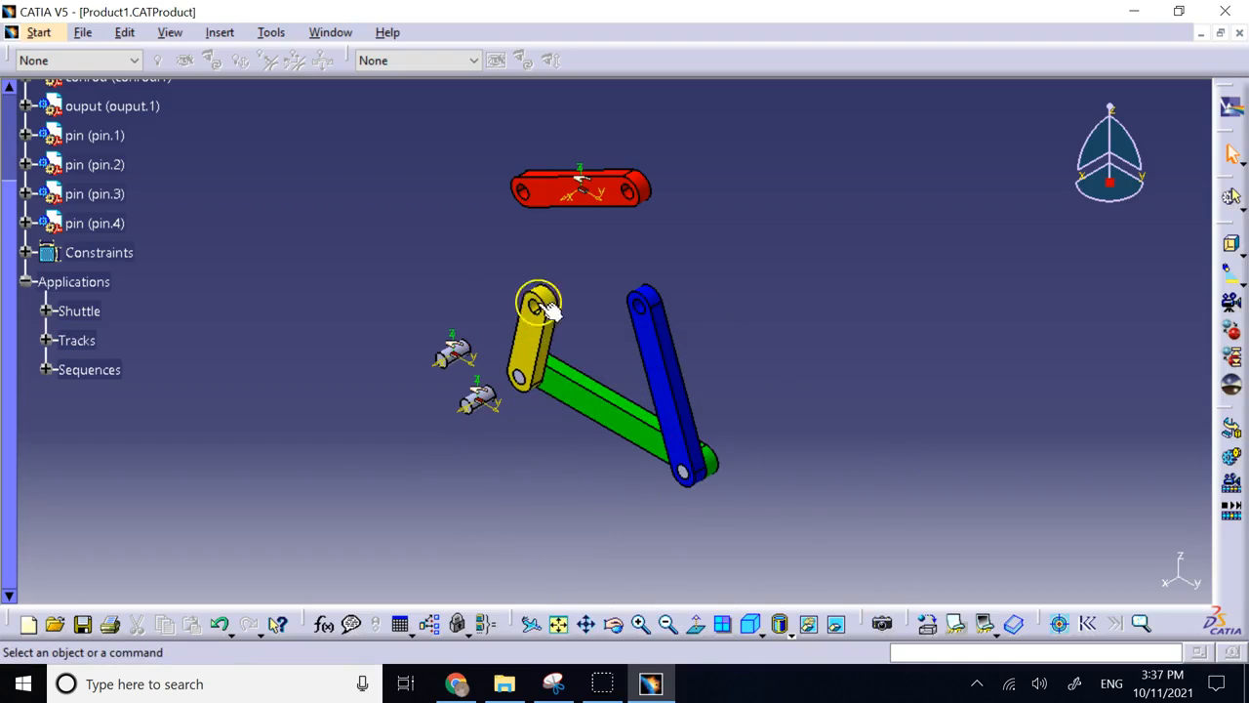
Expand the Shuttle node to list the three shuttles and start Generate Video
{"action": "left_click", "coordinate": [47, 311]}
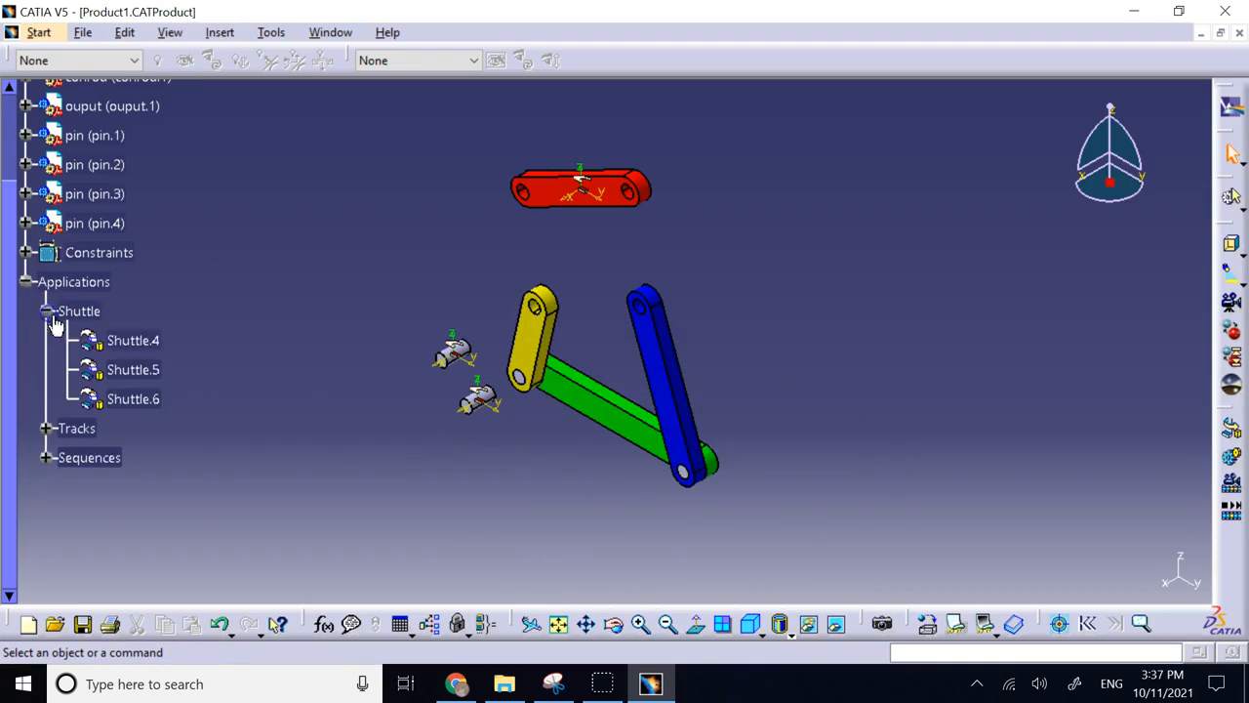
{"action": "left_click", "coordinate": [133, 398]}
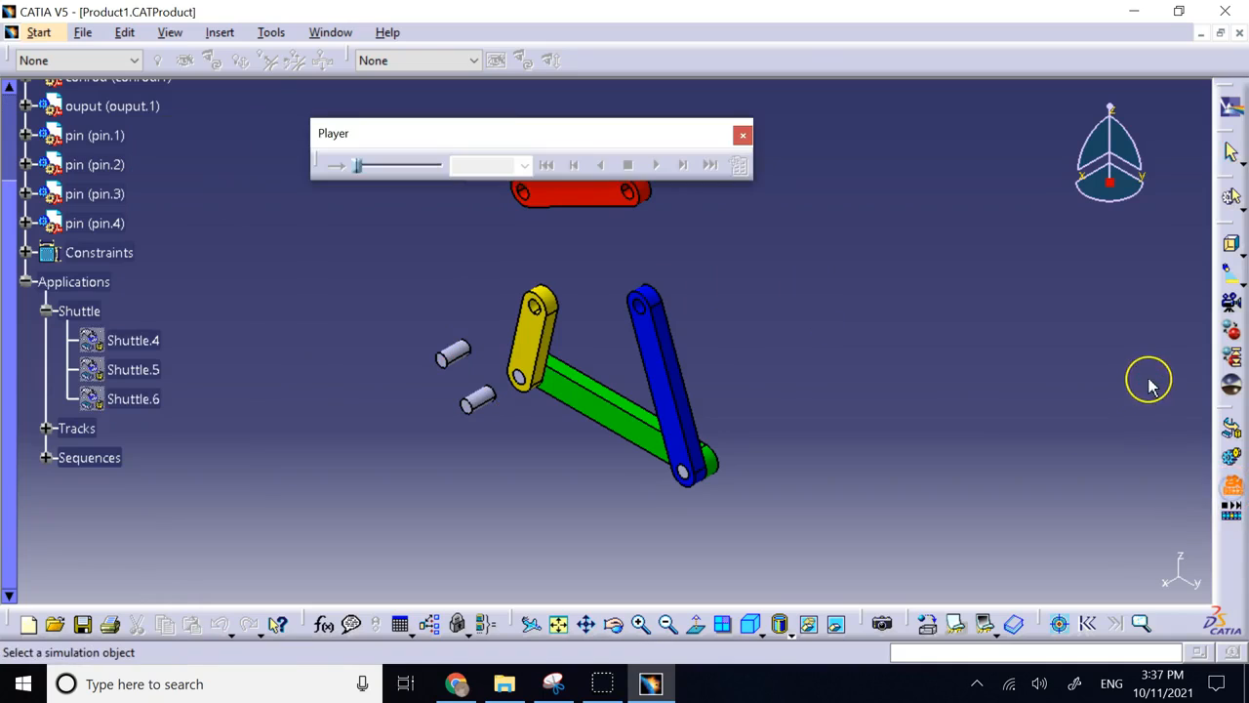
{"action": "mouse_move", "coordinate": [109, 439]}
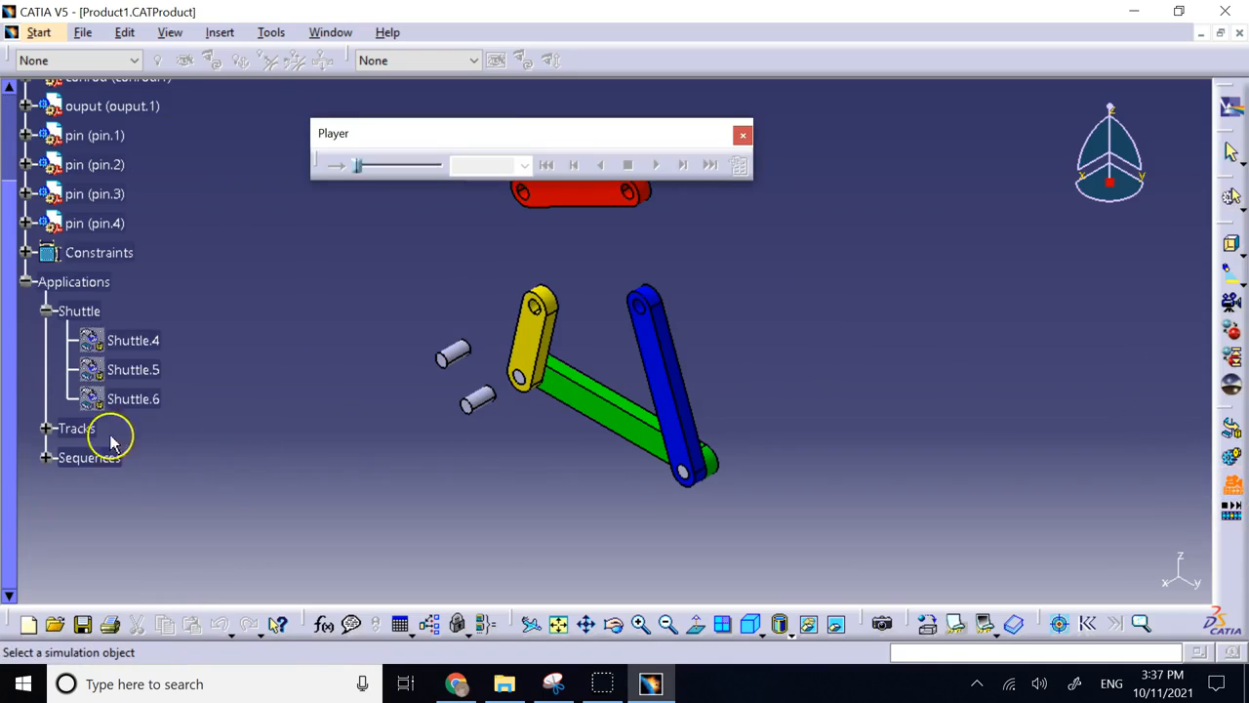
Export Sequence.1 as video1.avi saved in the Downloads folder
{"action": "left_click", "coordinate": [47, 457]}
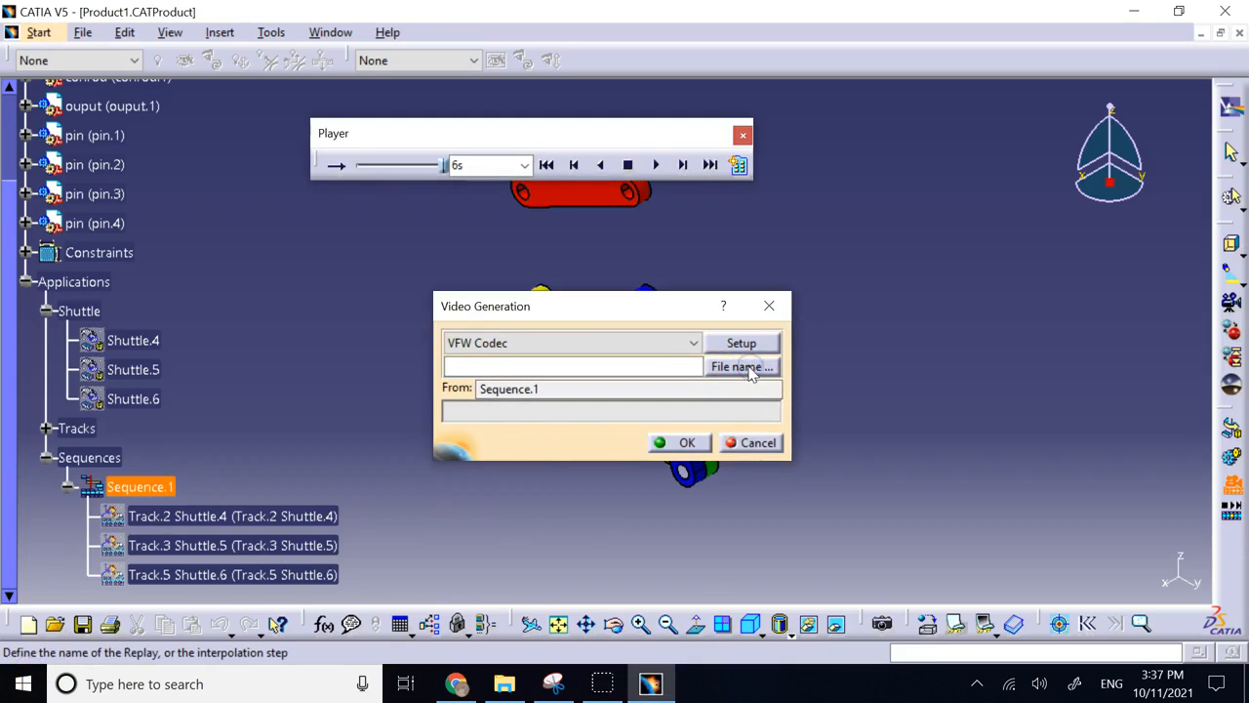
{"action": "left_click", "coordinate": [742, 367]}
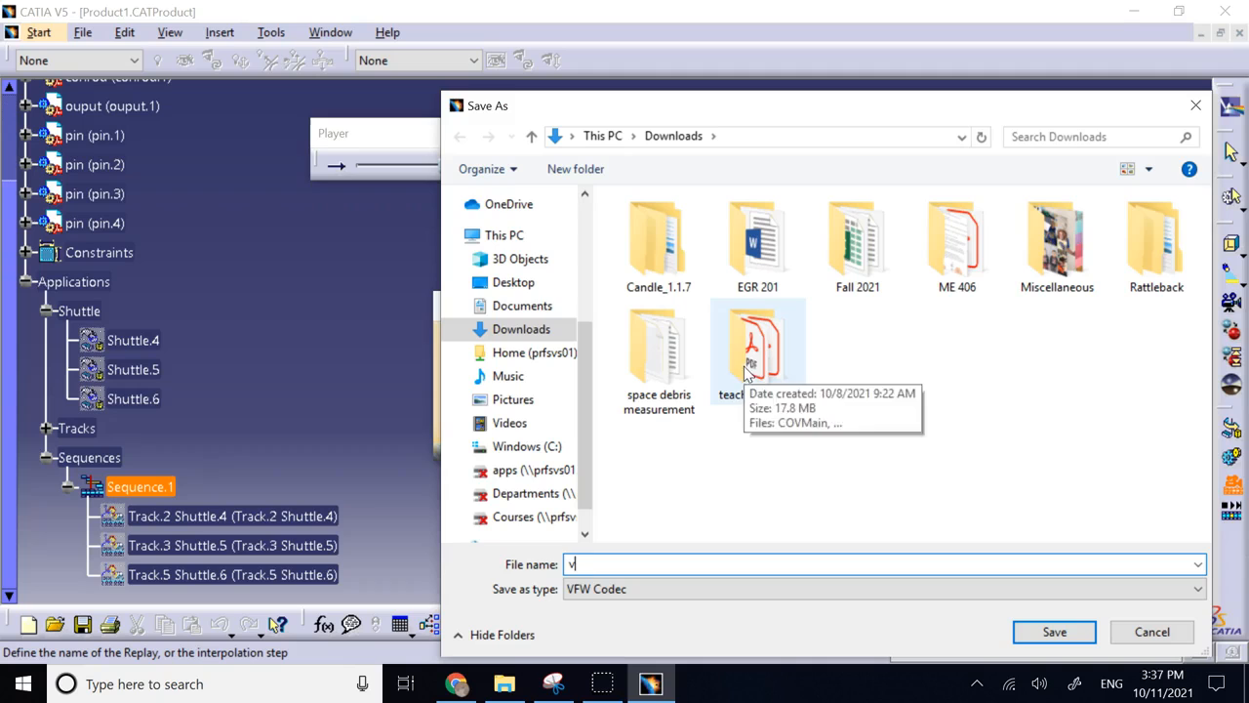
{"action": "left_click", "coordinate": [1054, 632]}
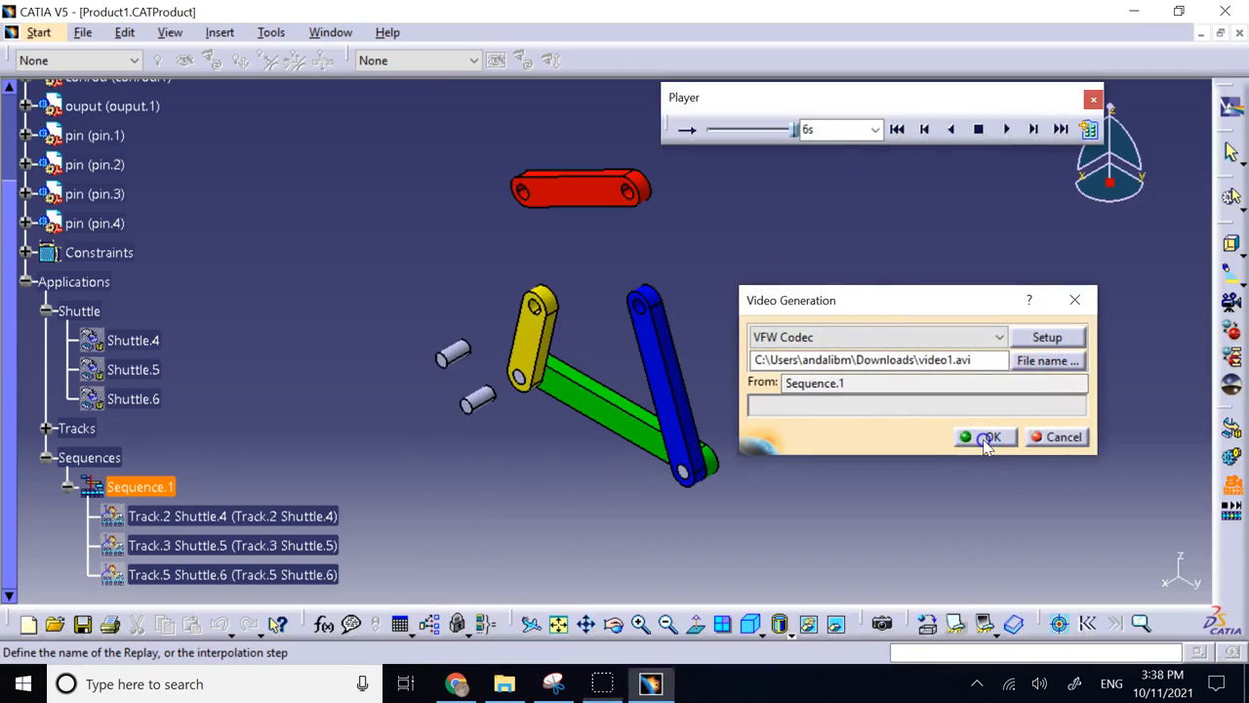
{"action": "left_click", "coordinate": [986, 437]}
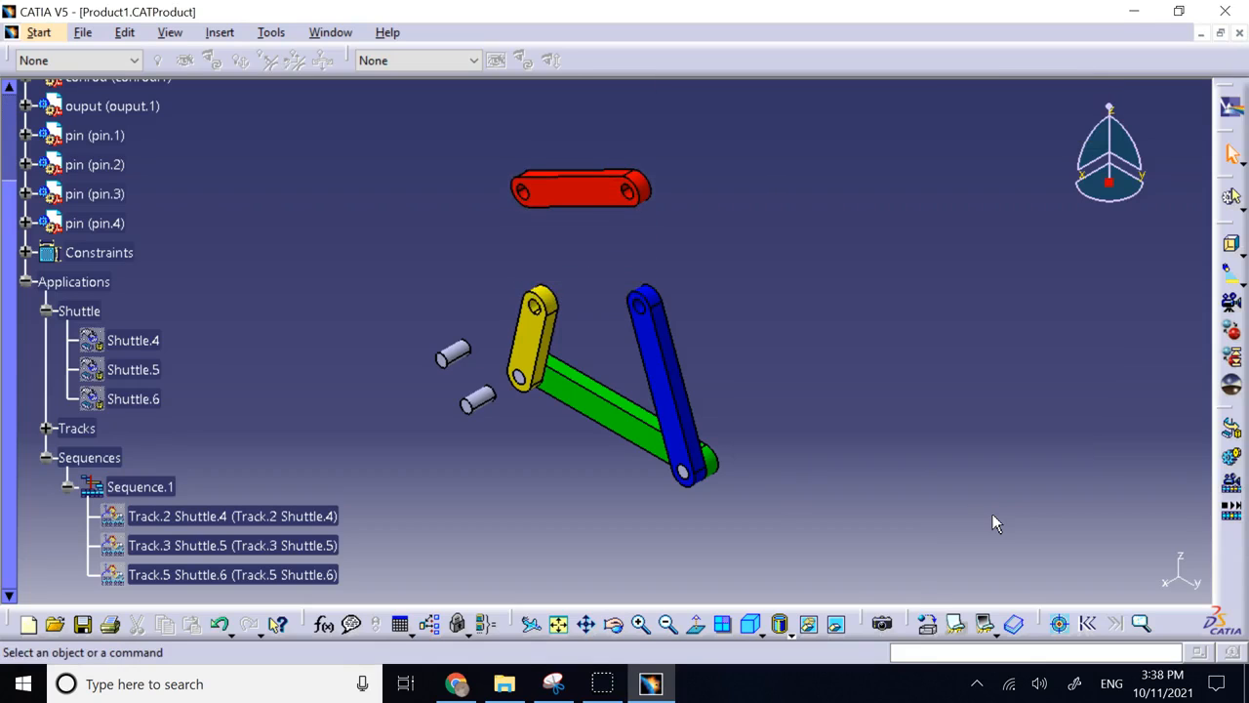
{"action": "mouse_move", "coordinate": [718, 395]}
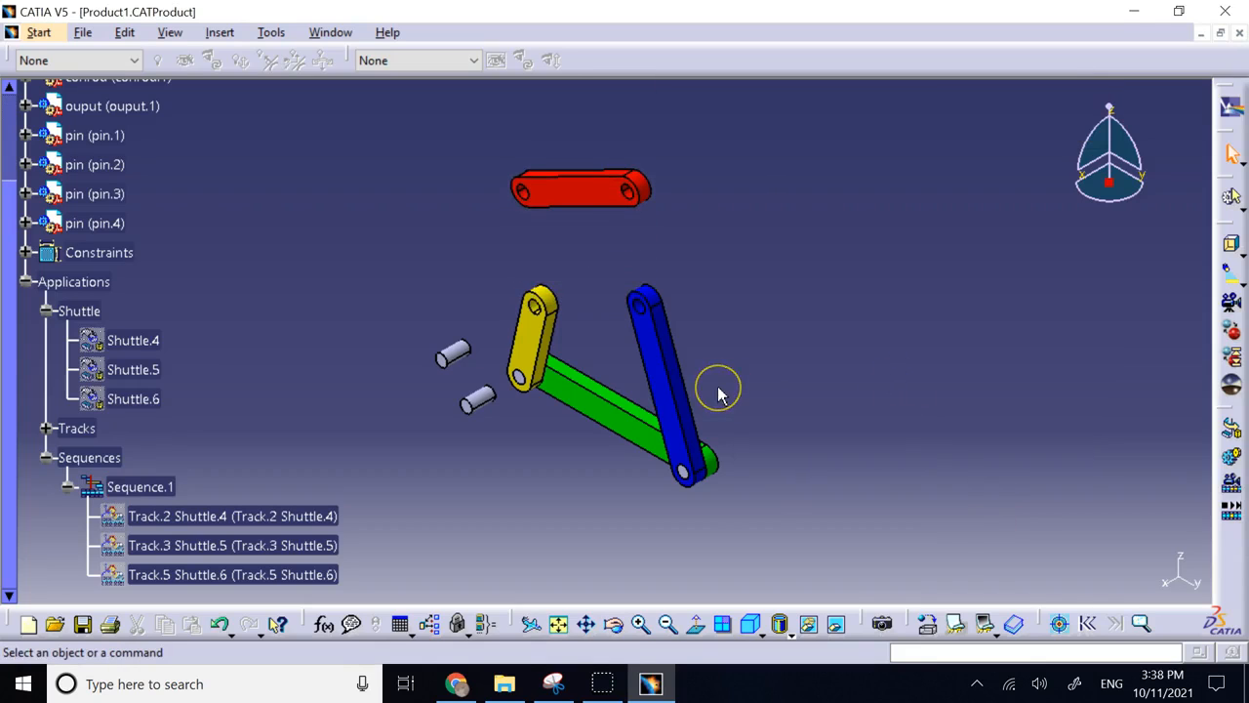
Open video1 from the Downloads folder in File Explorer
{"action": "left_click", "coordinate": [504, 683]}
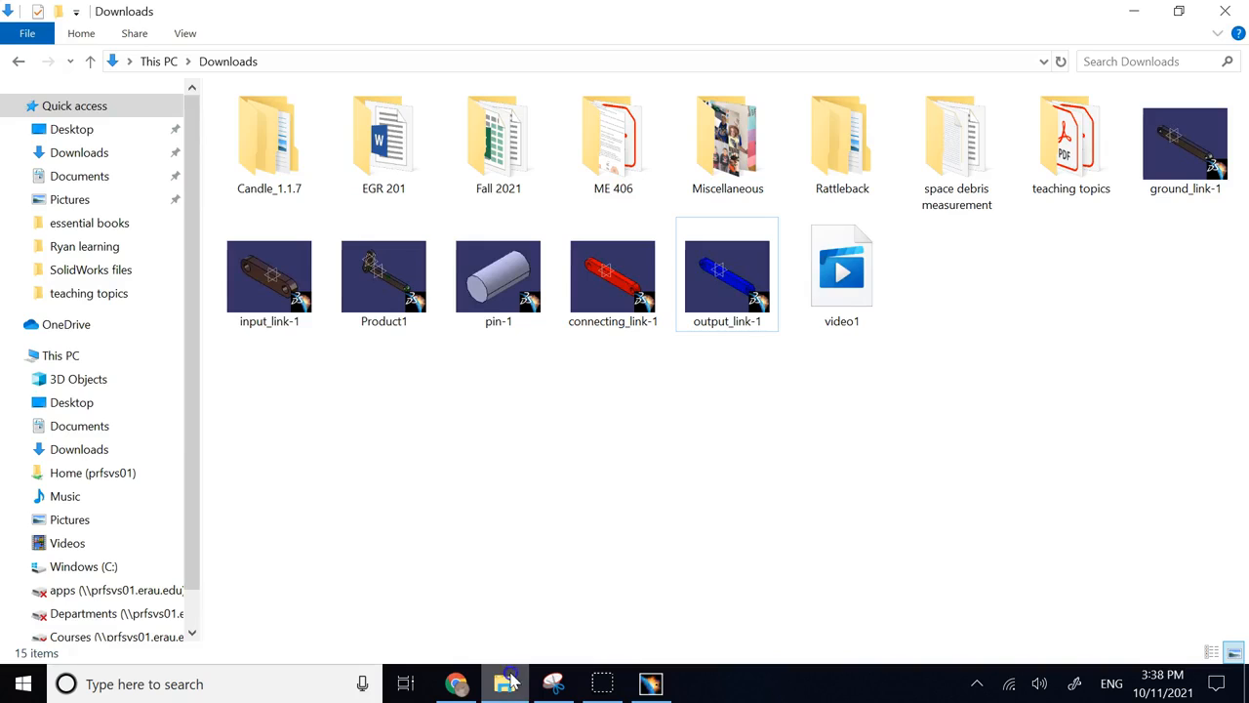
{"action": "double_click", "coordinate": [841, 264]}
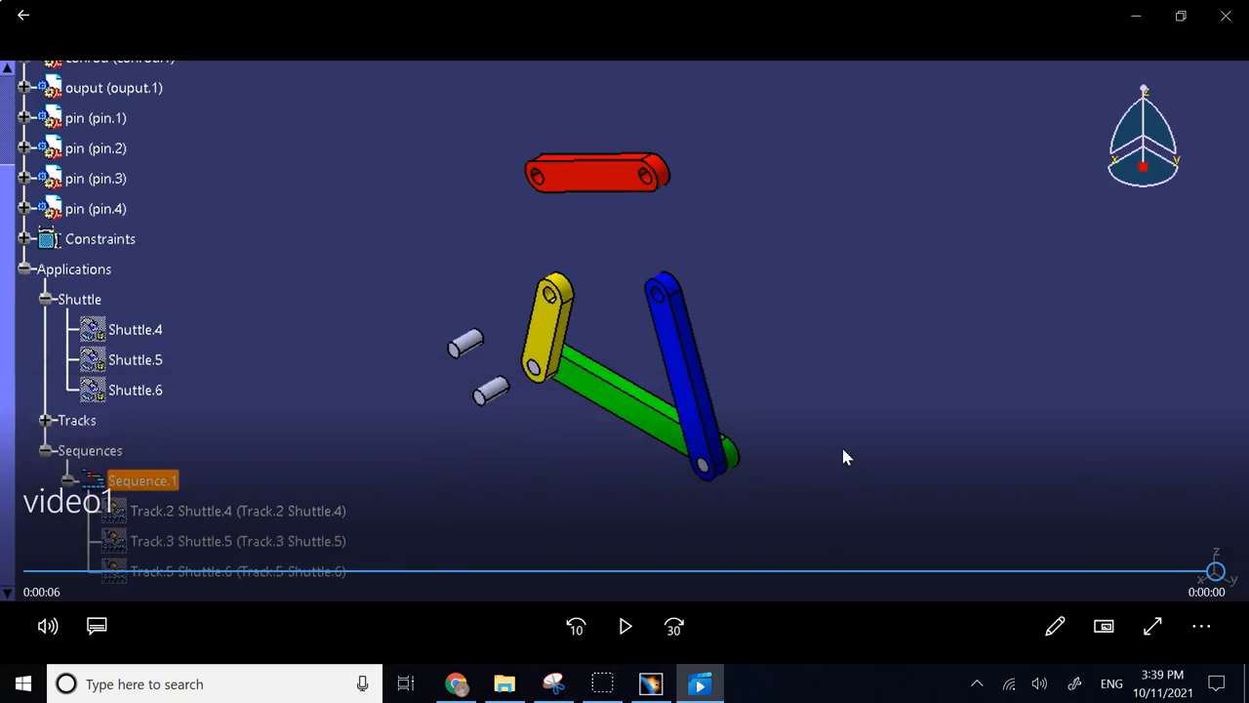
{"action": "mouse_move", "coordinate": [898, 391]}
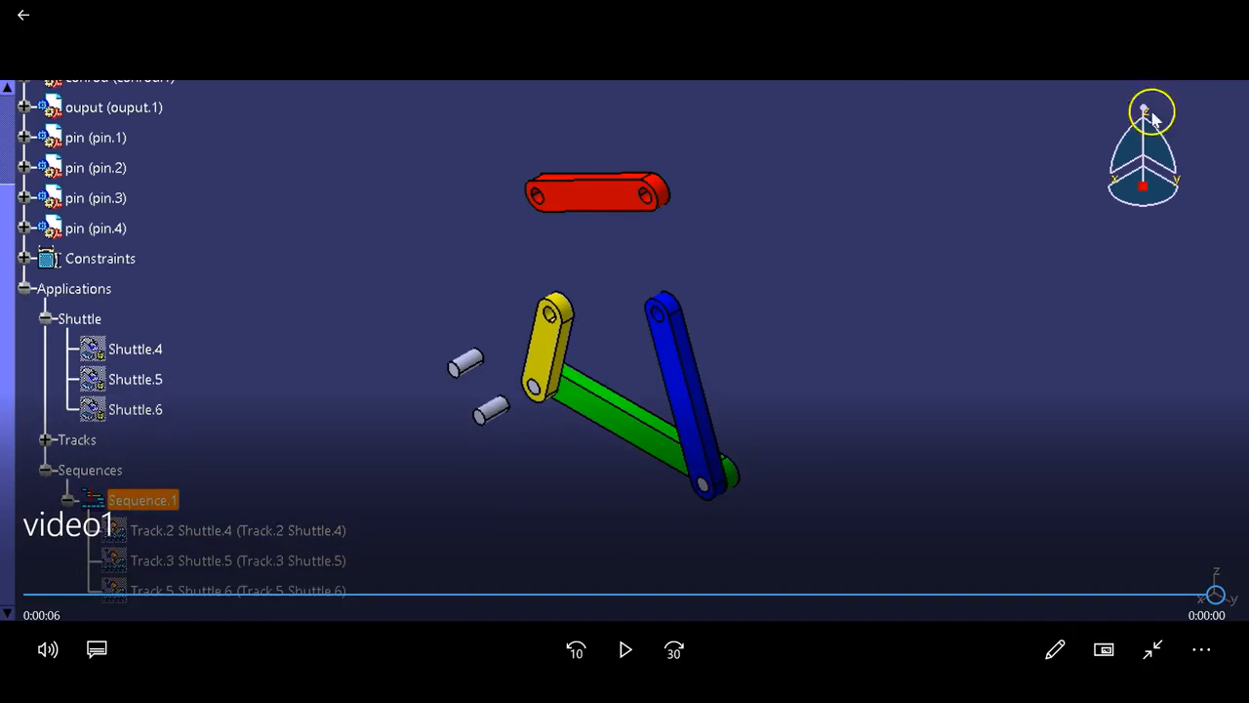
{"action": "mouse_move", "coordinate": [1216, 51]}
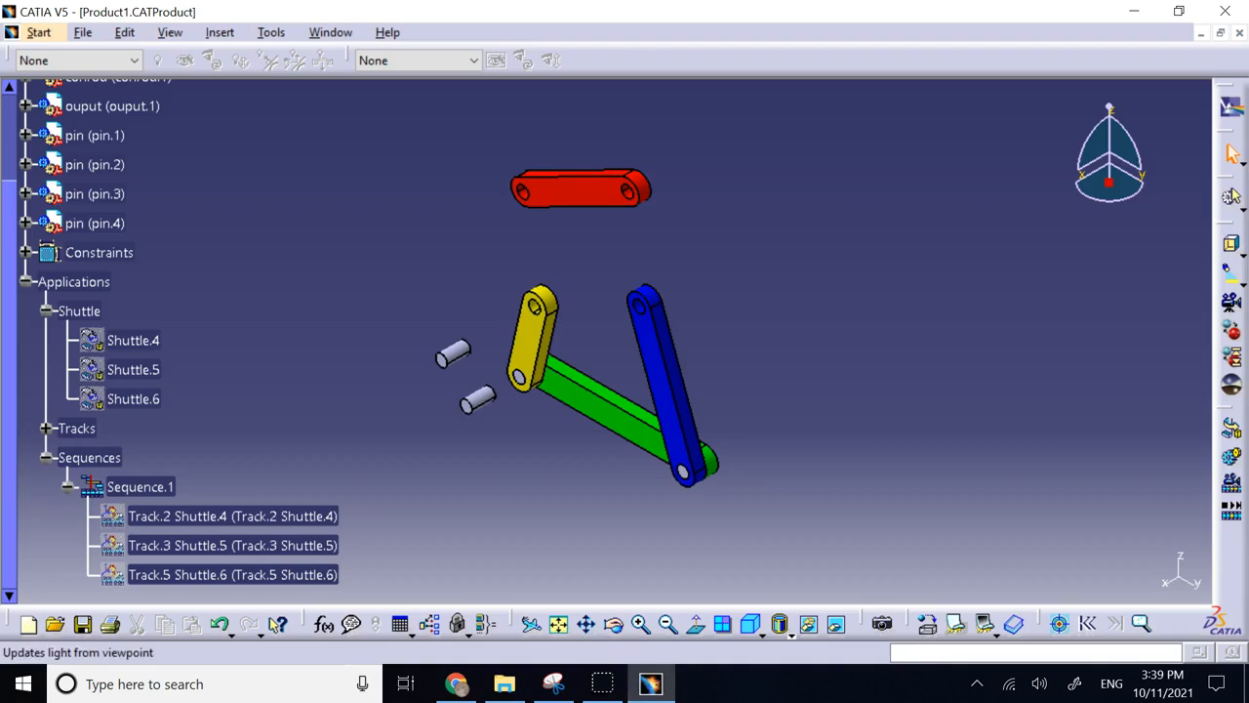
Close the Movies & TV player after watching video1 and return to CATIA
{"action": "left_click", "coordinate": [37, 31]}
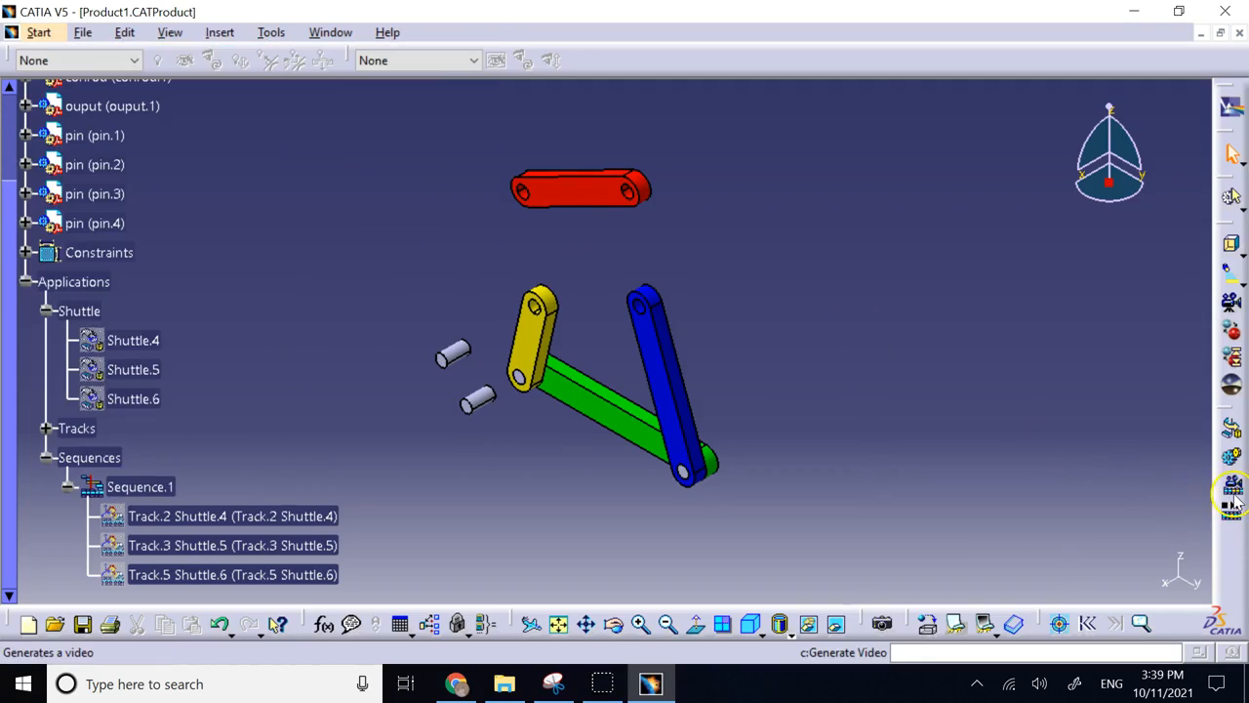
{"action": "mouse_move", "coordinate": [1229, 484]}
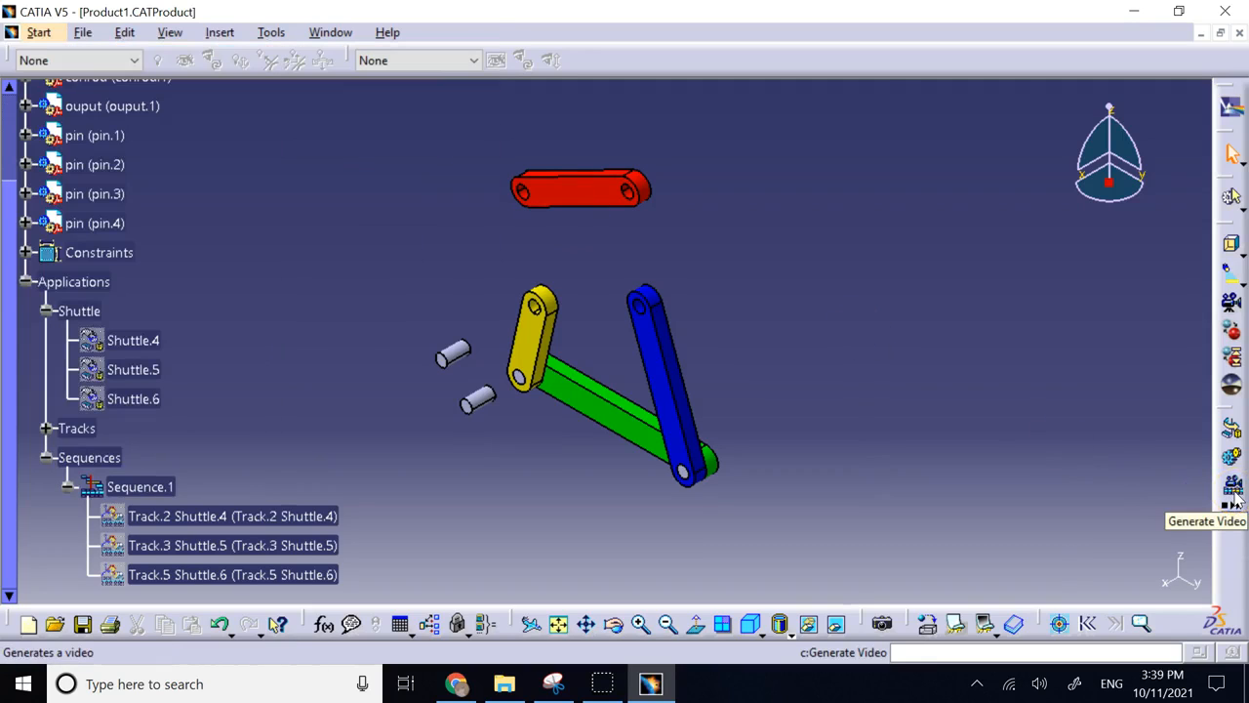